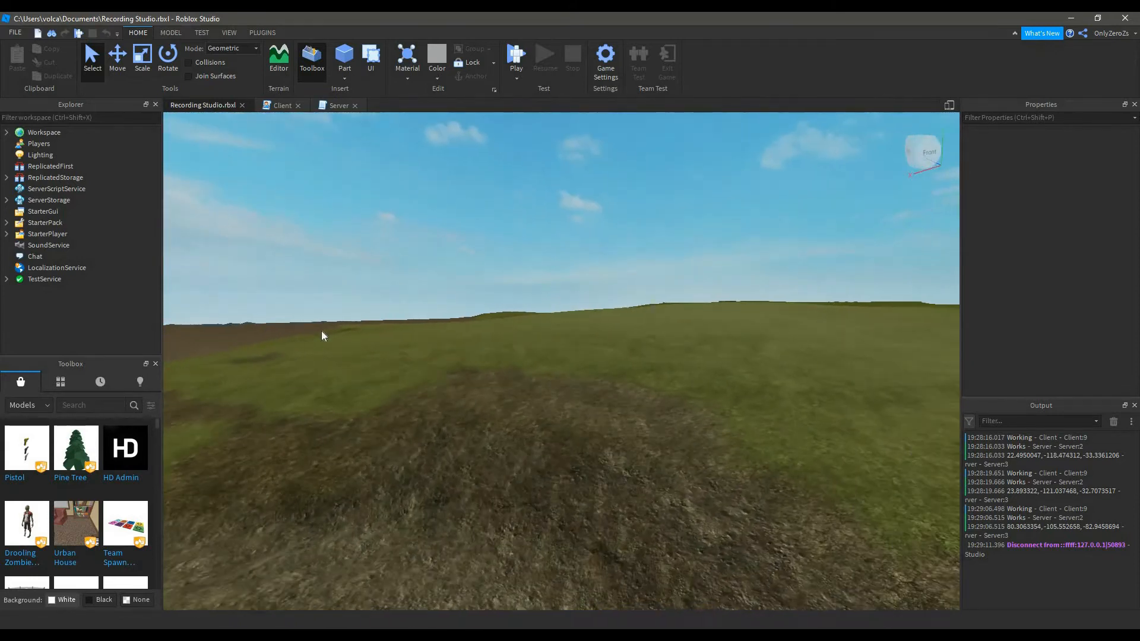
Stop the running client/server play test to return to the edit view
left_click(6, 222)
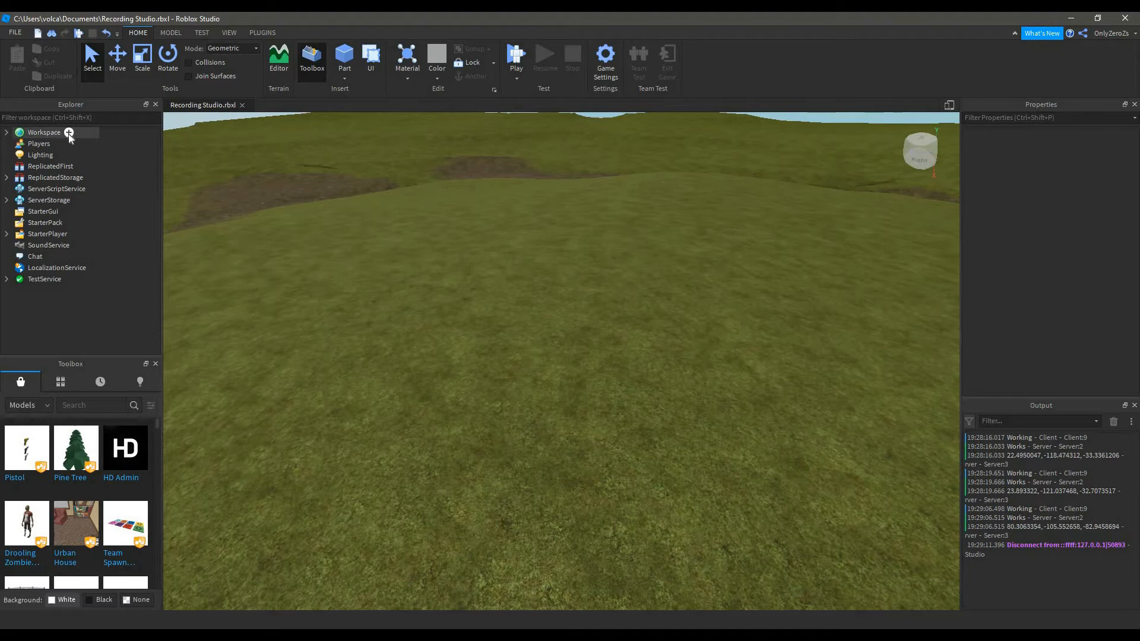
Insert a MeshPart under Workspace and rename it Handle
left_click(44, 131)
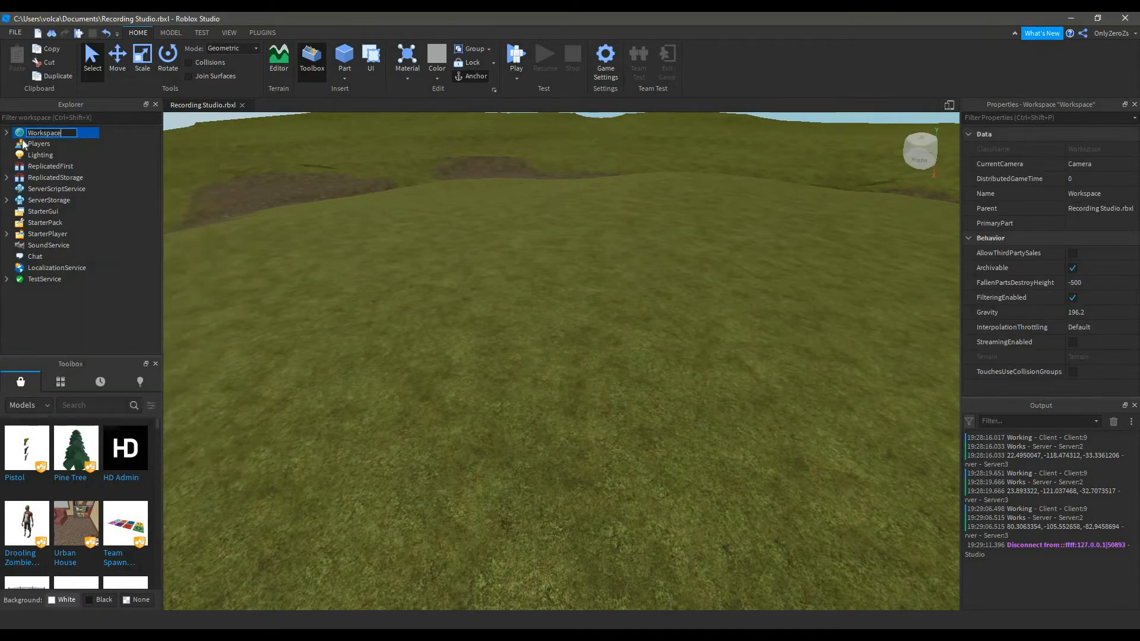
left_click(69, 132)
type("H")
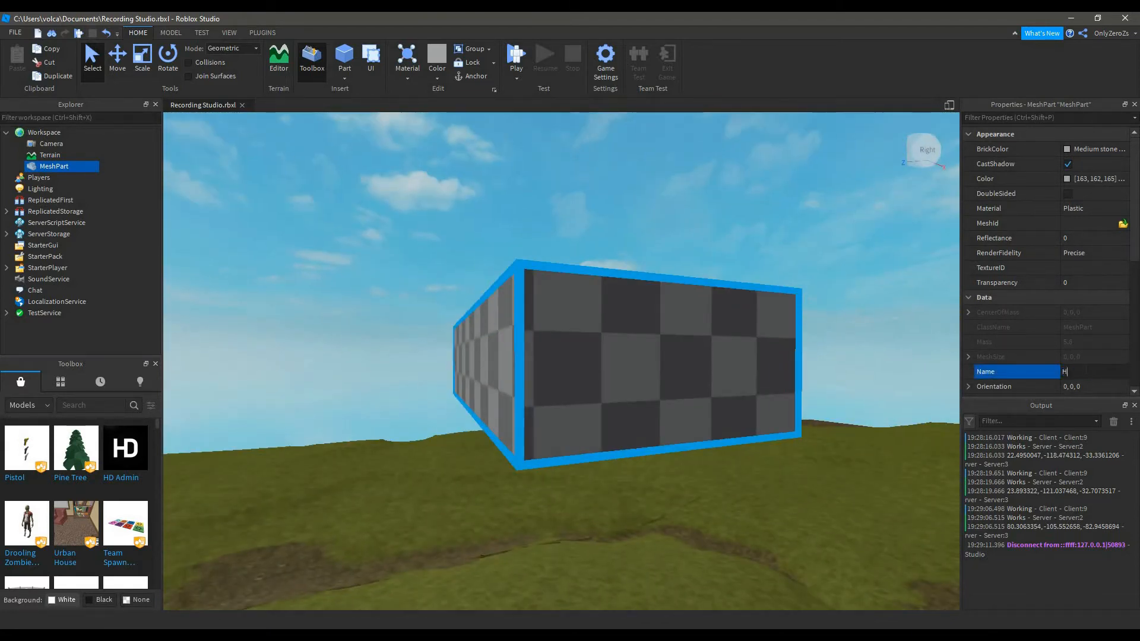
type("andle")
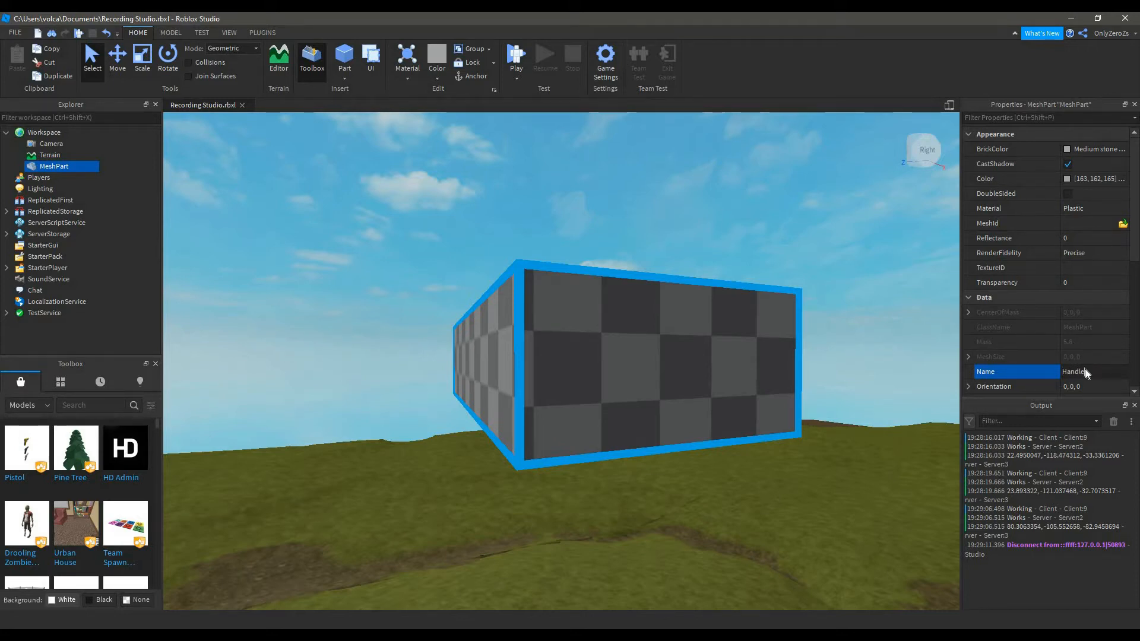
type("Handle")
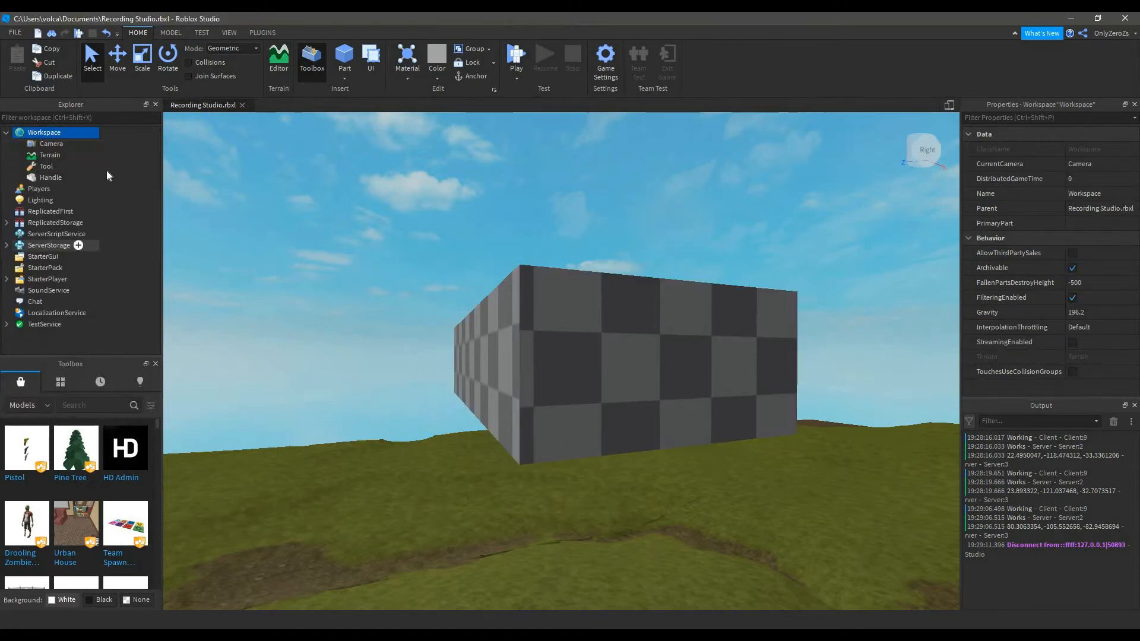
Rename the Tool to Shovel, nest Handle inside it, and add a RemoteEvent to ReplicatedStorage
left_click(46, 166)
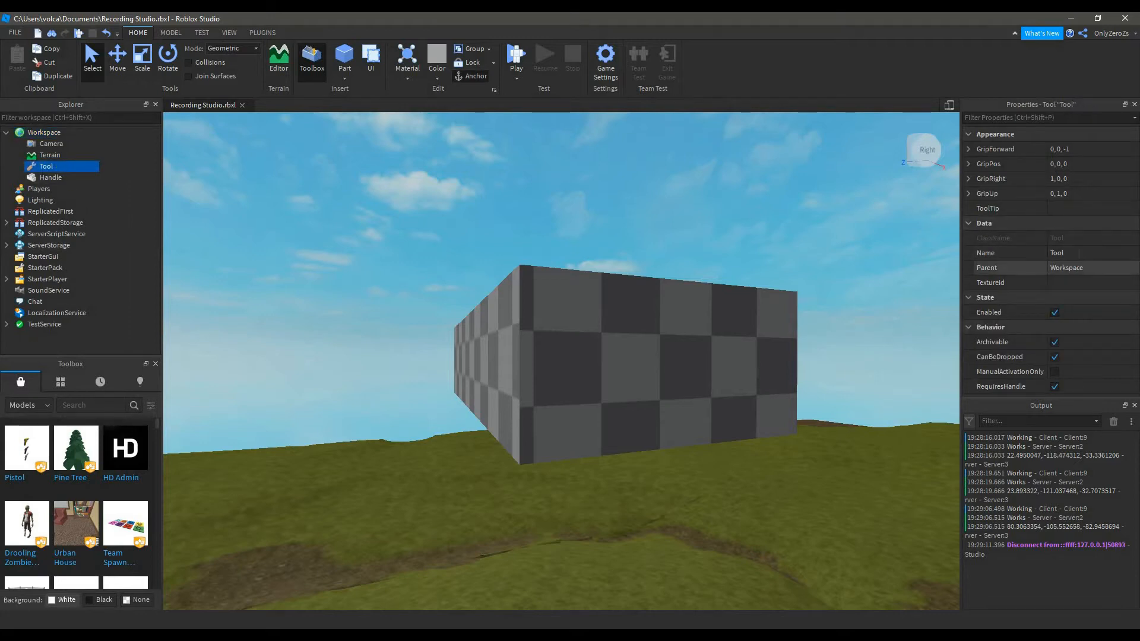
type("Shove")
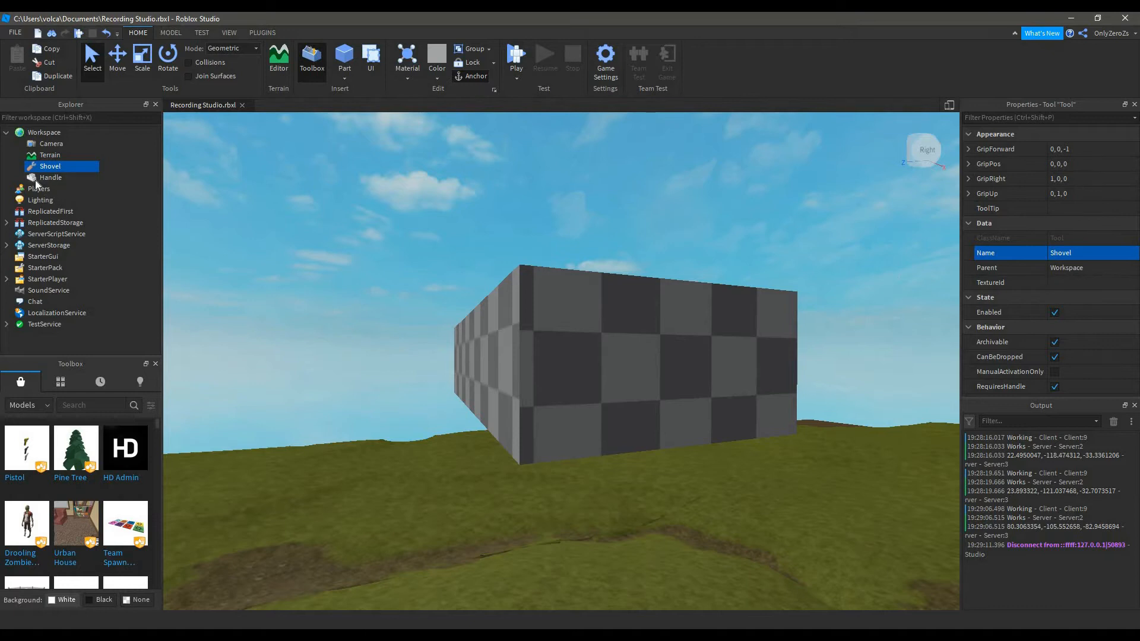
left_click(50, 177)
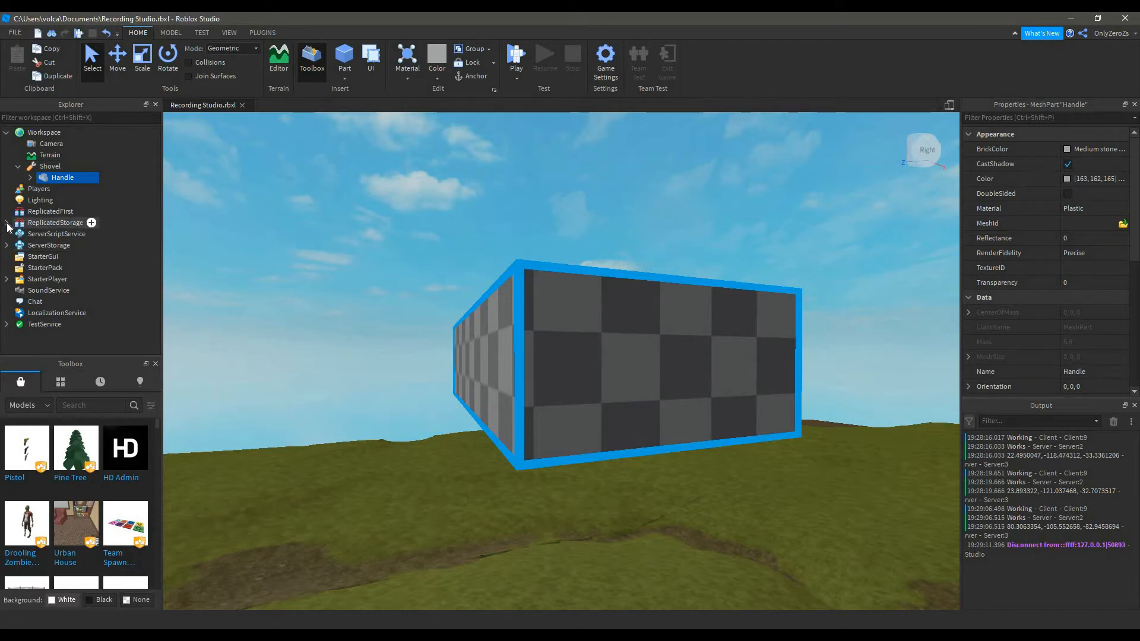
left_click(54, 234)
type("DigEvent")
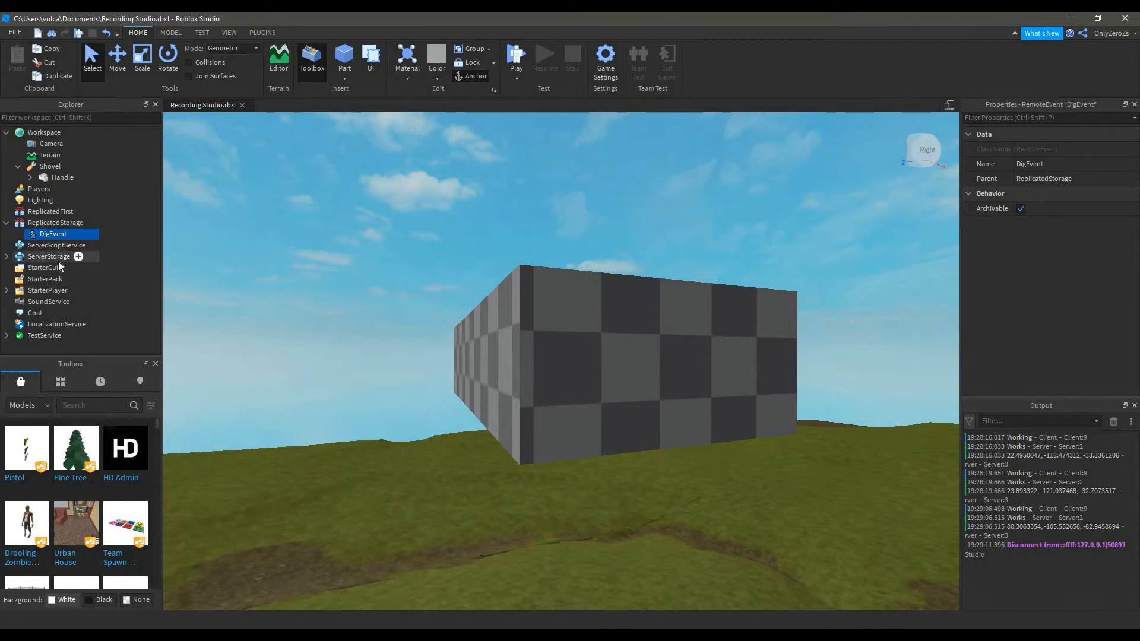
mouse_move(43, 155)
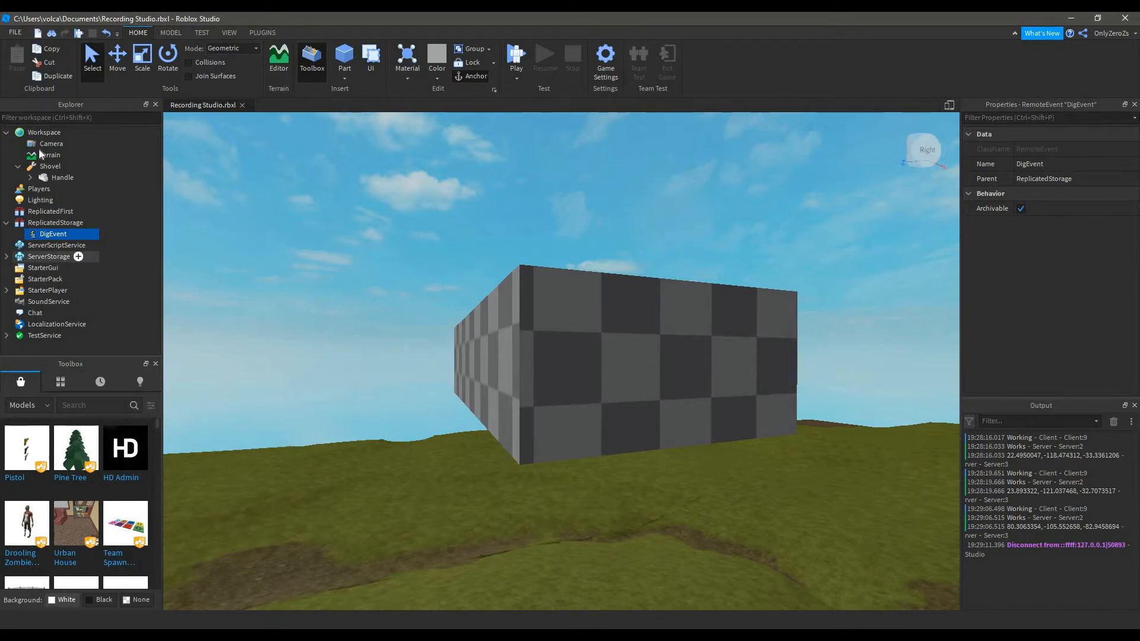
Add a LocalScript inside Shovel and rename it ClientScript
left_click(50, 167)
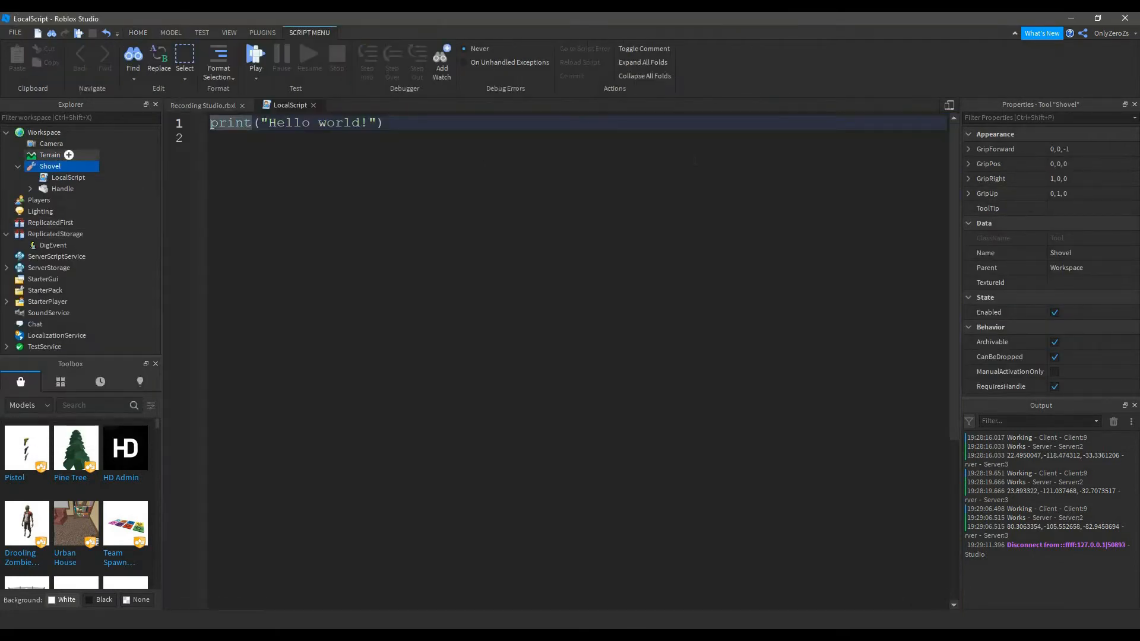
left_click(69, 177)
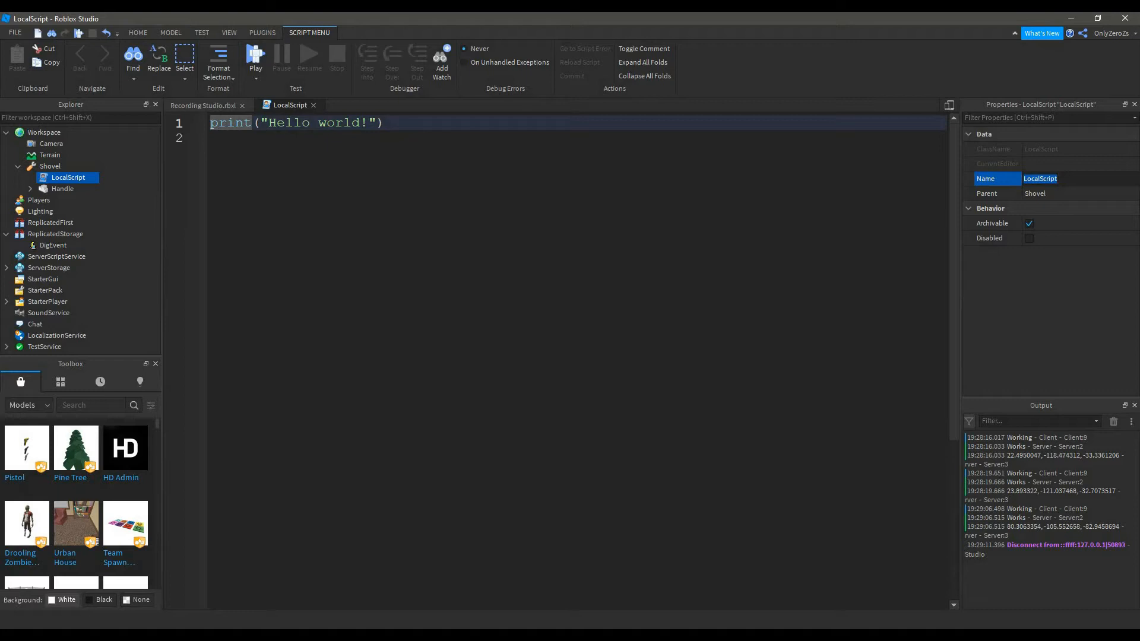
type("C")
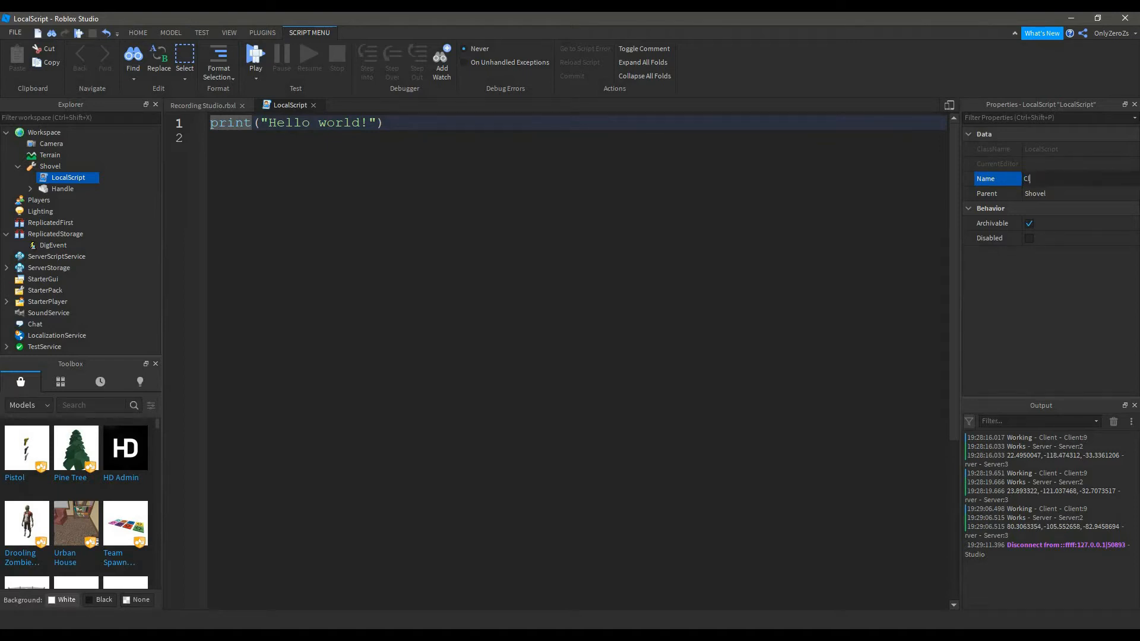
type("lientScript")
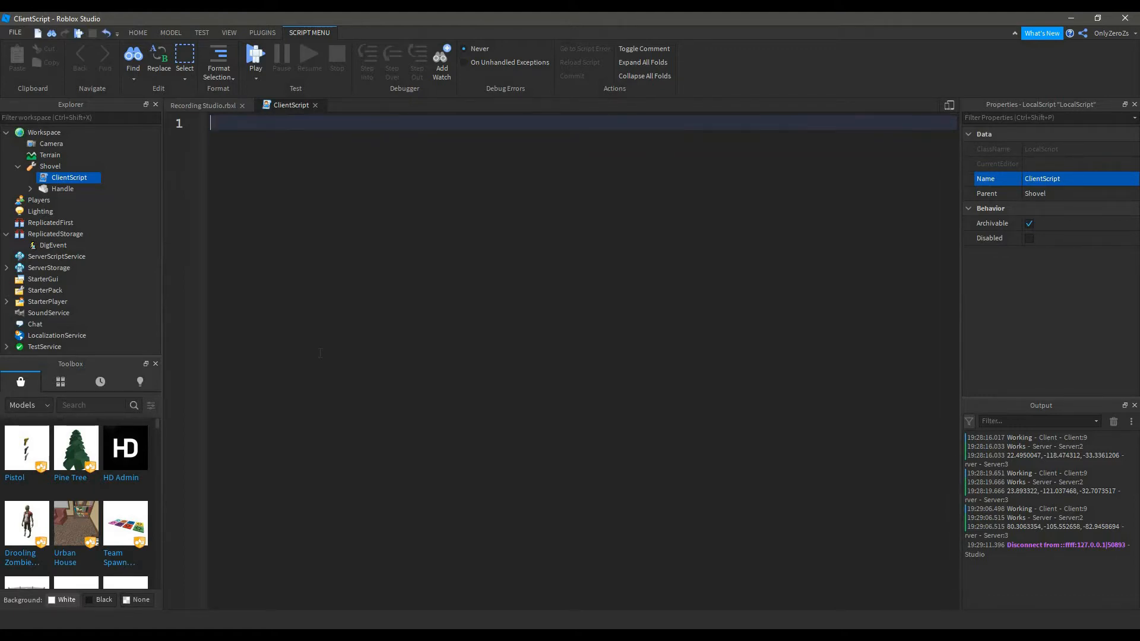
Define the local player and Mouse = player:GetMouse() in ClientScript
type("sc")
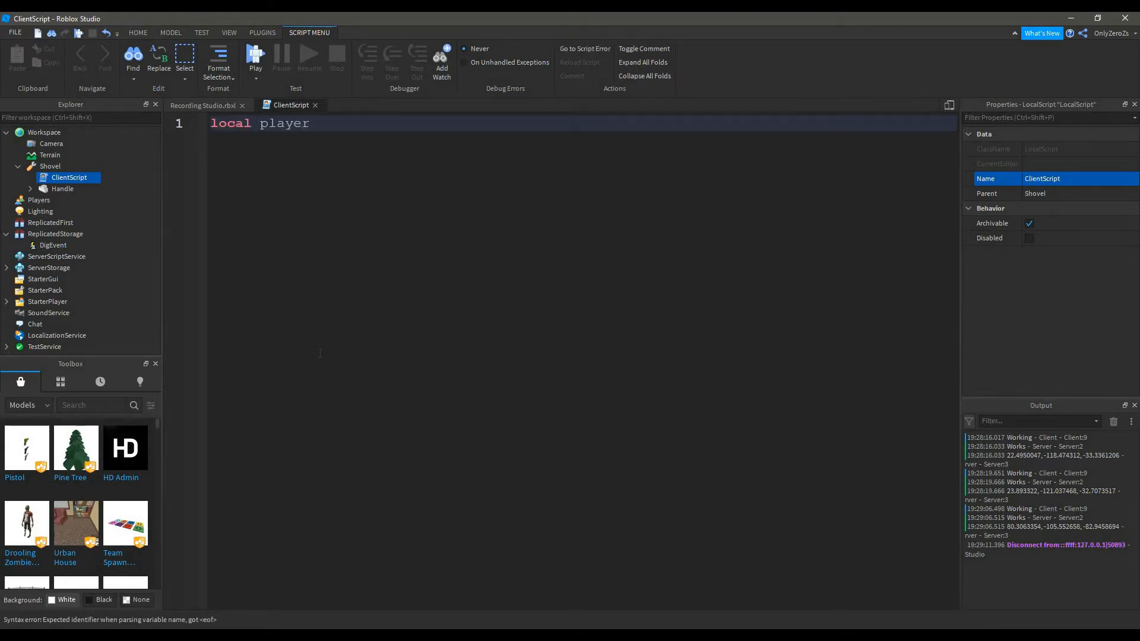
type("= game.Players.LocalPlayer")
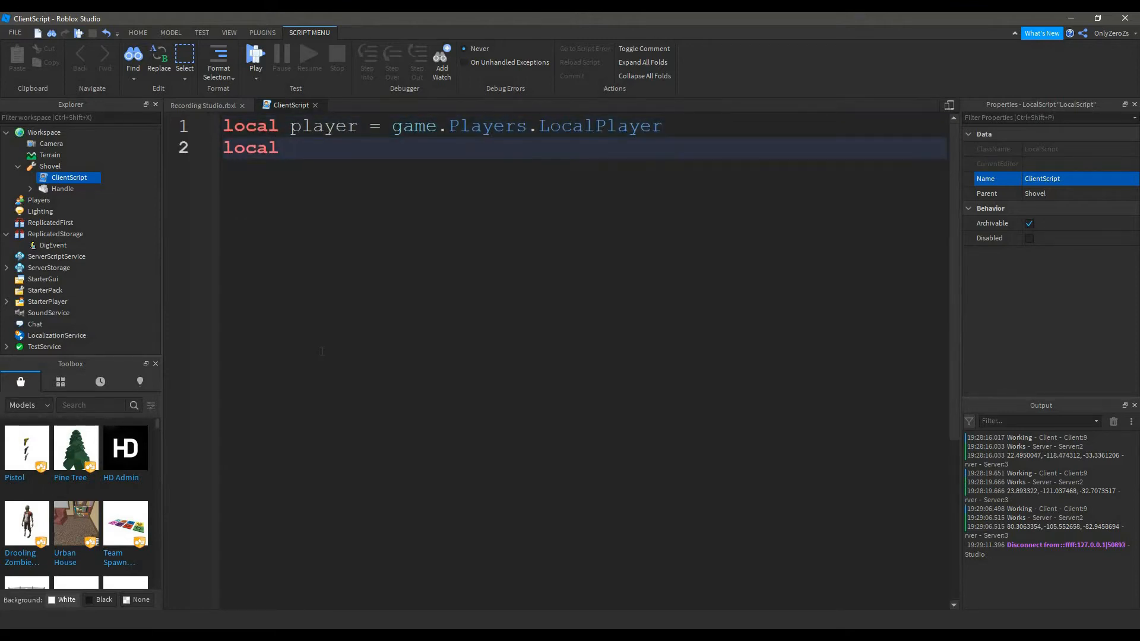
type("Mouse = p")
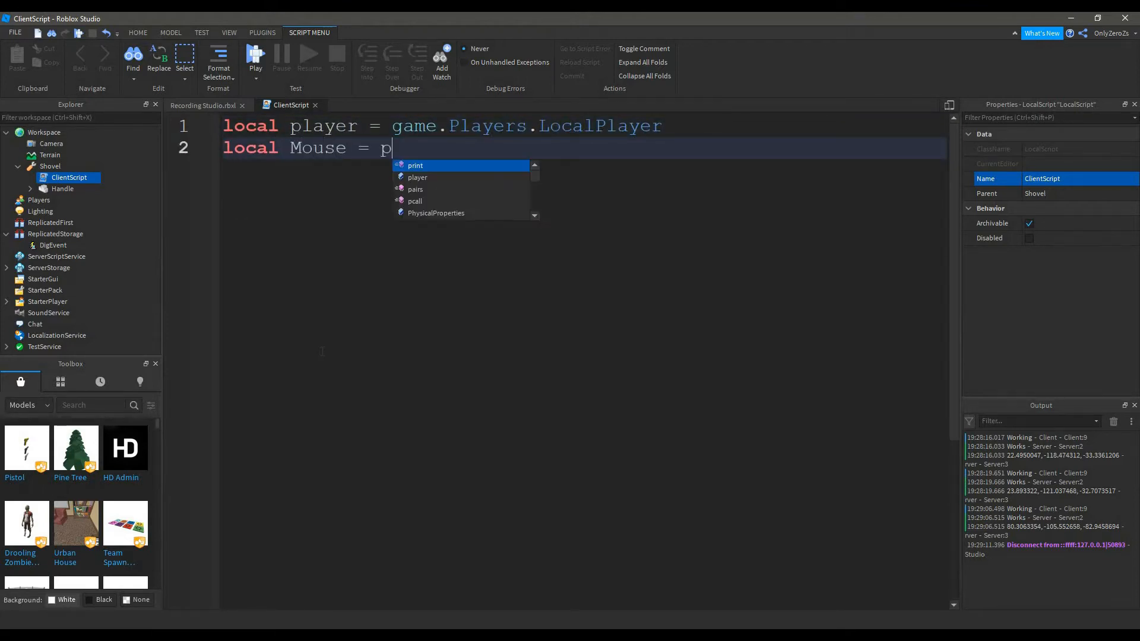
type("layer:G")
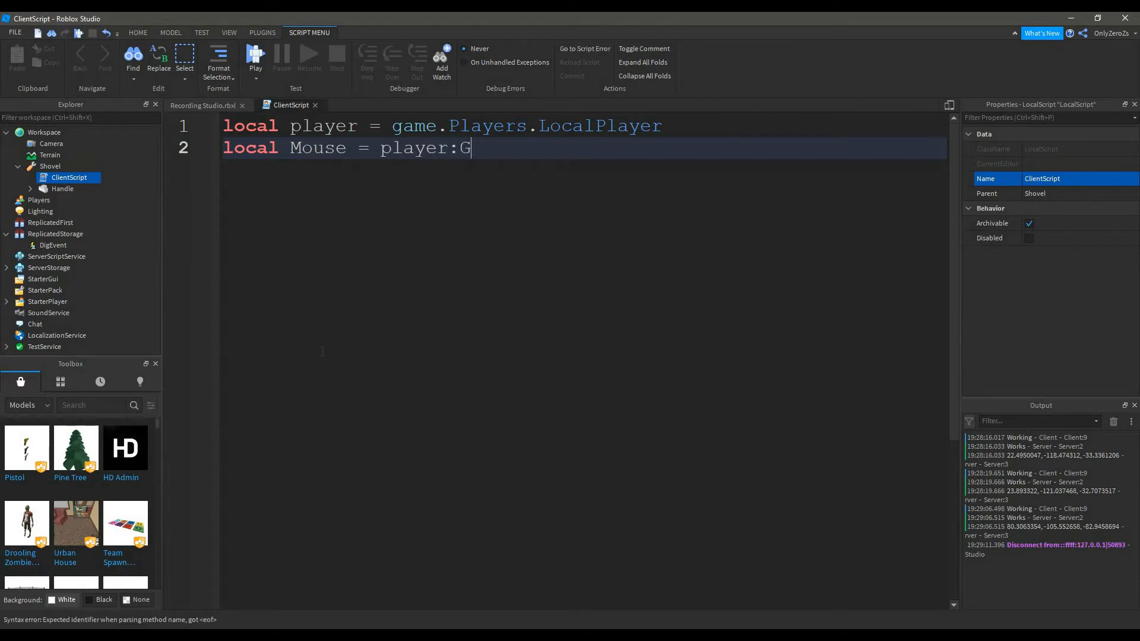
type("etMouse")
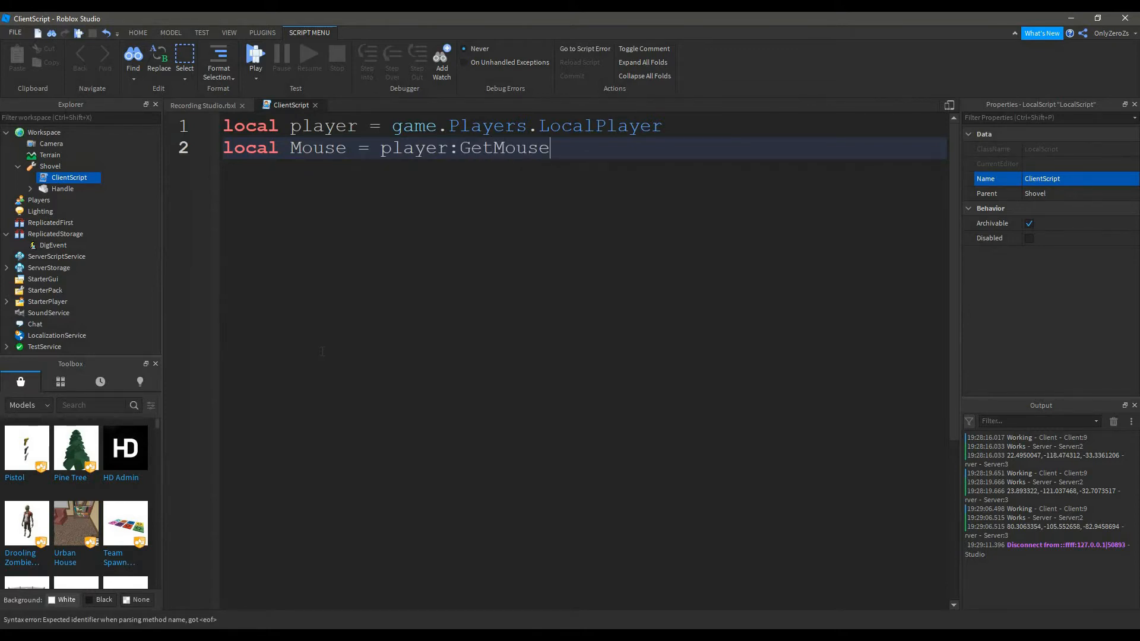
type("()")
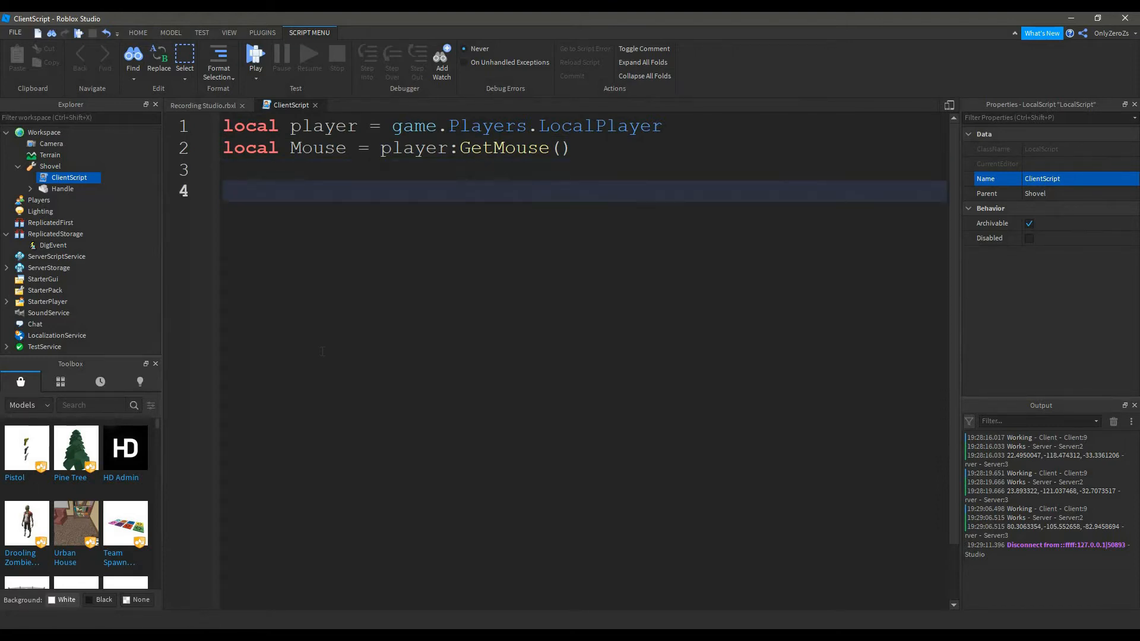
Add local db = false with an -- Optional comment
type("local db")
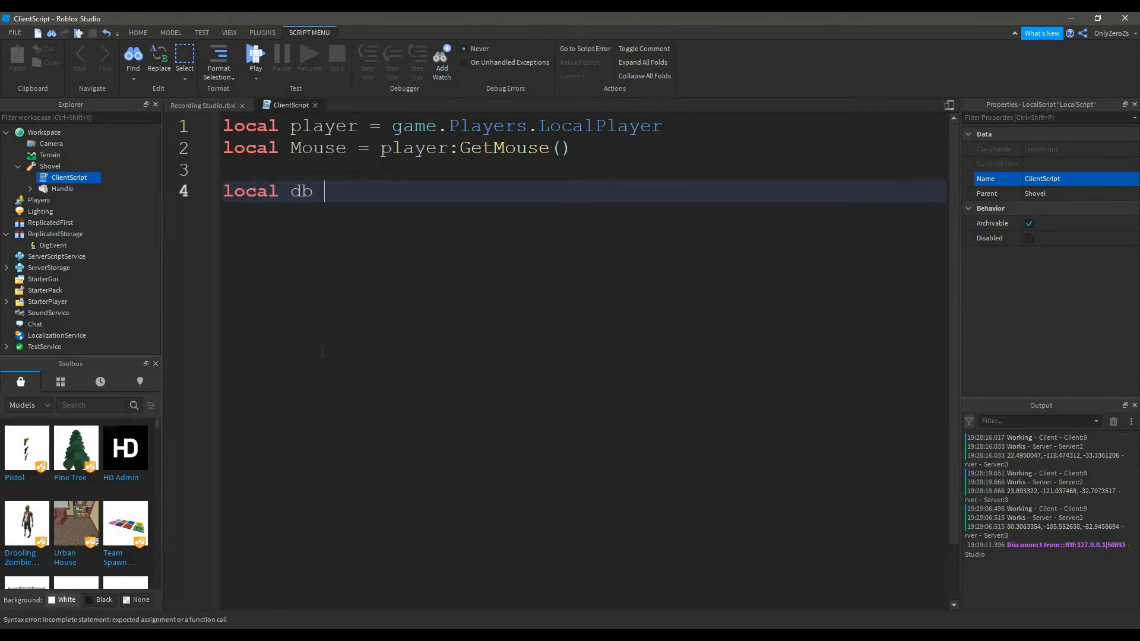
type("= Fa")
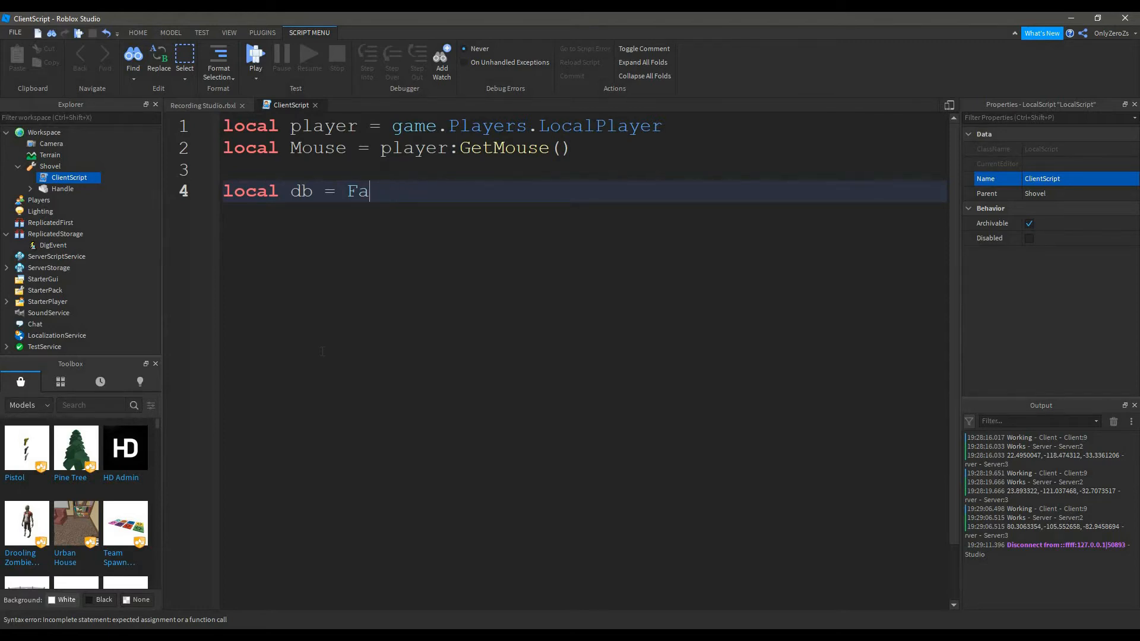
type("lse")
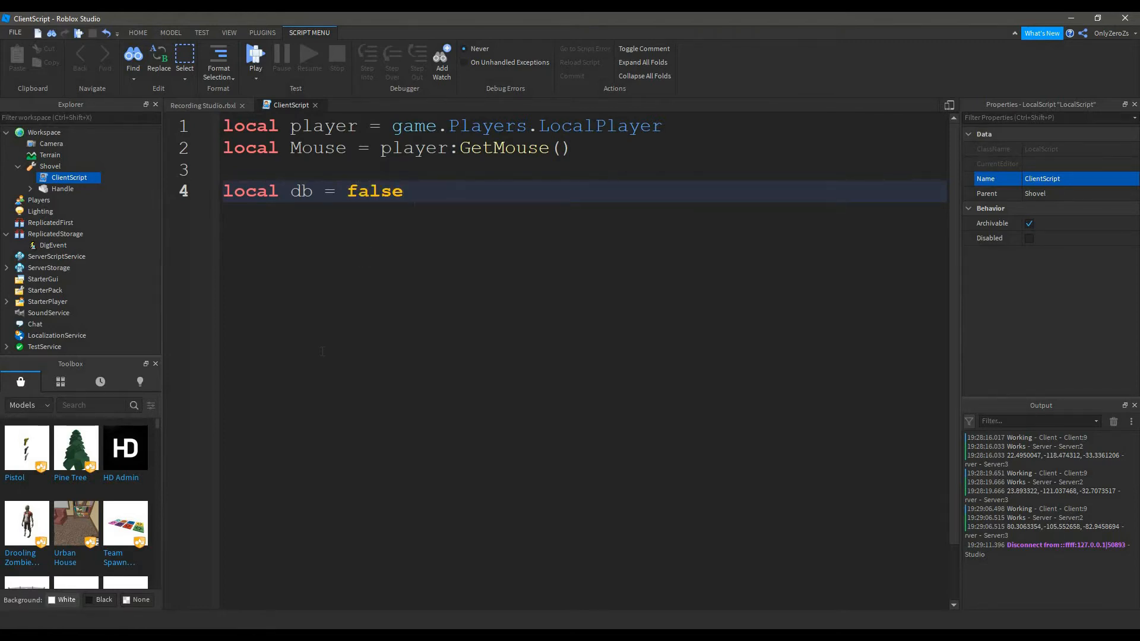
type("-")
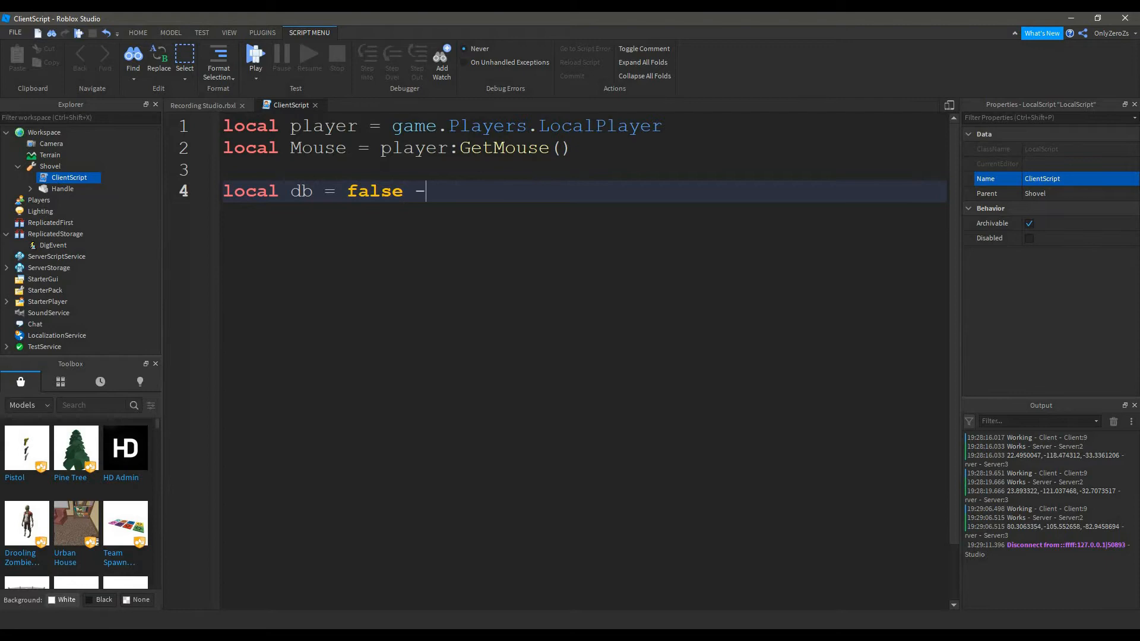
type("Optional")
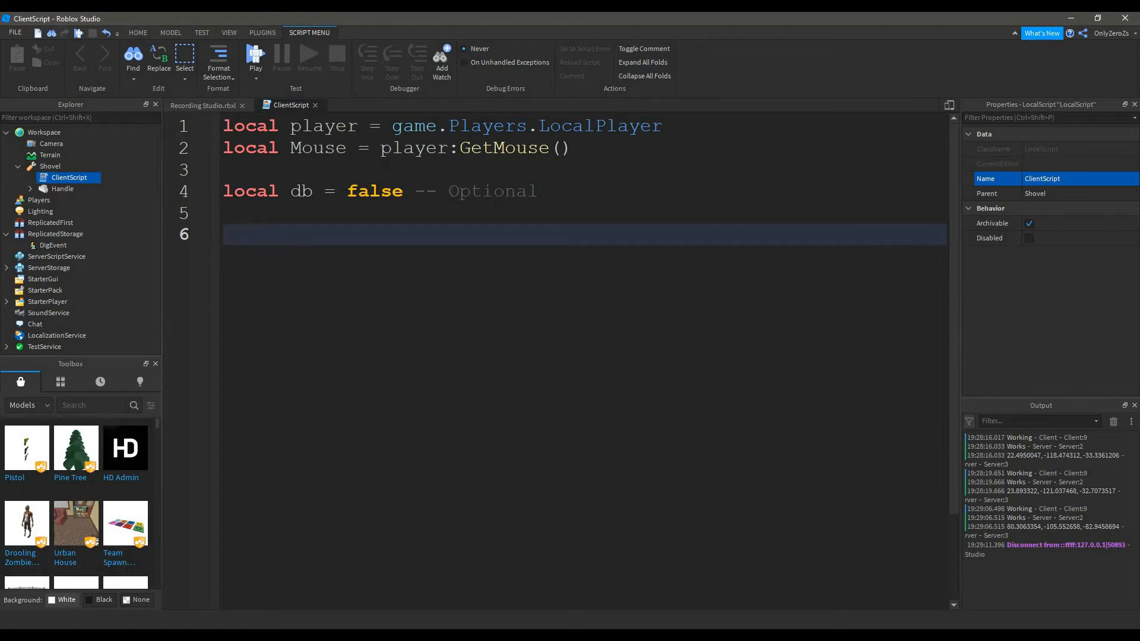
Write the script.Parent.Activated:Connect(function() handler header
type("script.")
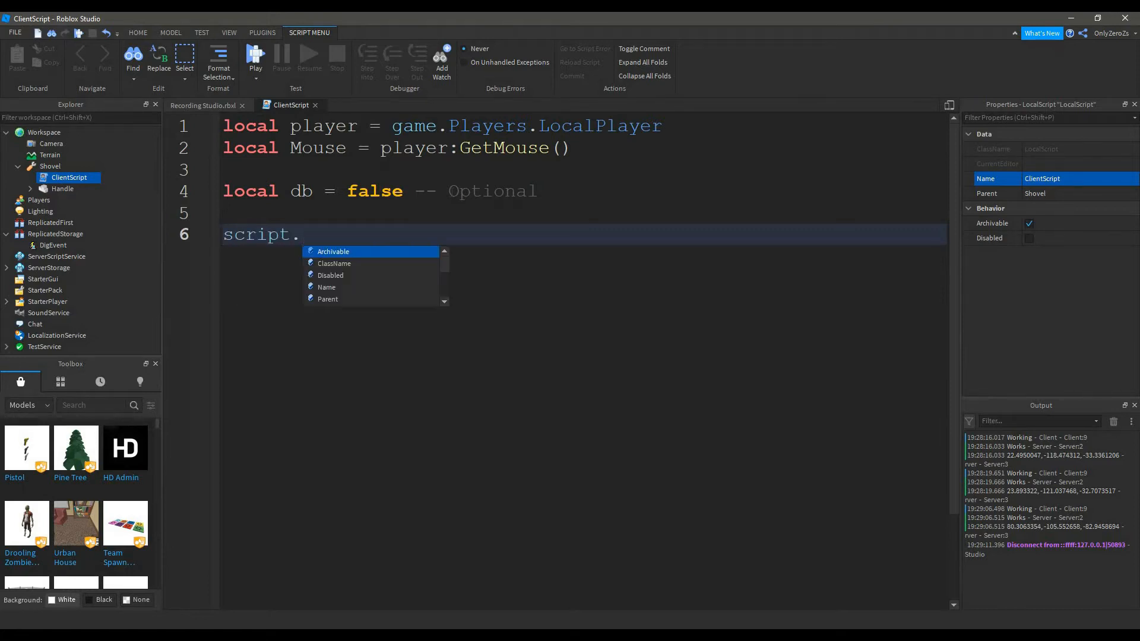
type("Parent.")
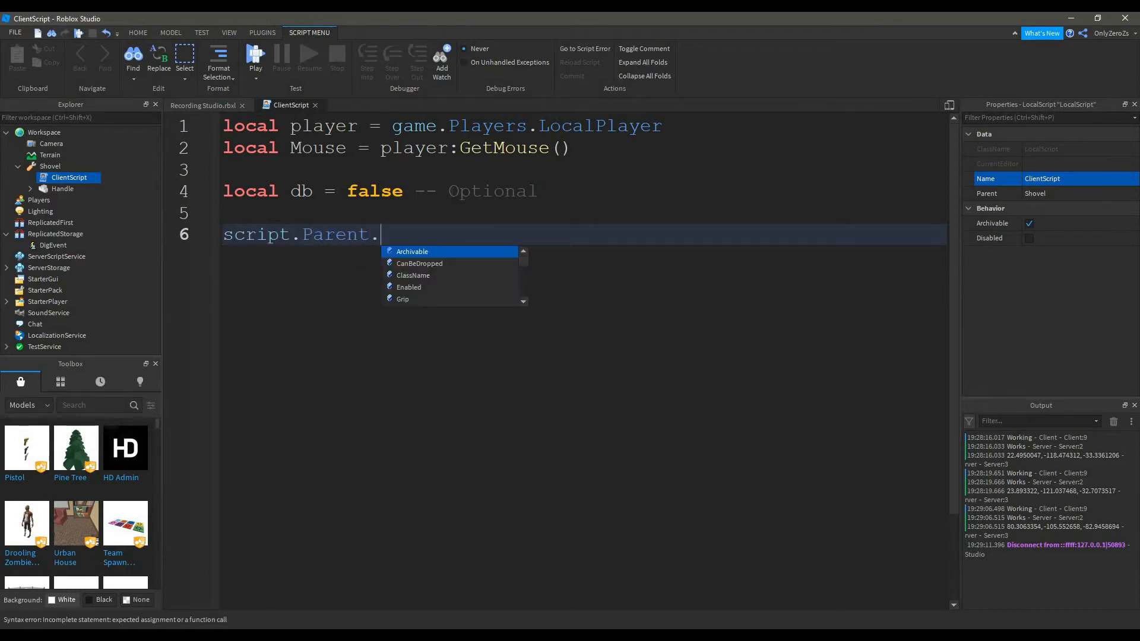
type("Activated:Connect()")
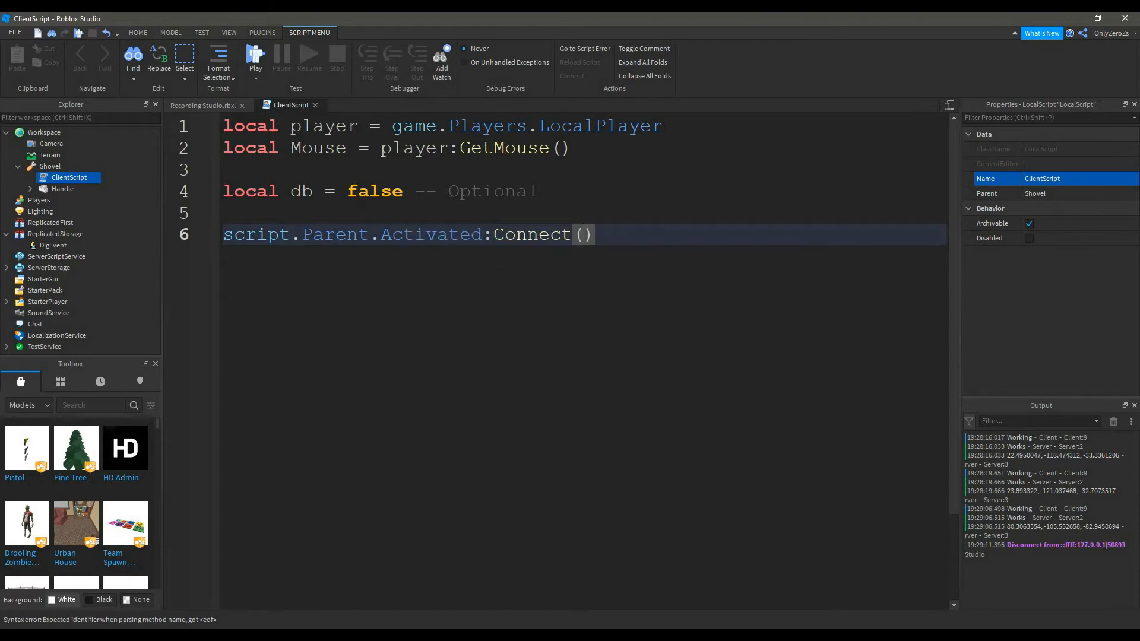
type("function")
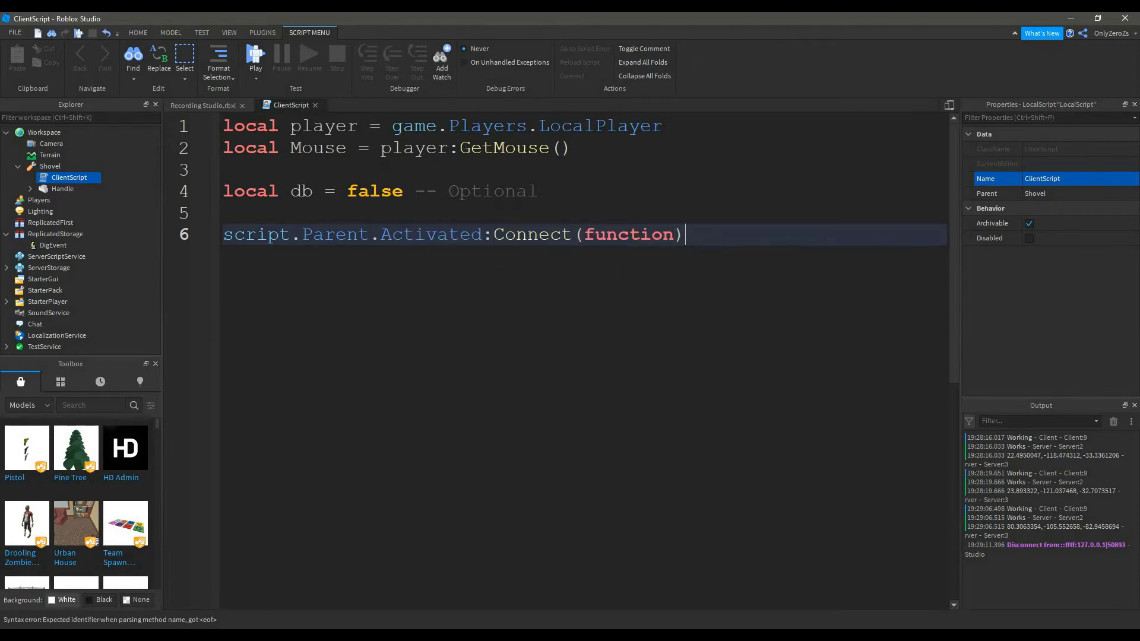
type("()")
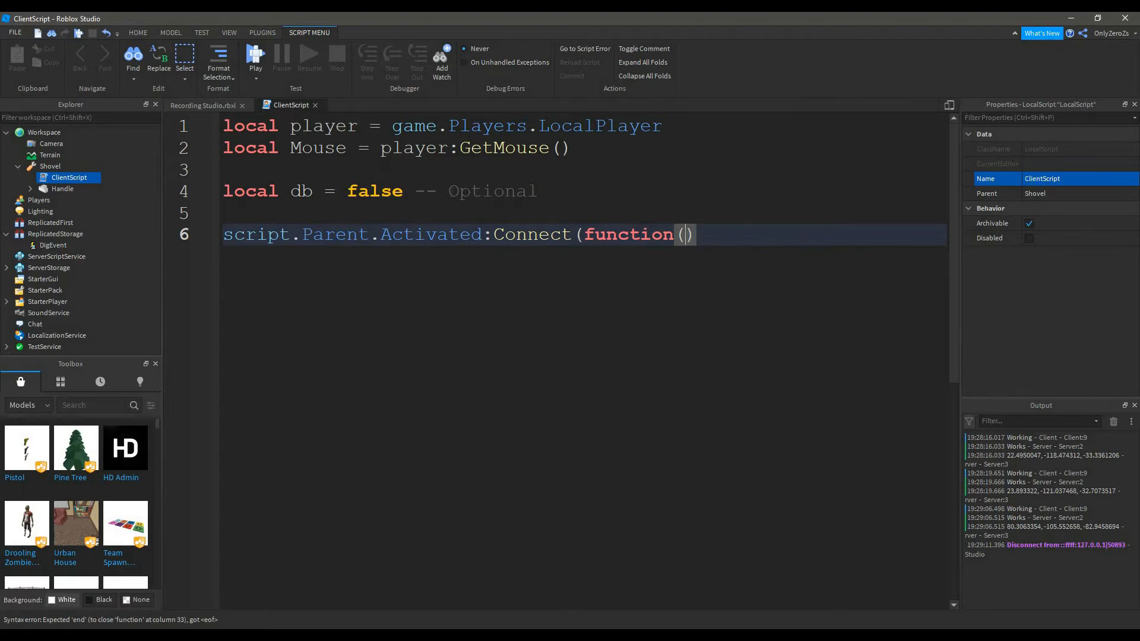
key("enter")
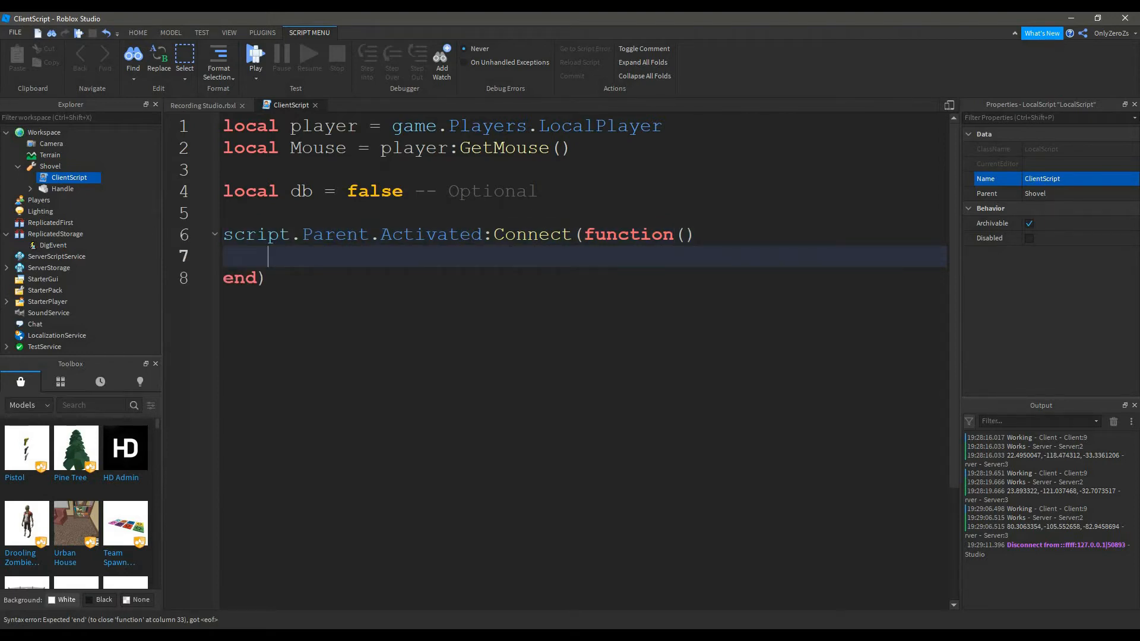
double_click(242, 277)
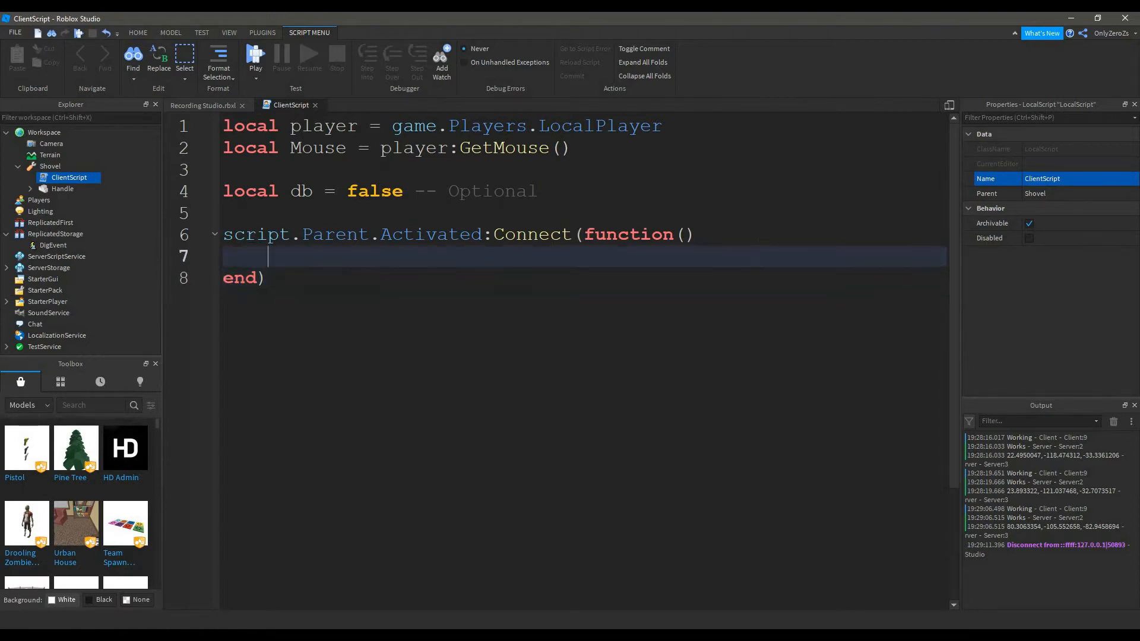
Inside if db == false, set db = true and fire DigEvent with Mouse.Hit.p
type("if")
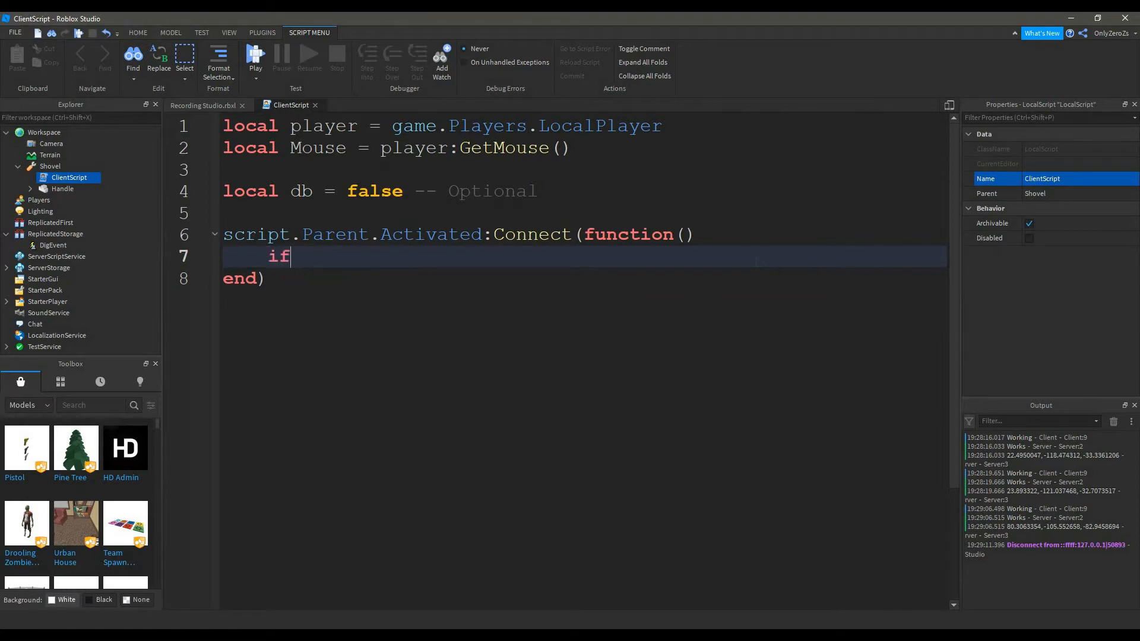
type("db == f")
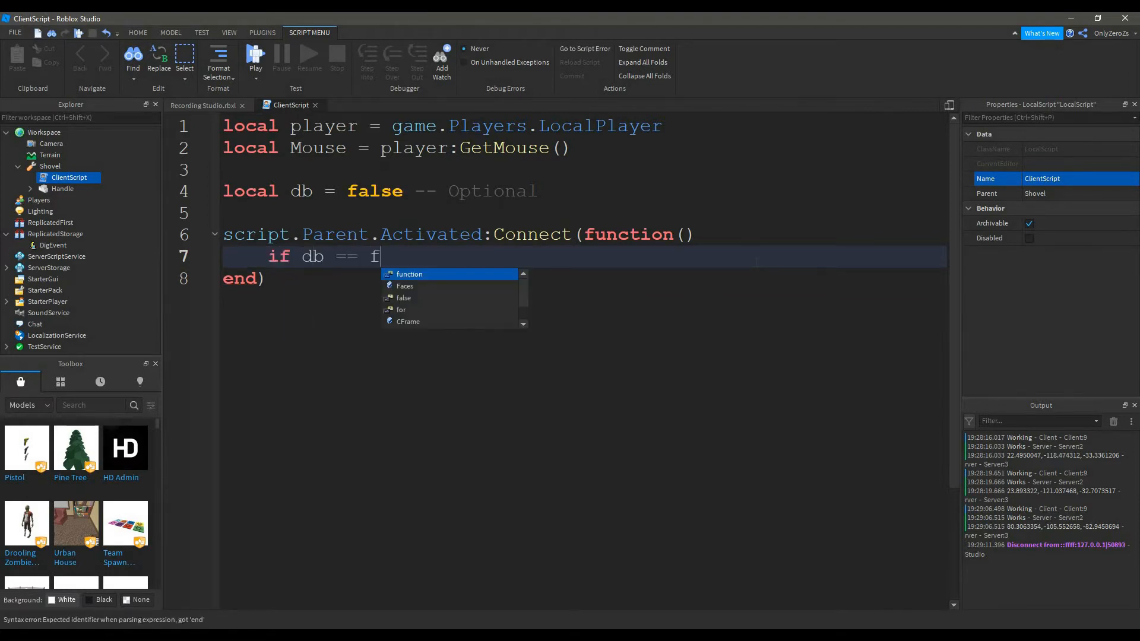
type("alse")
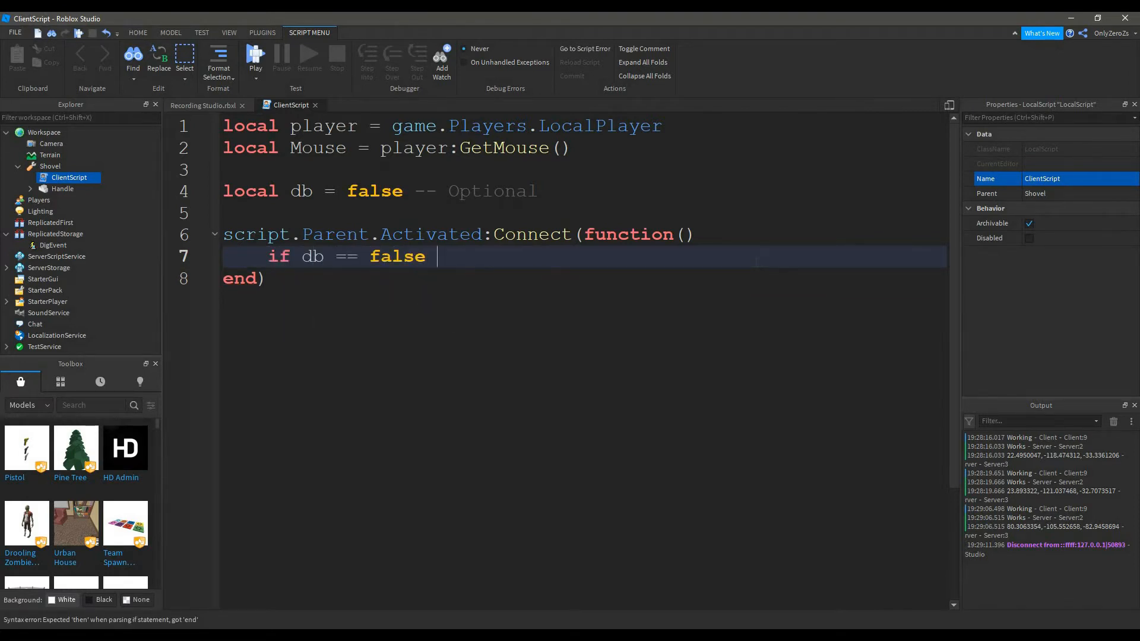
type("then")
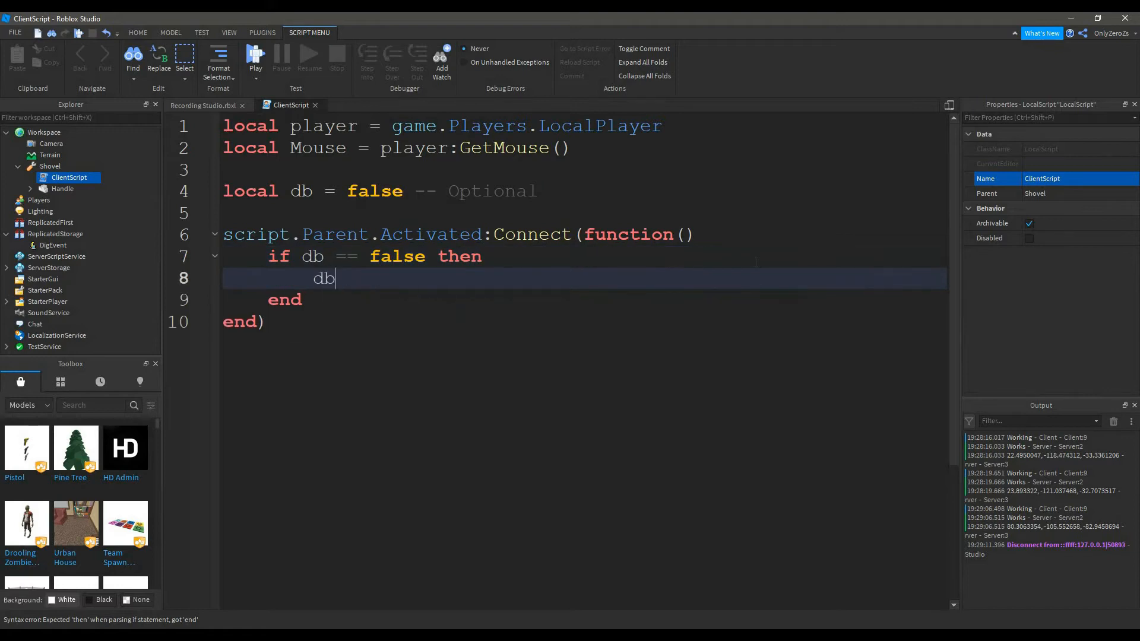
type("= true")
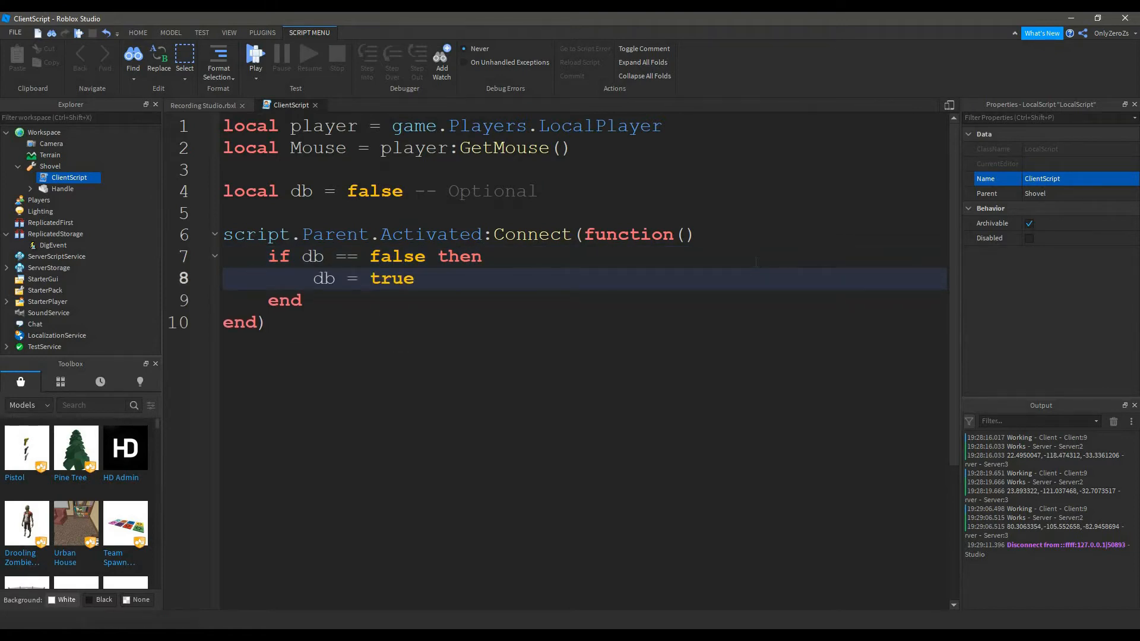
type("game.ReplicatedStorage")
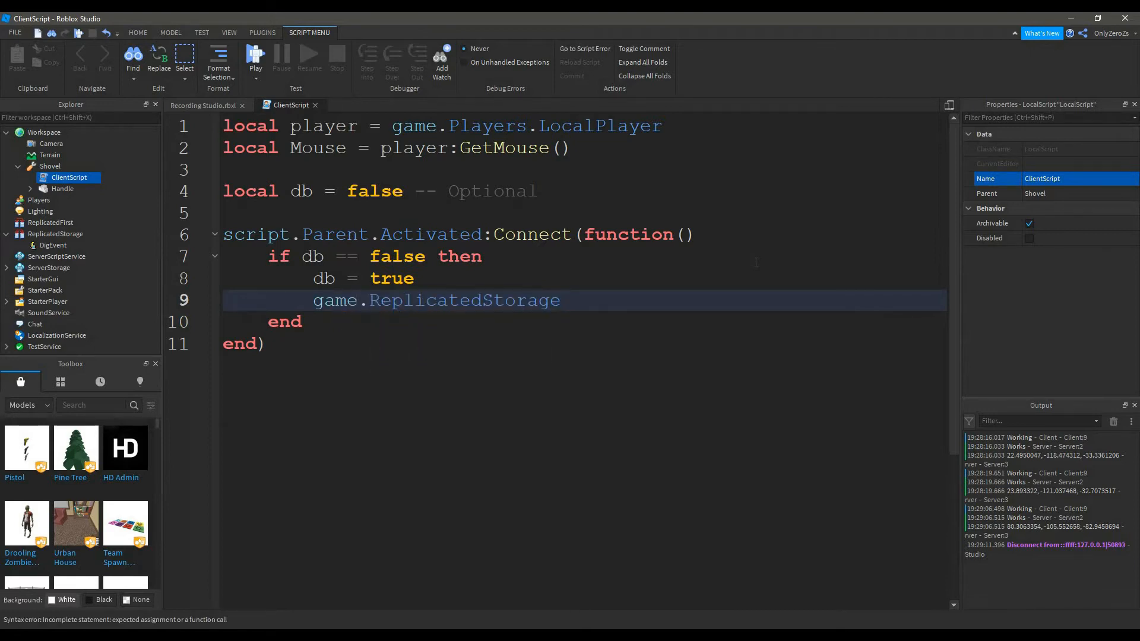
type(".Dif")
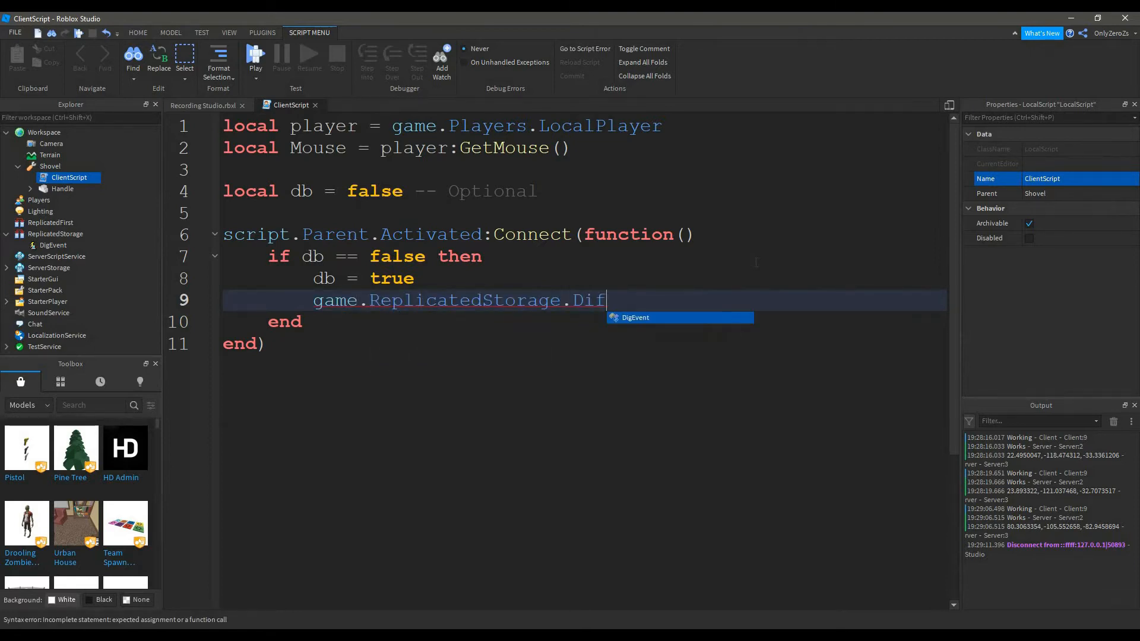
type("Event:FireServer(")
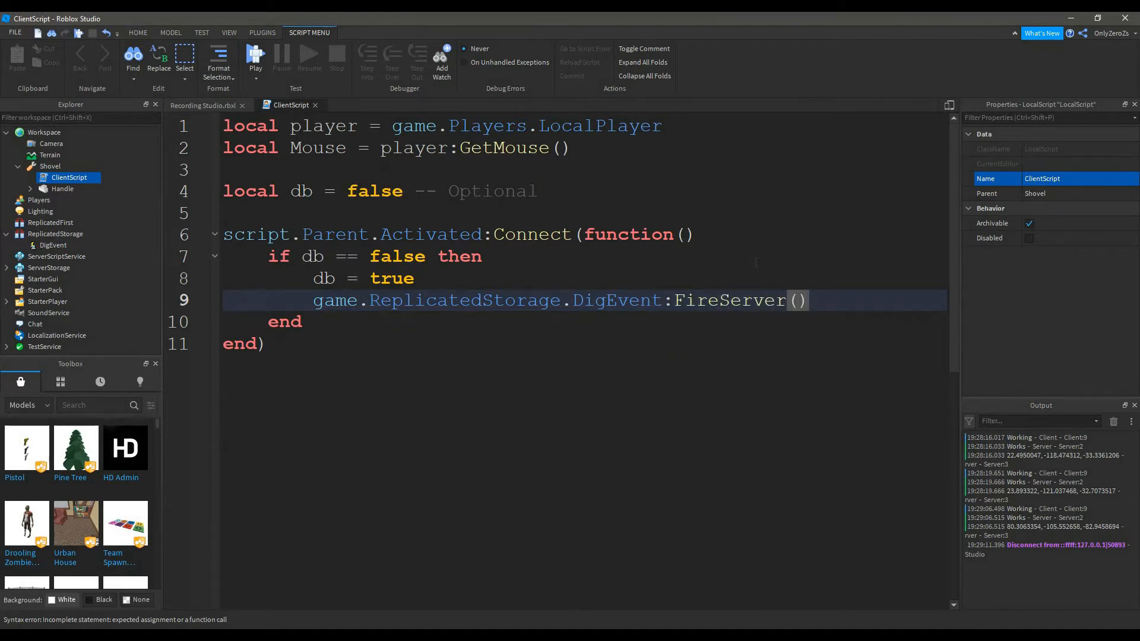
type("Mouse.")
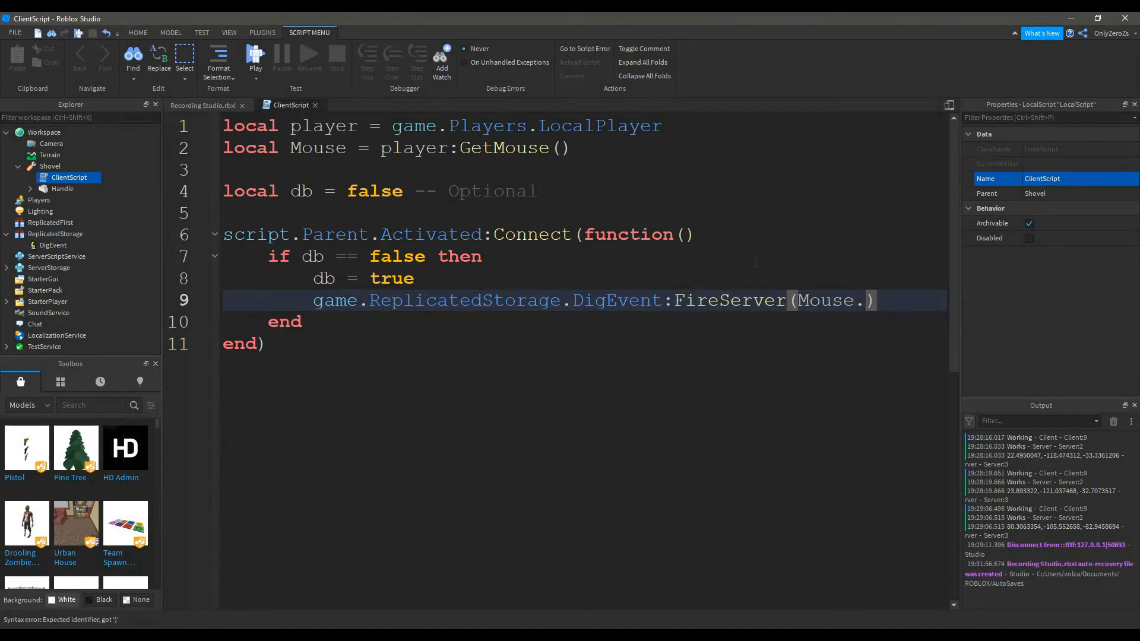
type("Hit.p")
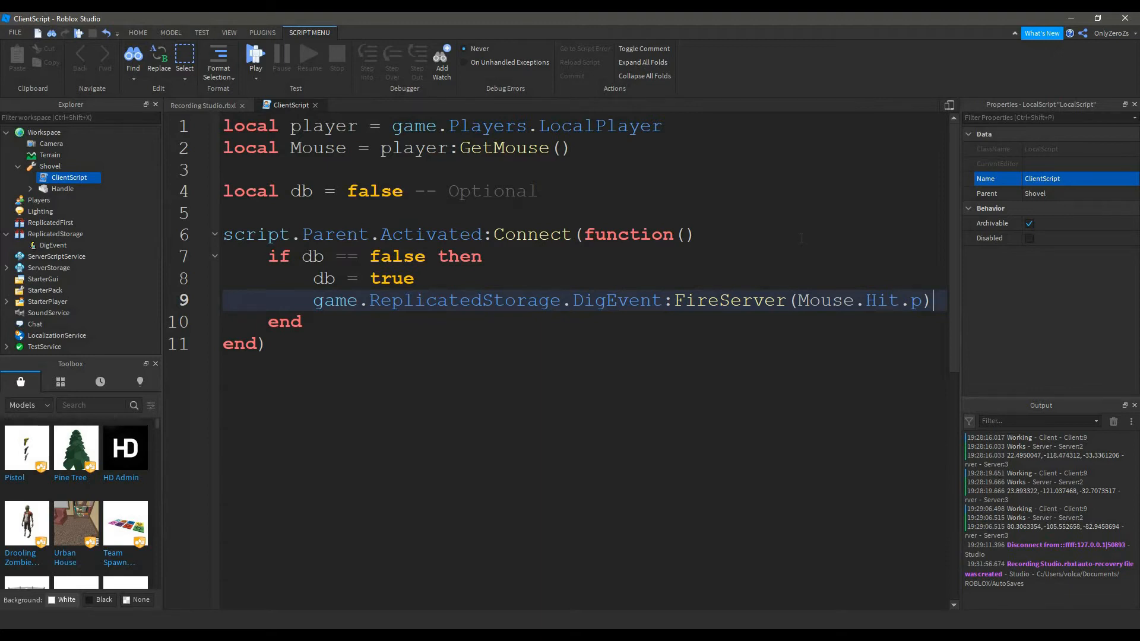
Add wait(3) then reset db = false to finish the debounce
type("wait()")
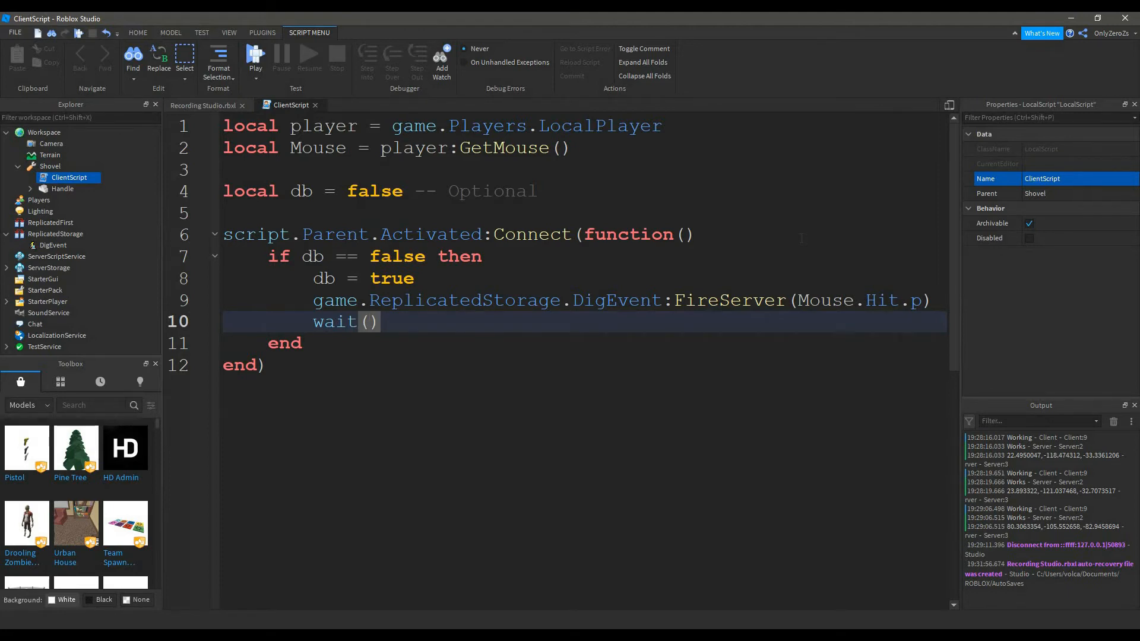
left_click(368, 322)
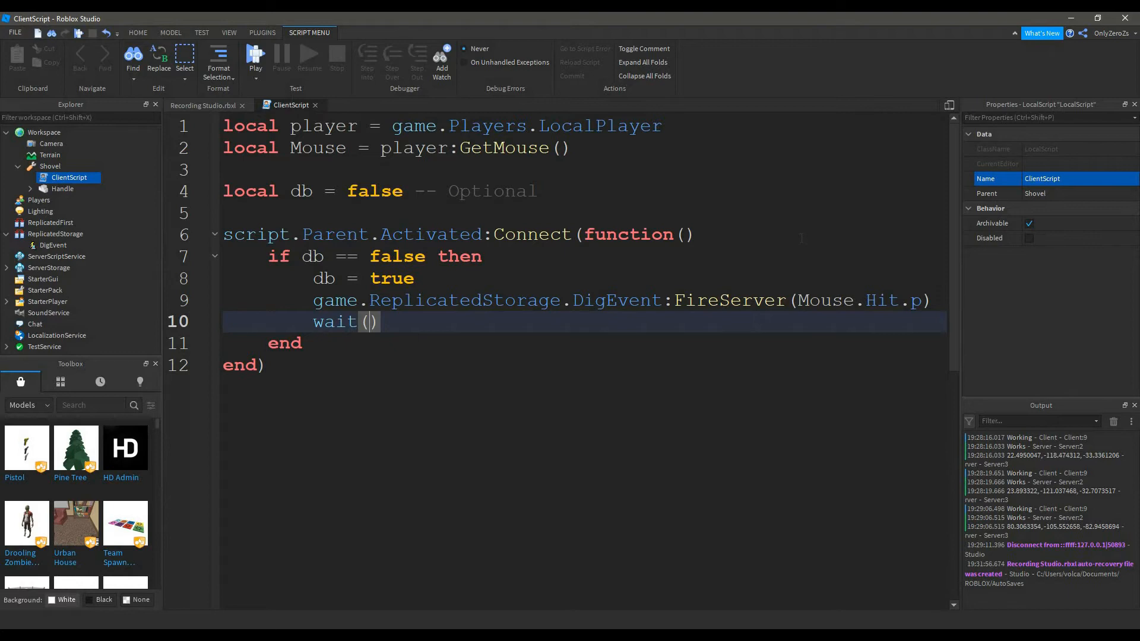
type("3)")
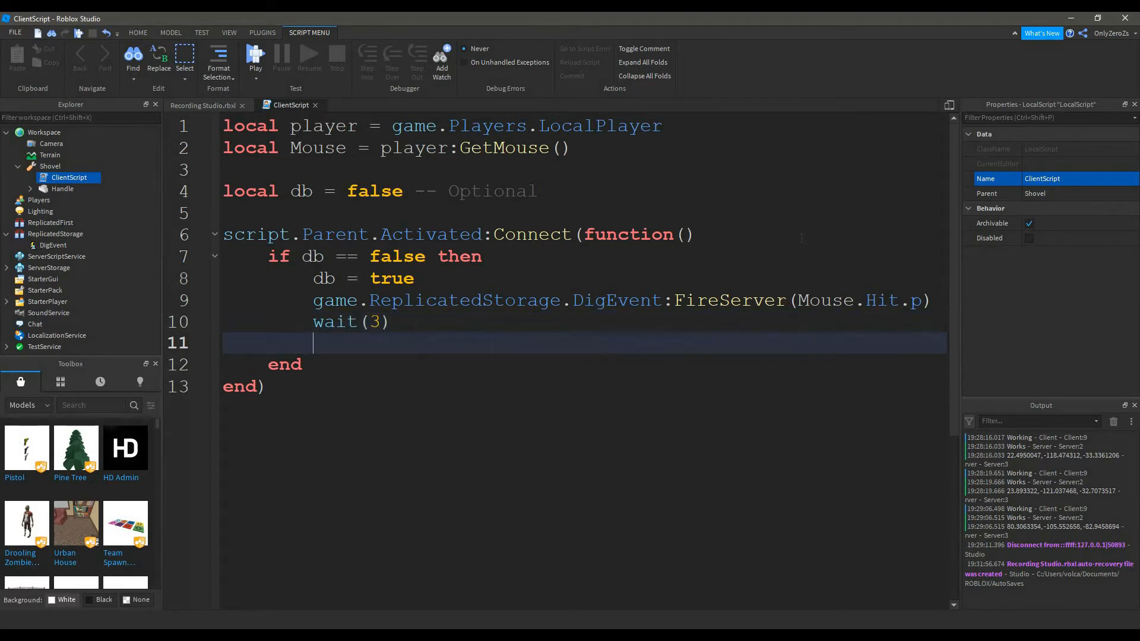
type("db=")
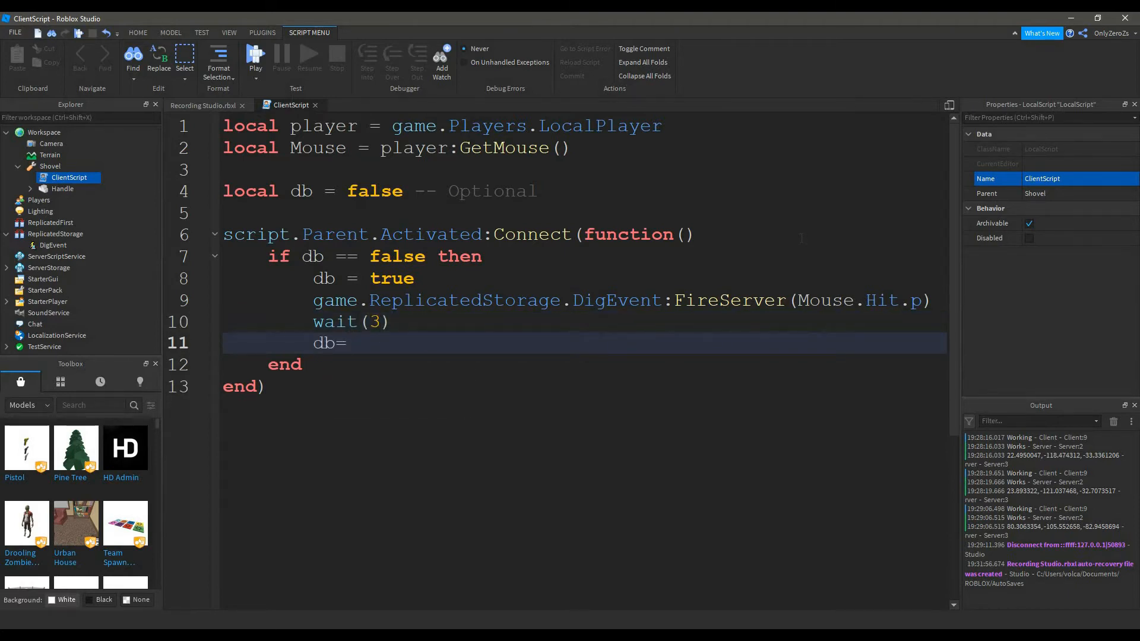
type("false")
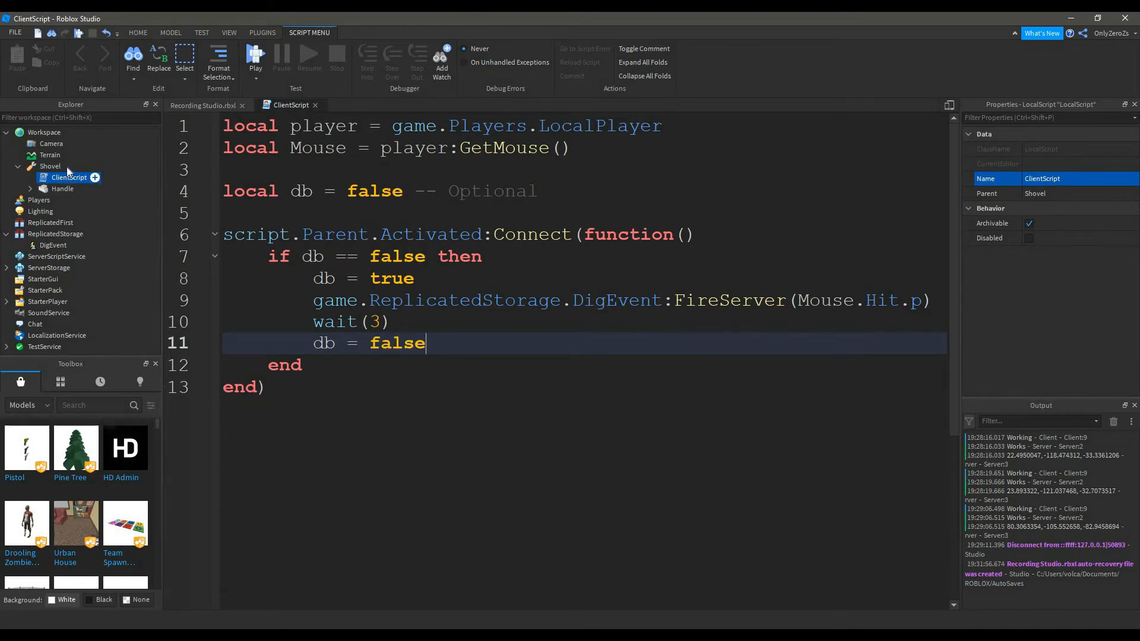
left_click(50, 166)
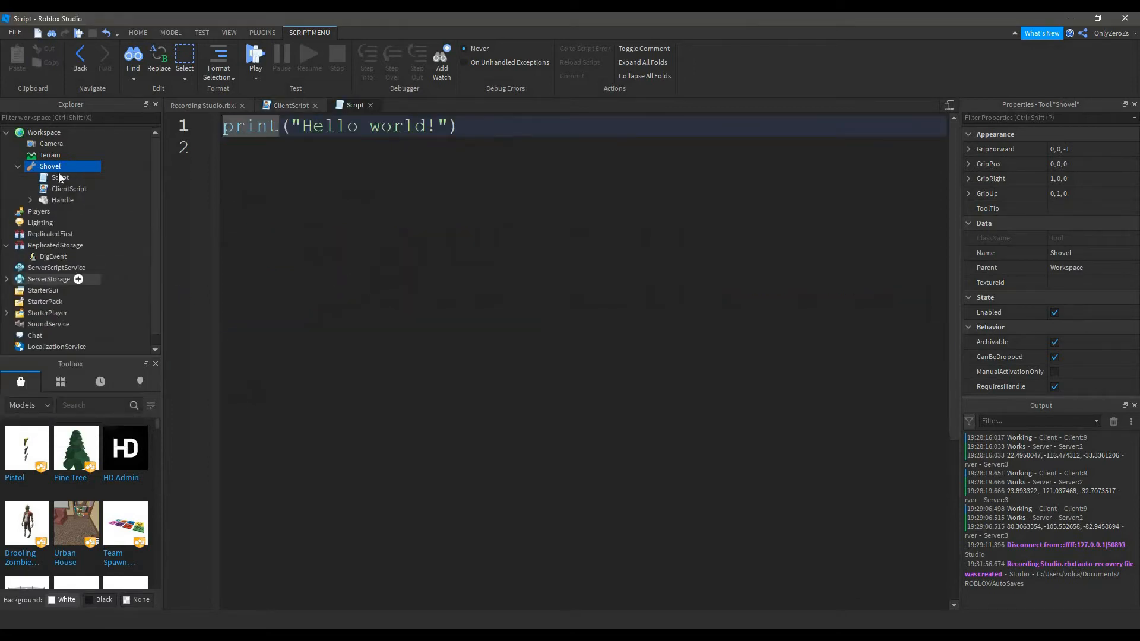
Rename the new Script under Shovel to ServerScript and begin its code
left_click(60, 177)
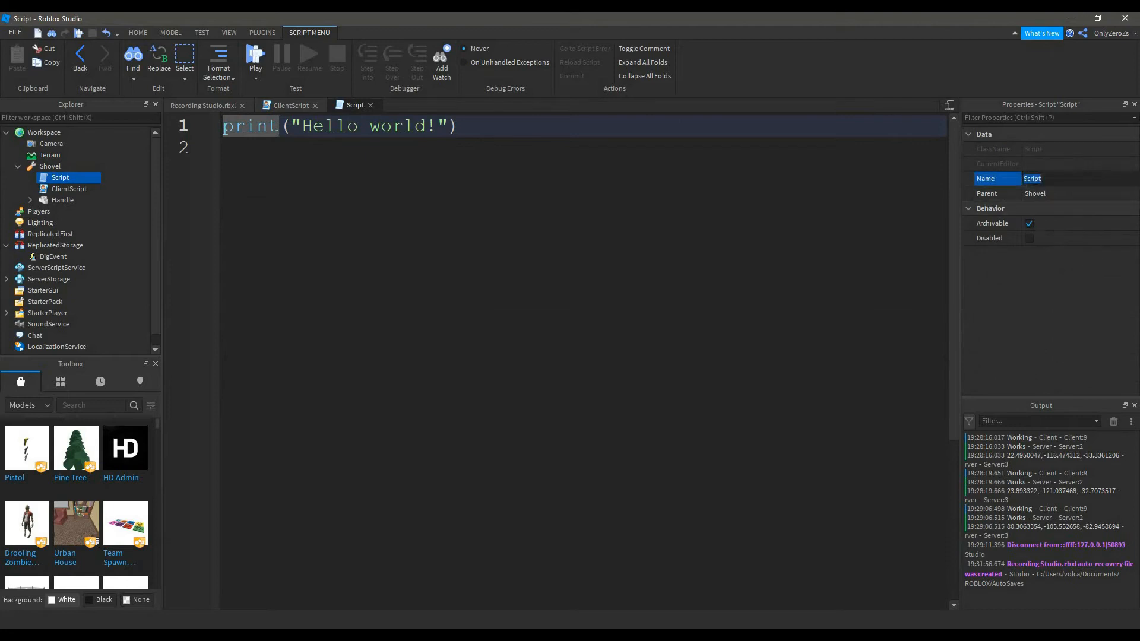
type("ServerScr")
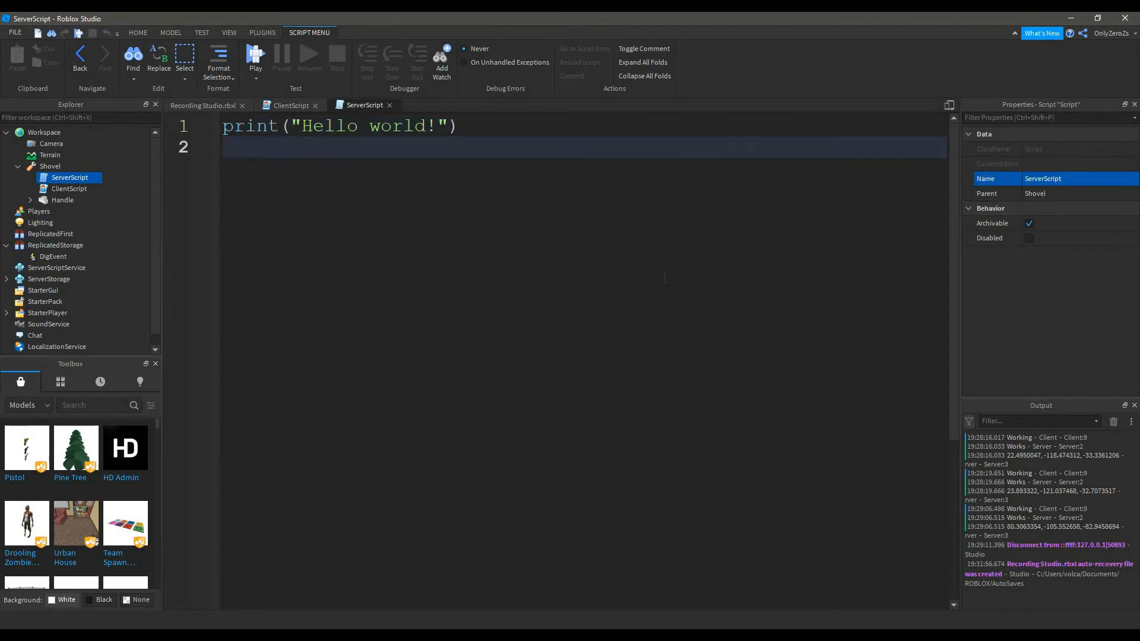
type("g")
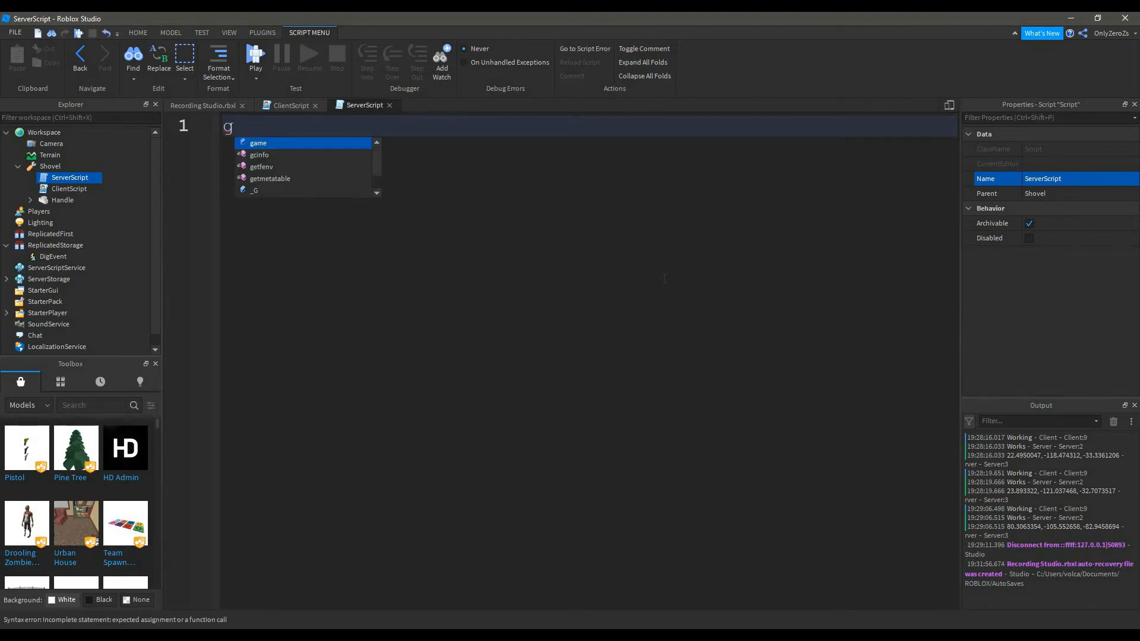
Connect to game.ReplicatedStorage.DigEvent.OnServerEvent
type("ame.")
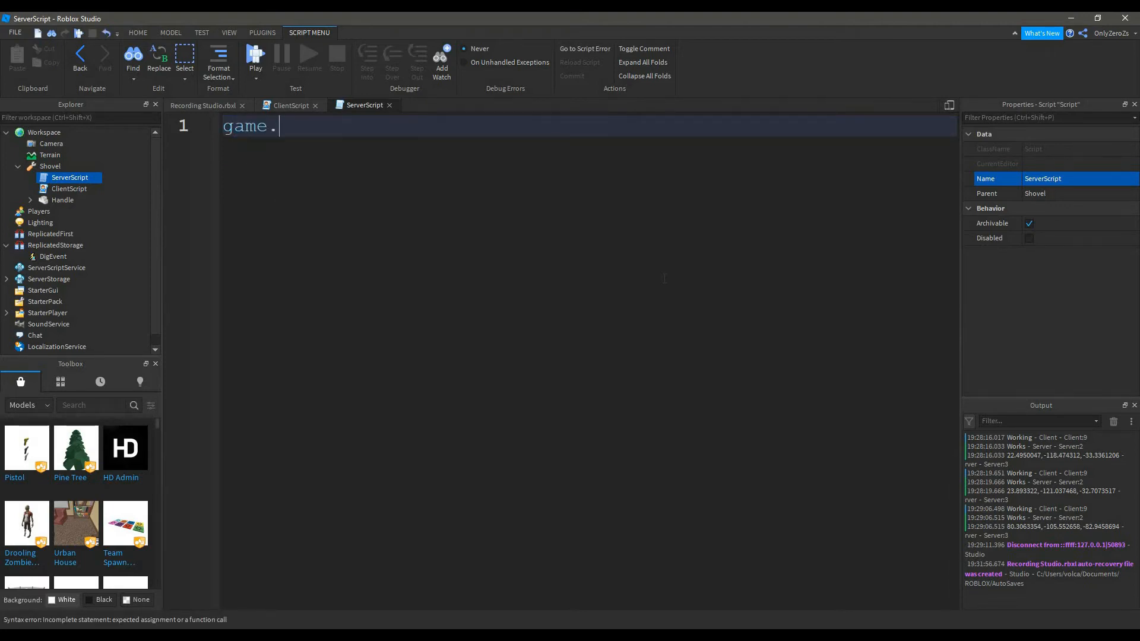
type("ReplicatedStorage")
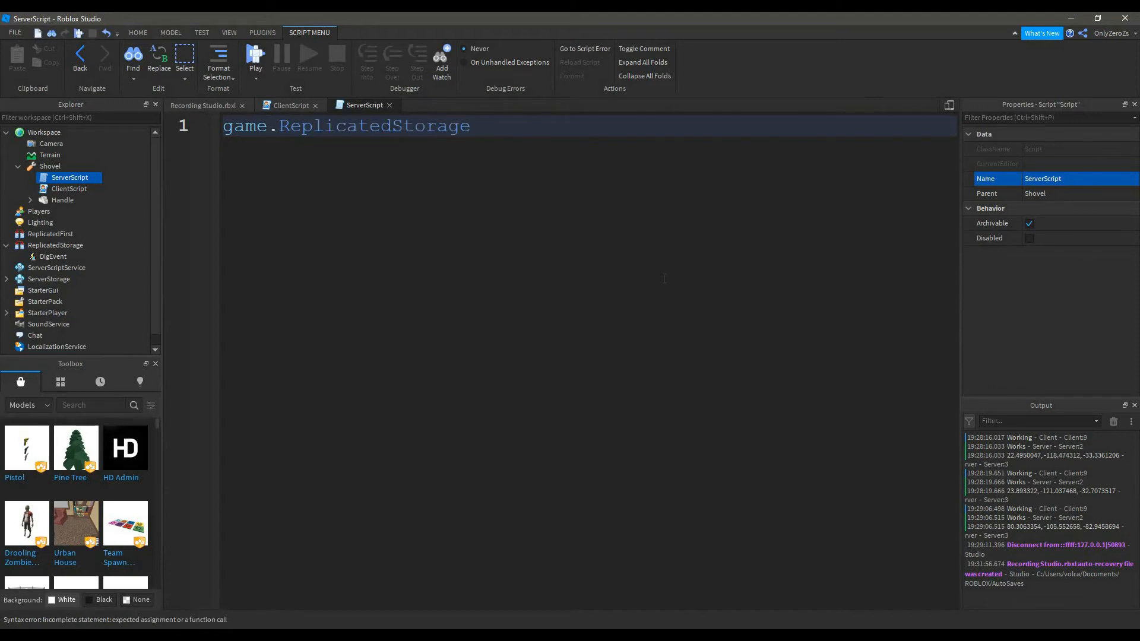
type(".DigEvent")
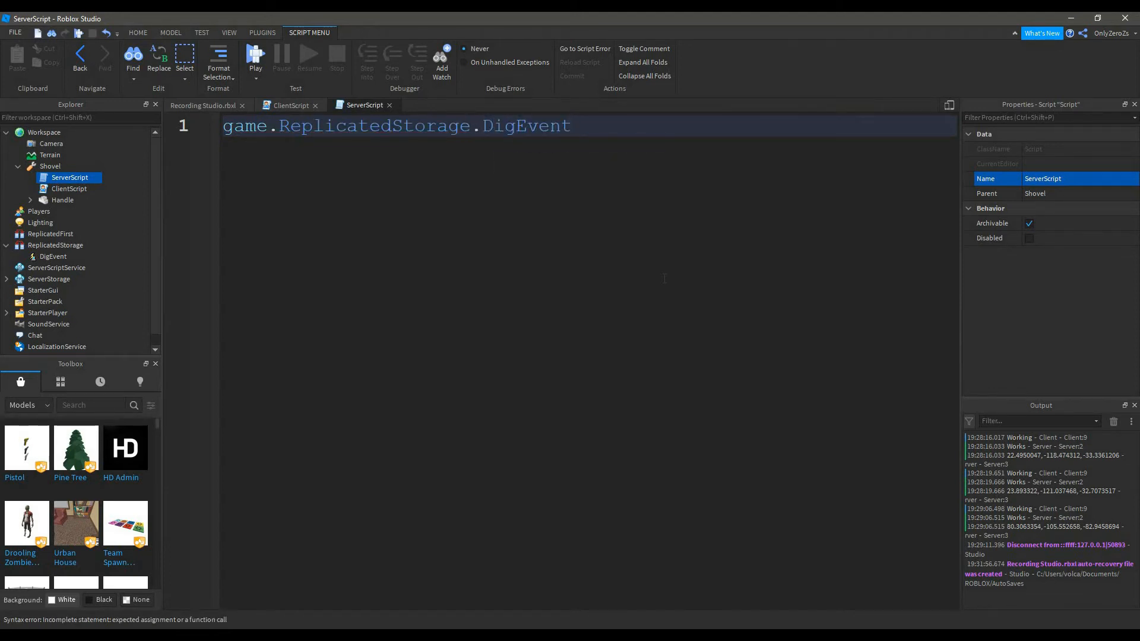
type(".")
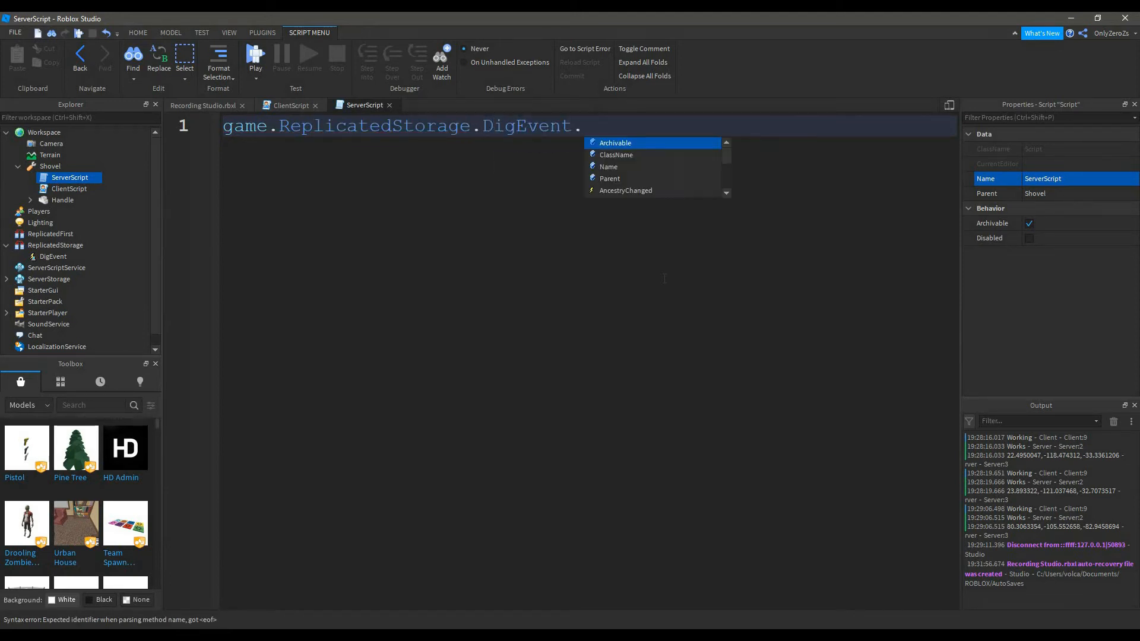
type("OnServerEvent")
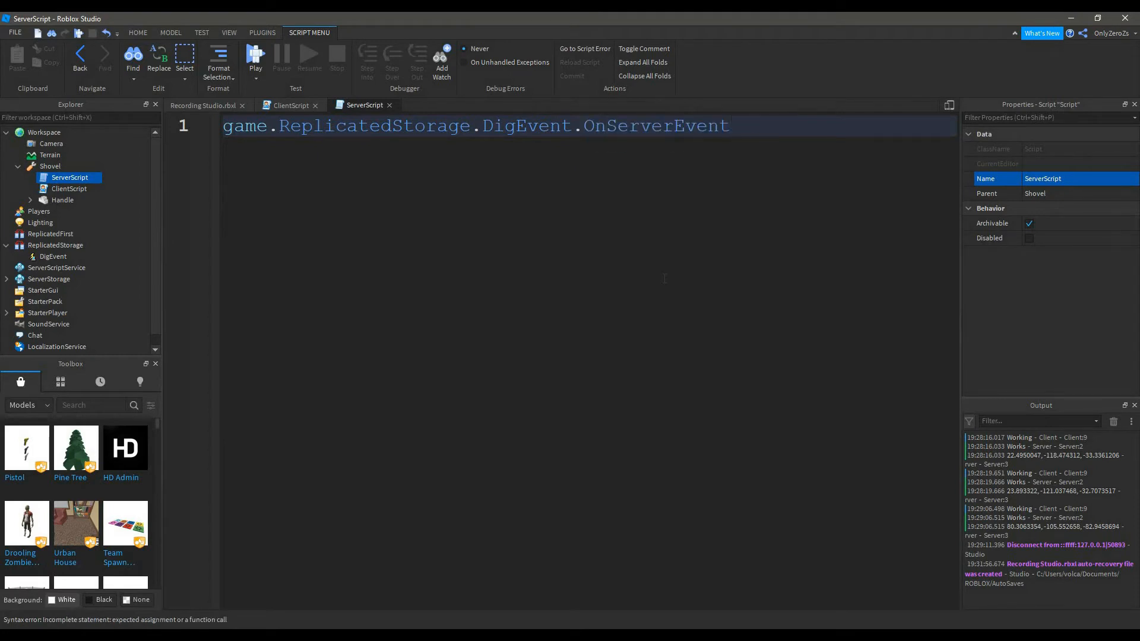
type(":Connect()")
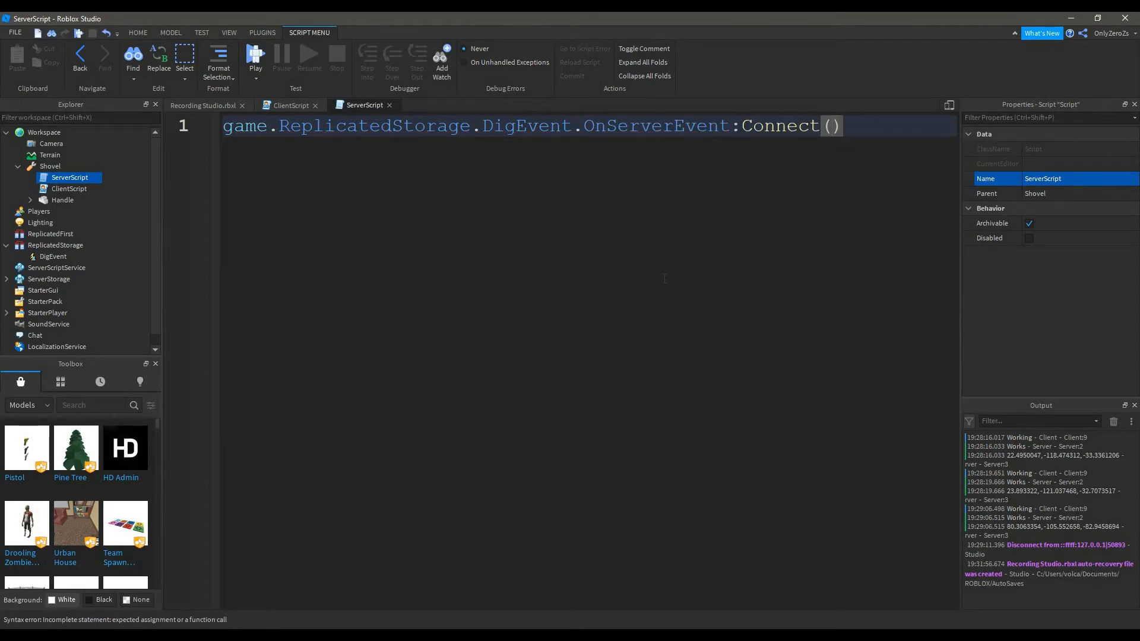
Give the handler function(player, MouseTarget) printing MouseTarget, then start a play test
type("Mous")
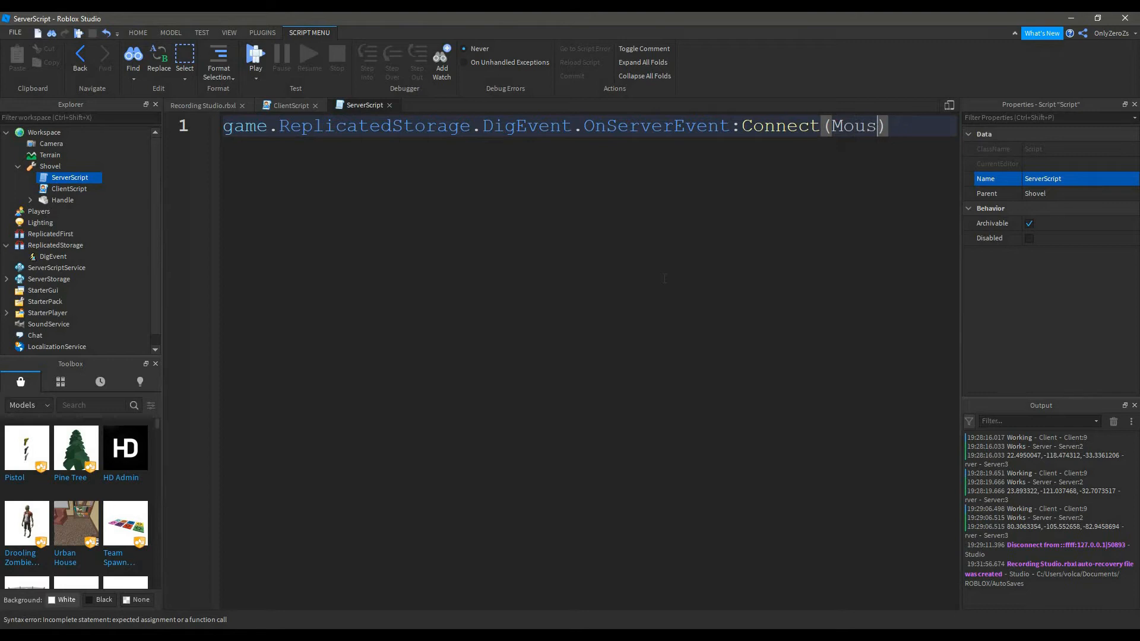
type("player,")
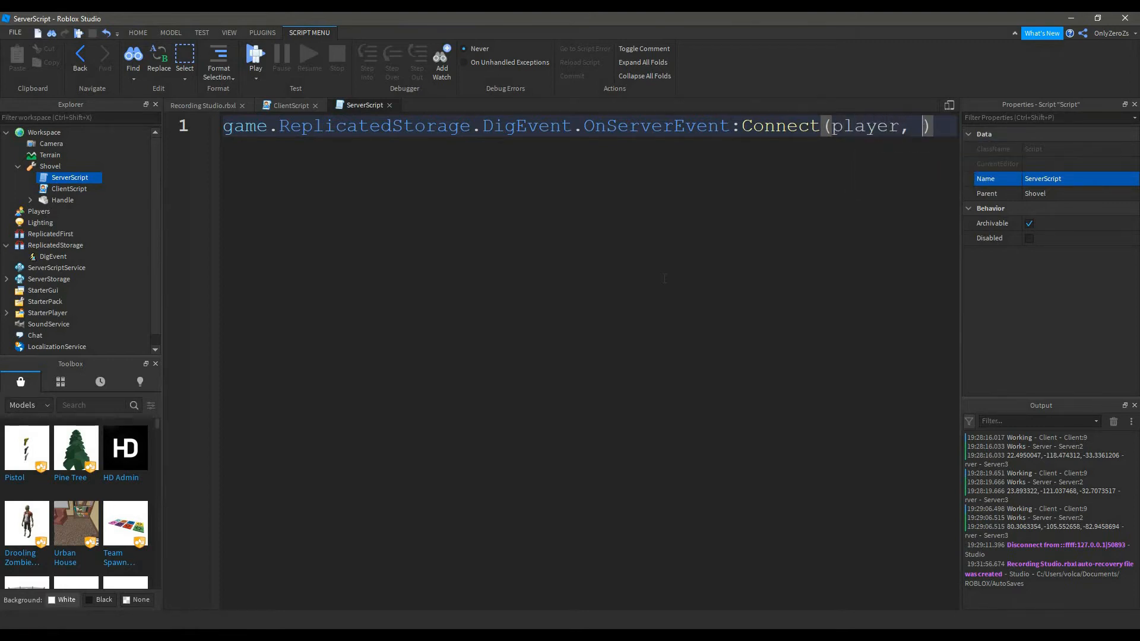
type("MouseTarget")
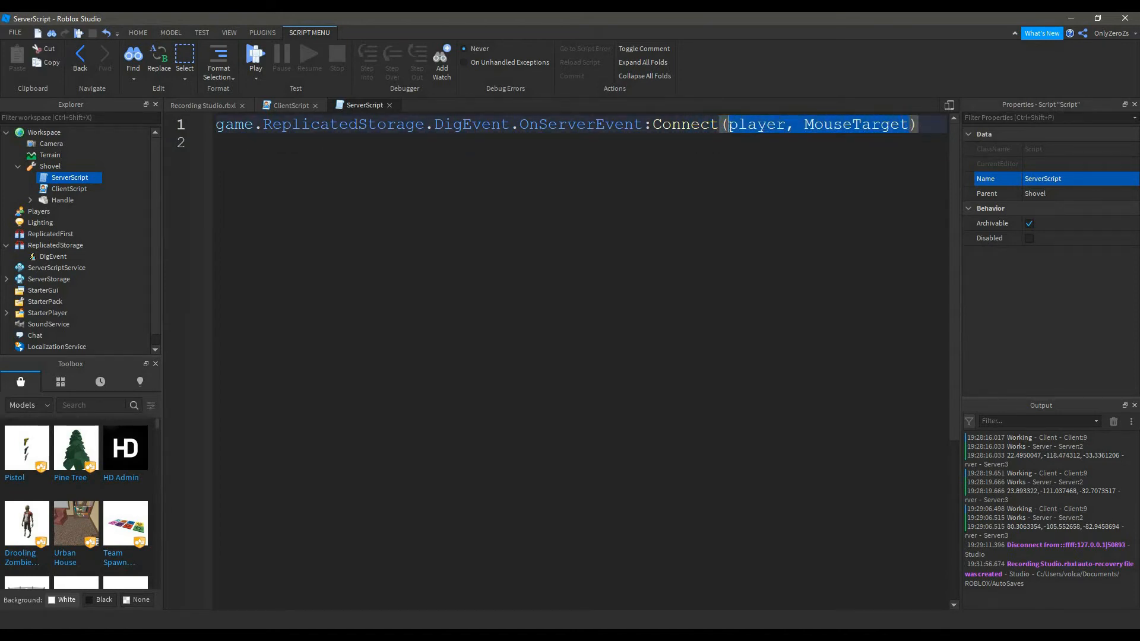
type("function()")
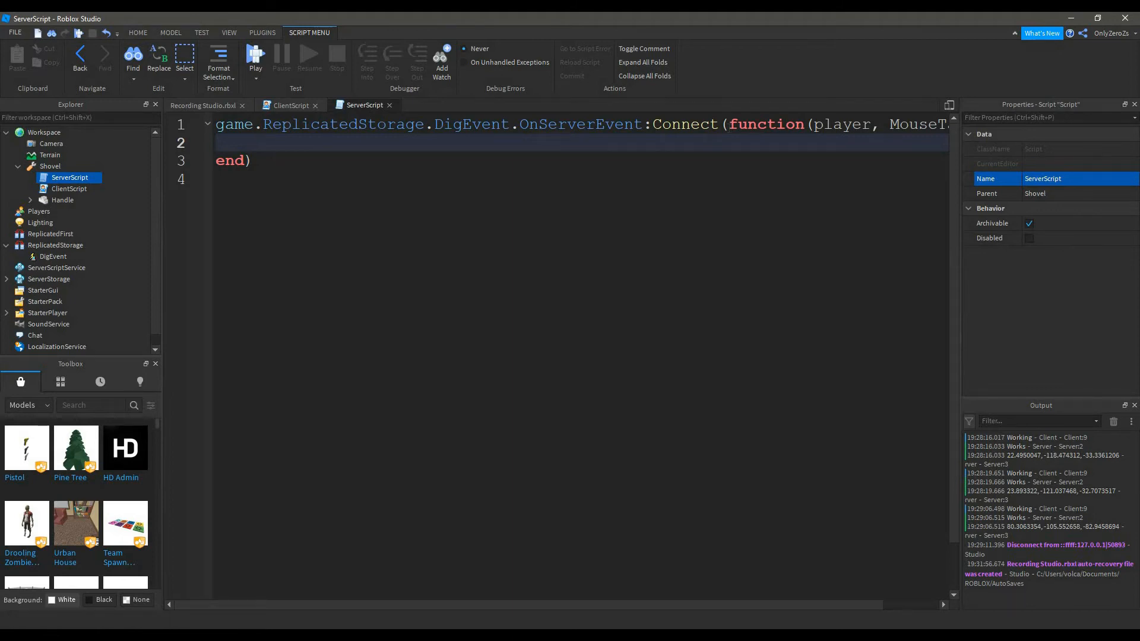
type("print(")
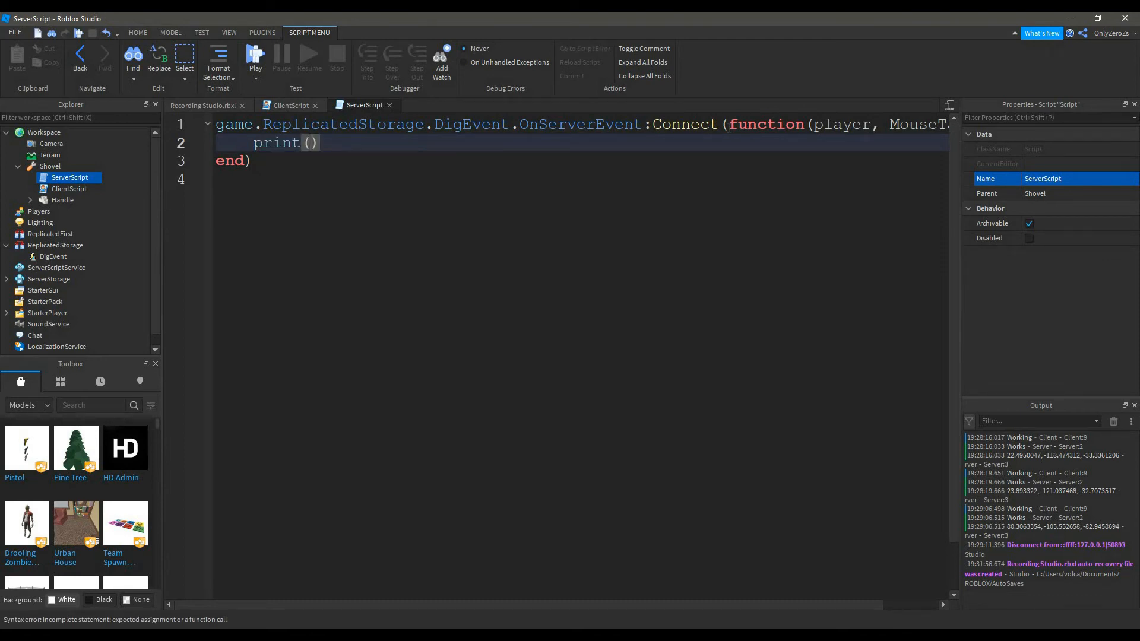
type("MouseTarget")
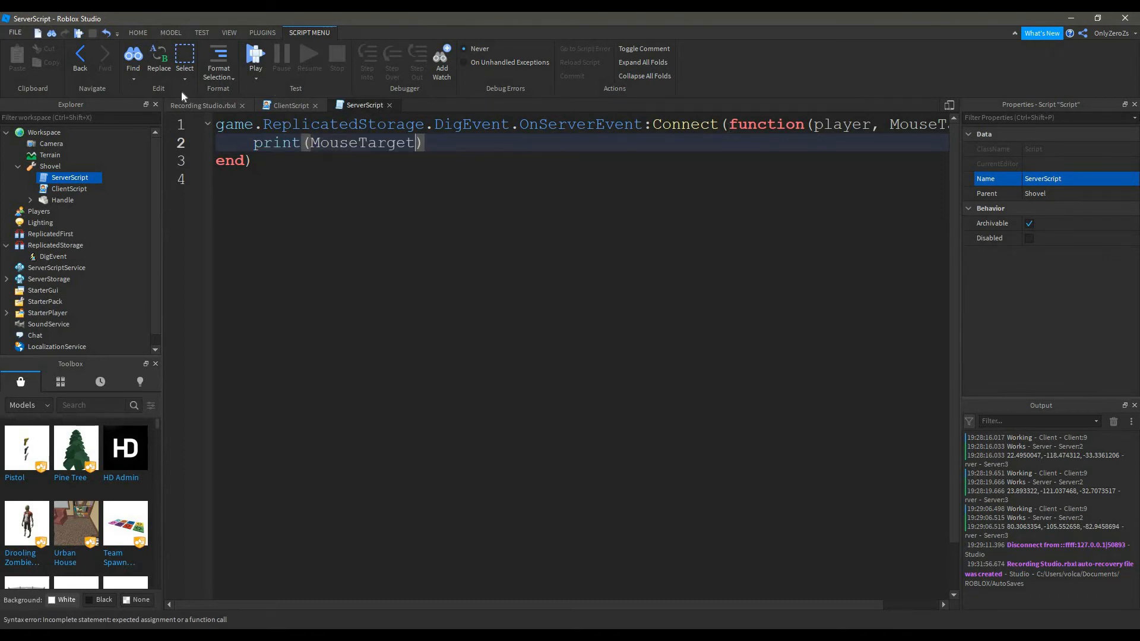
left_click(138, 32)
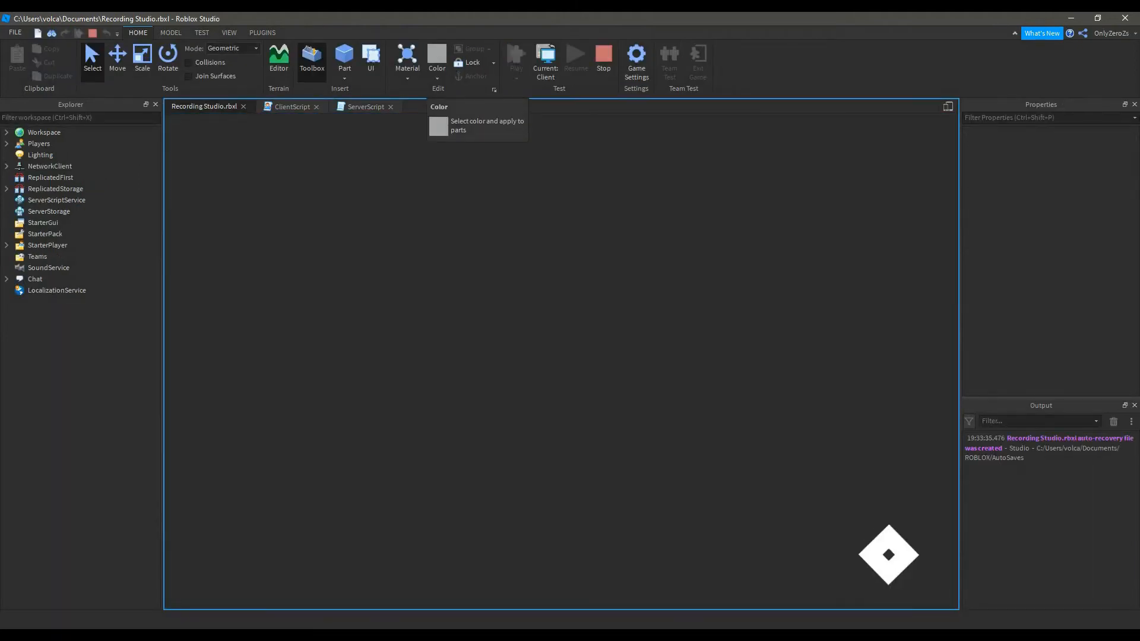
Dig terrain in the play test to check printed positions, then return to ServerScript
left_click(515, 58)
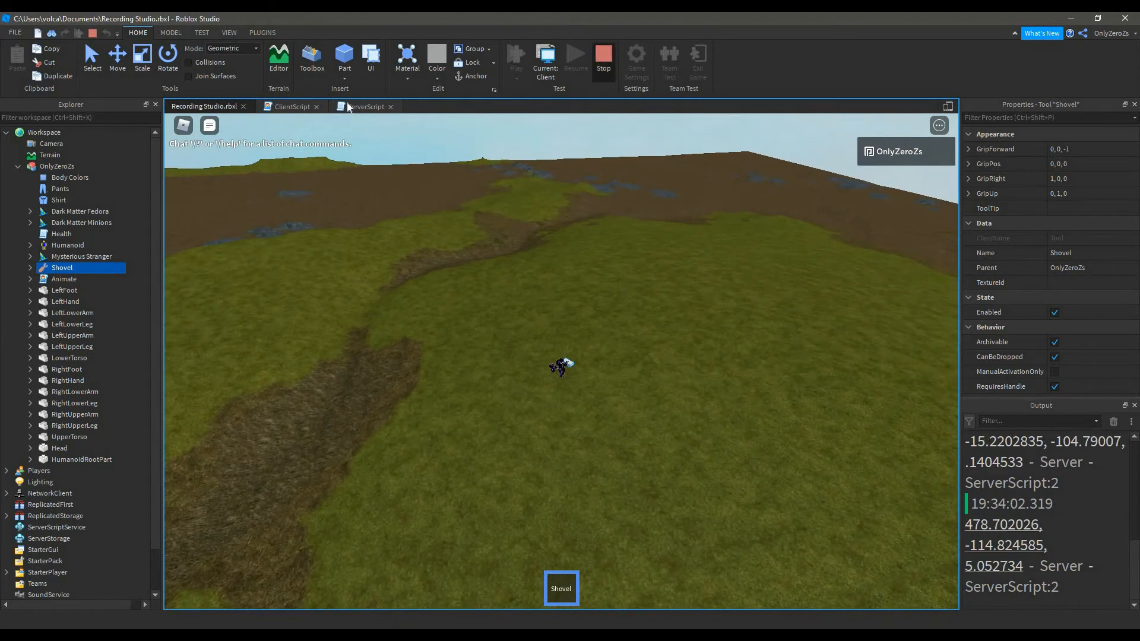
left_click(366, 106)
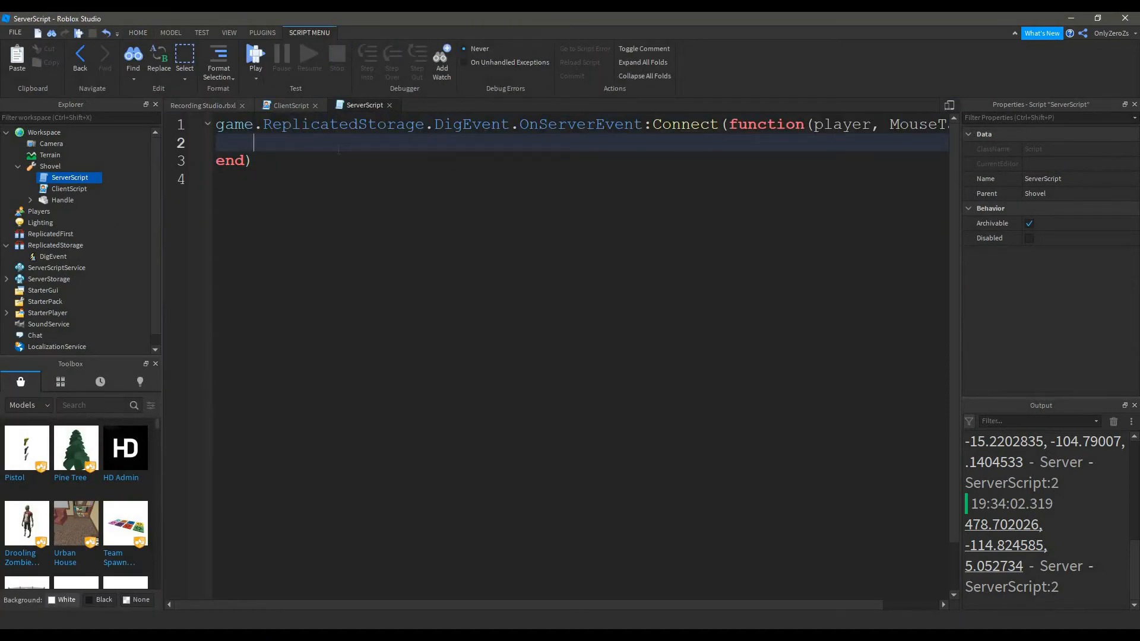
Guard the dig with if (Shovel.Handle.Position - MouseTarget).magnitude < 12 then
type("if")
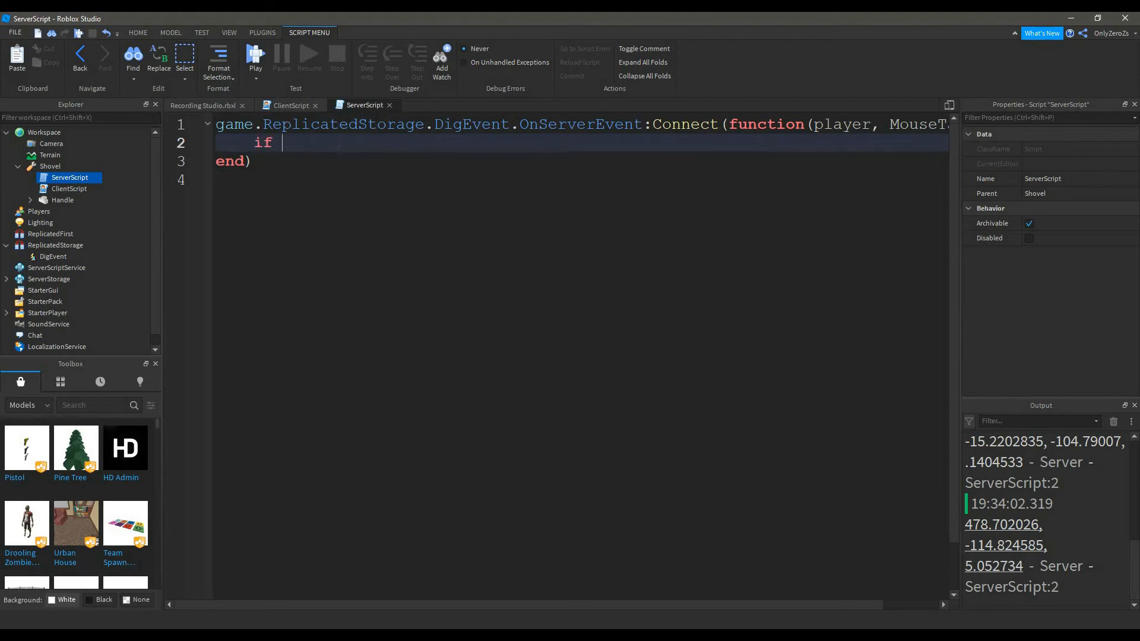
type("(player)")
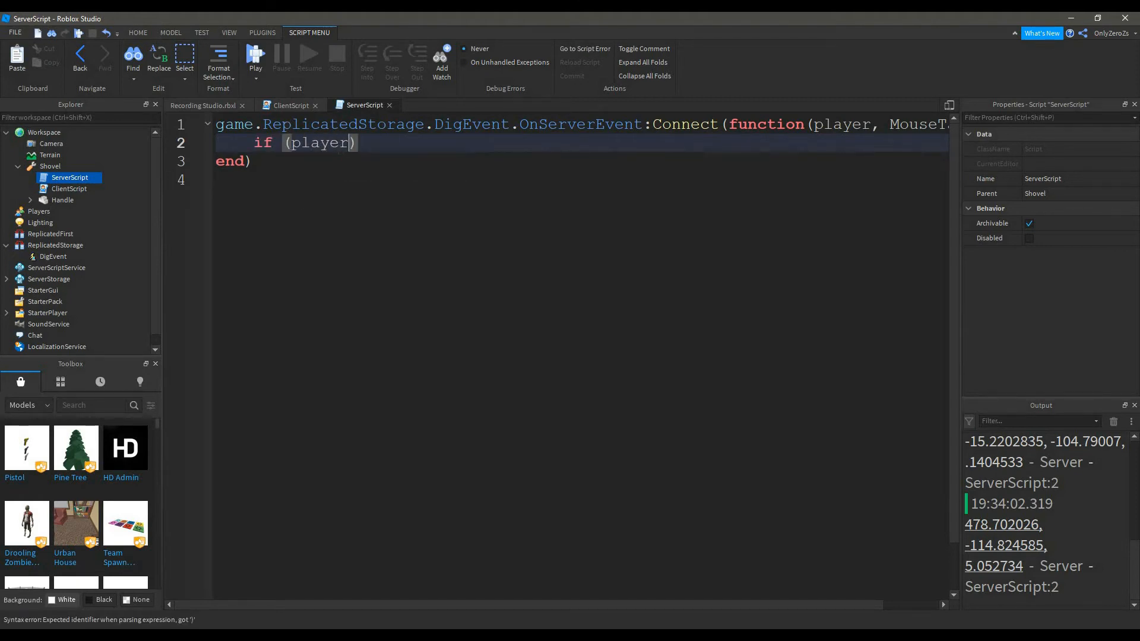
type(".Charact")
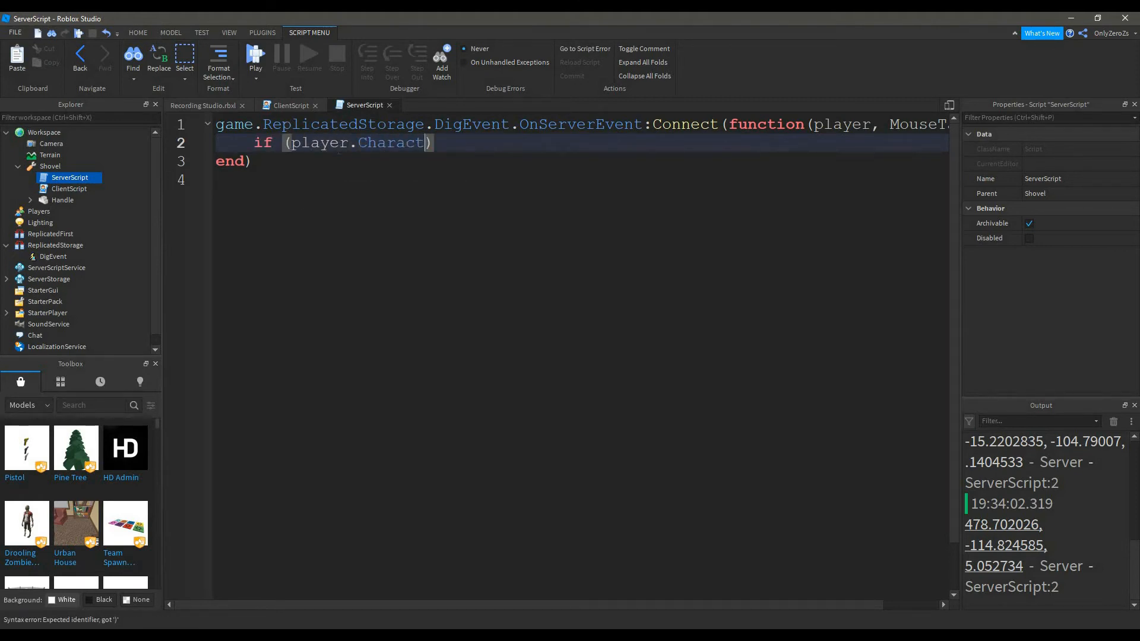
type("er.Shovel")
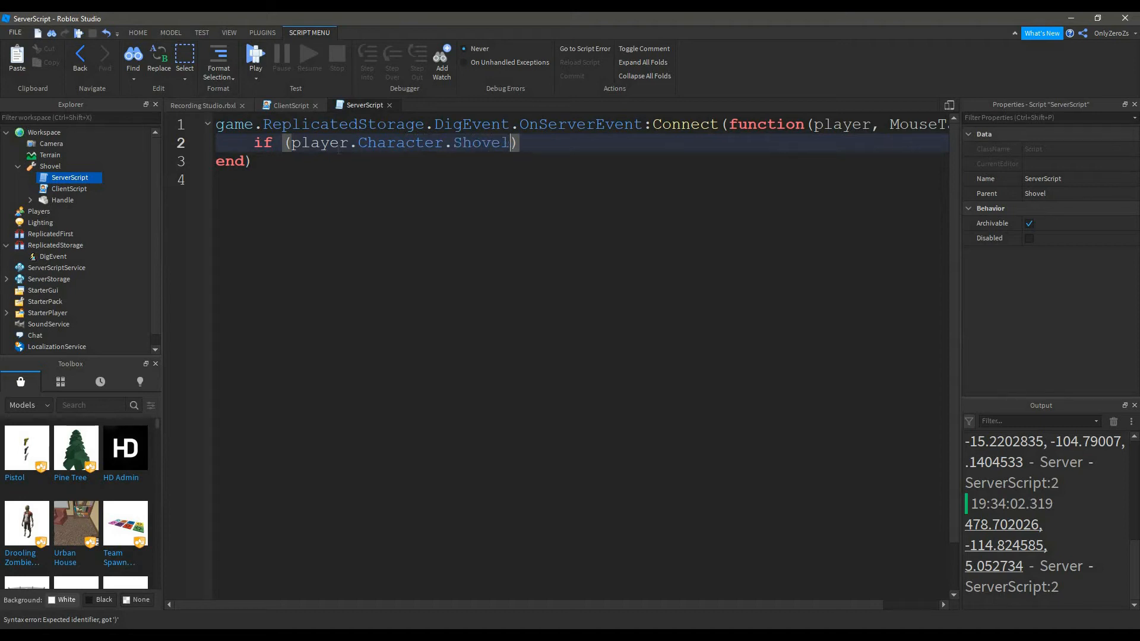
type(".")
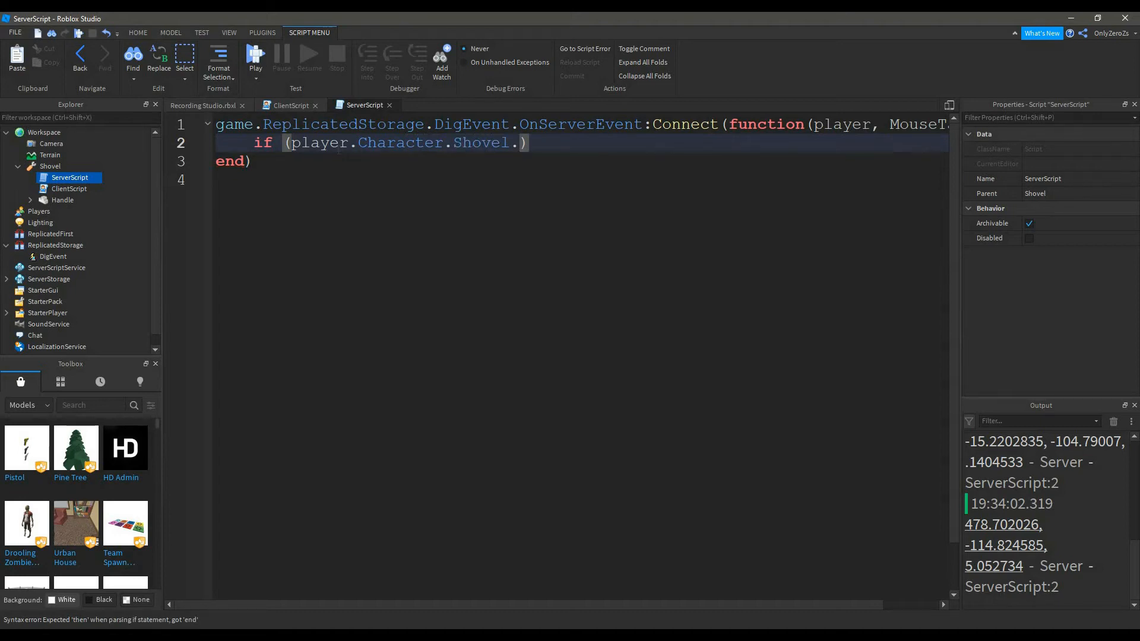
type("Handle.P")
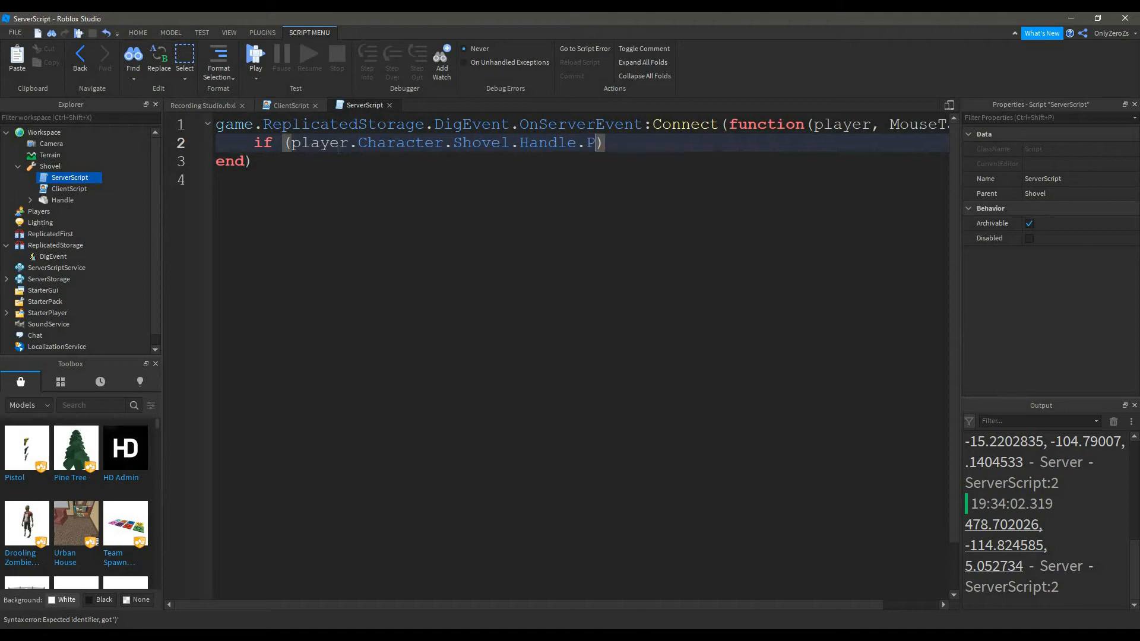
type("osition -")
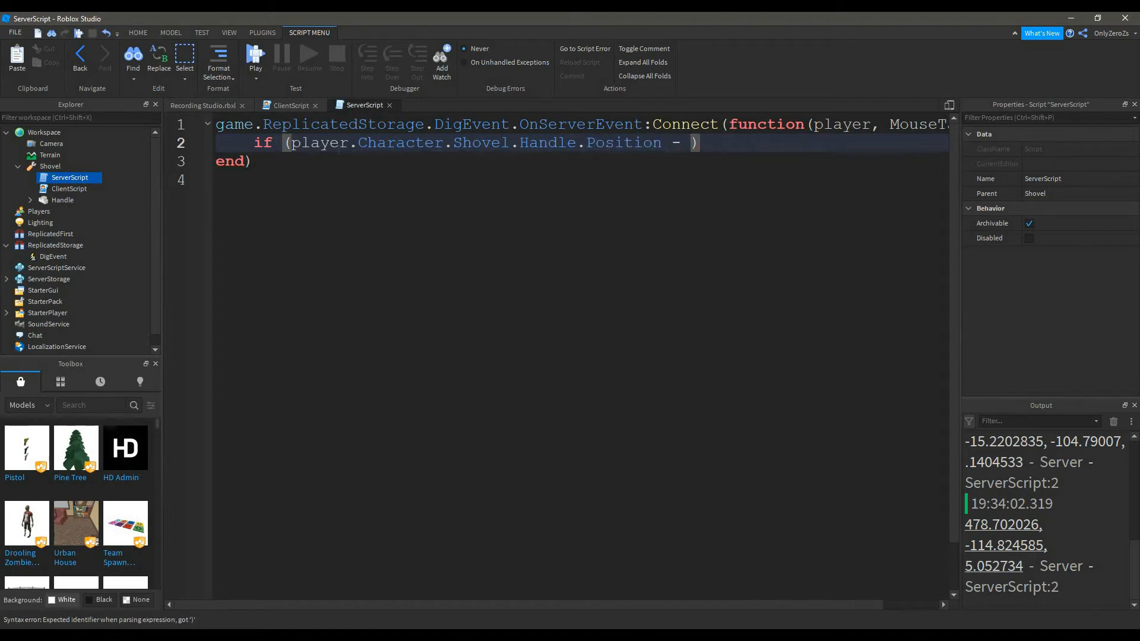
type("MouseTarget).")
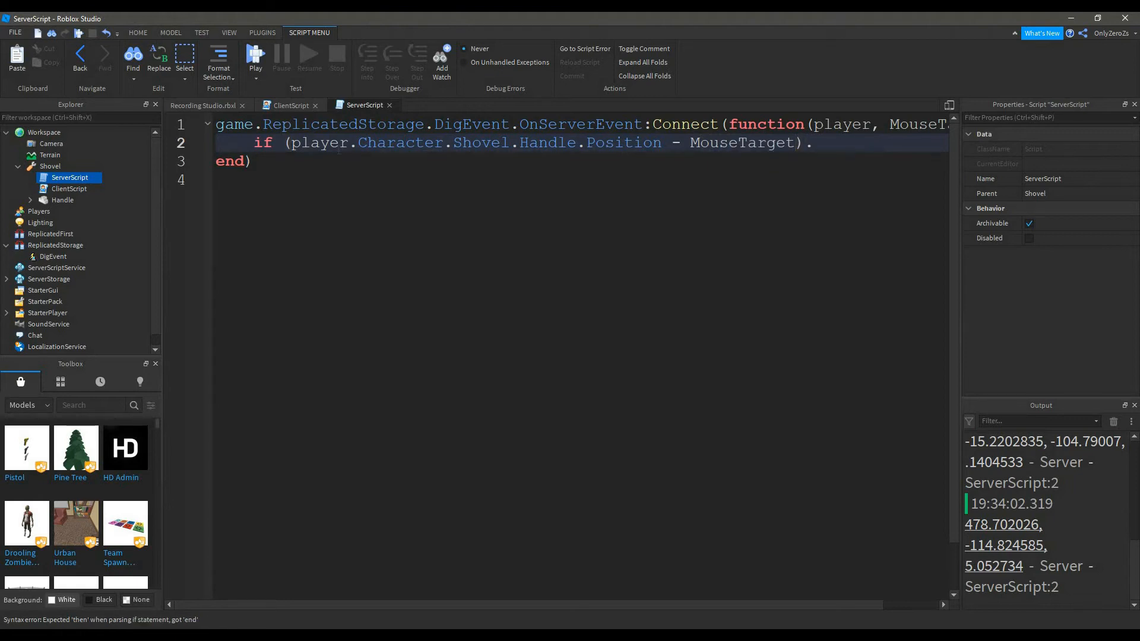
type("magnitude")
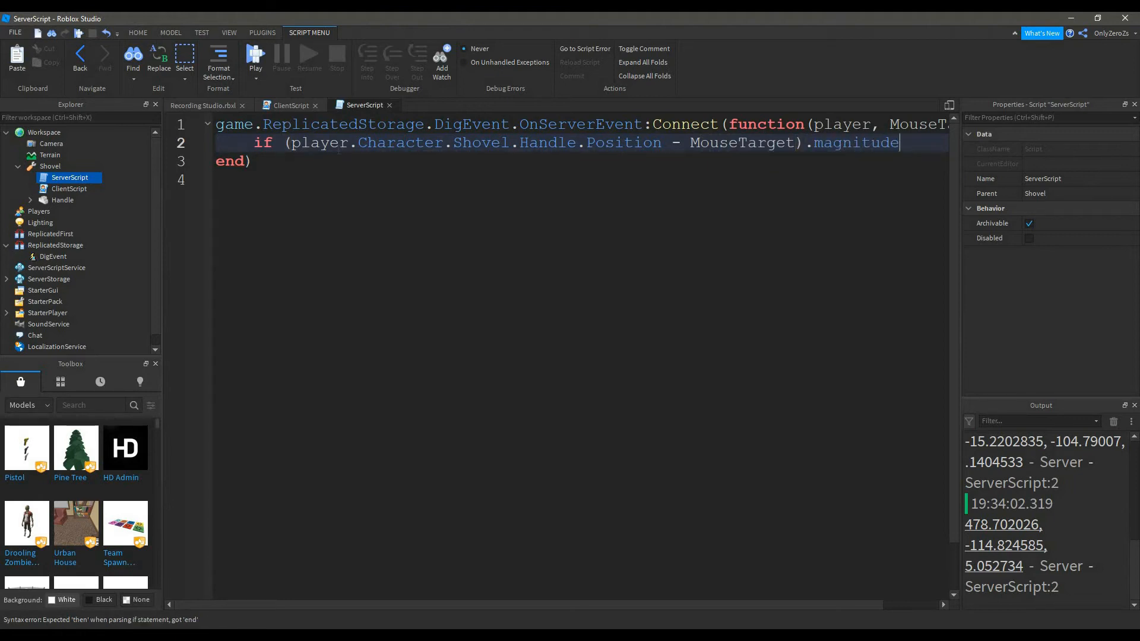
type("<")
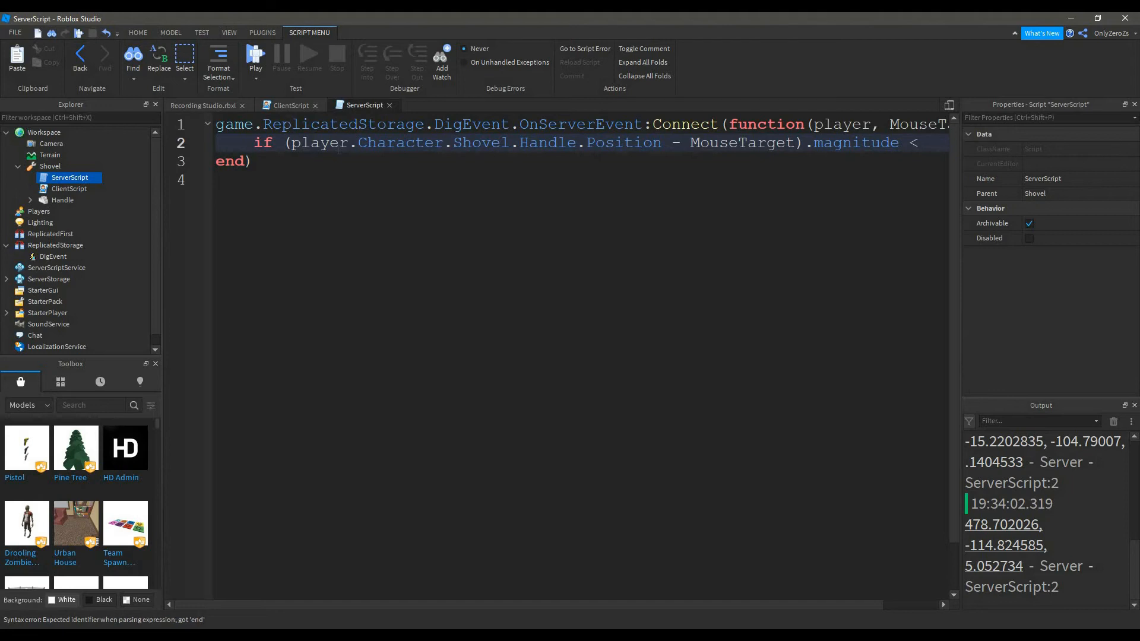
type("12")
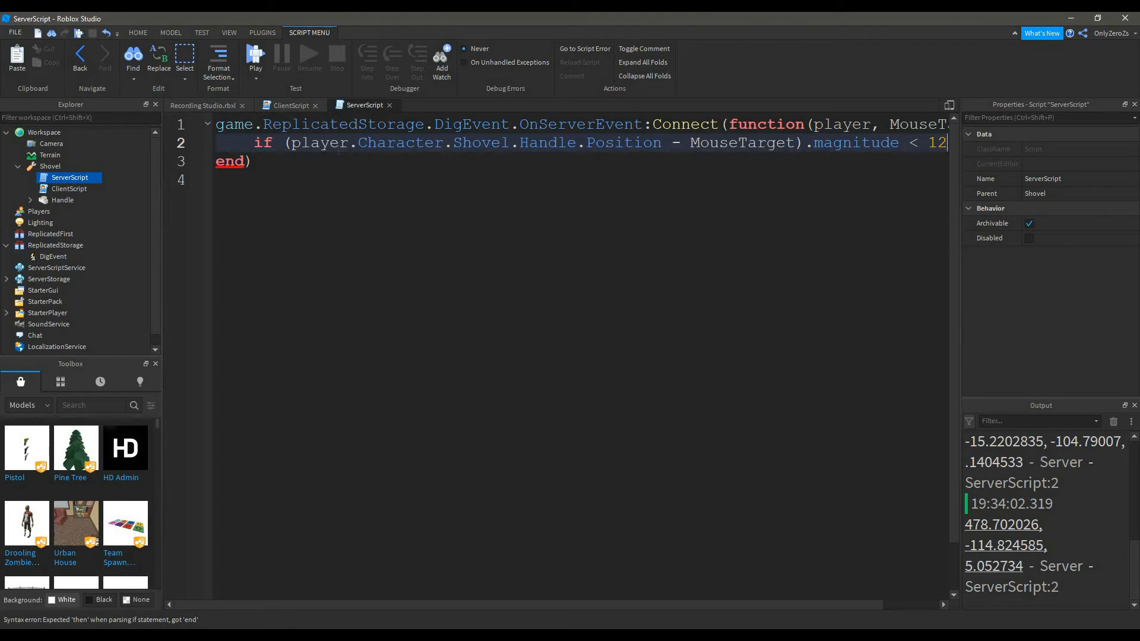
type("then")
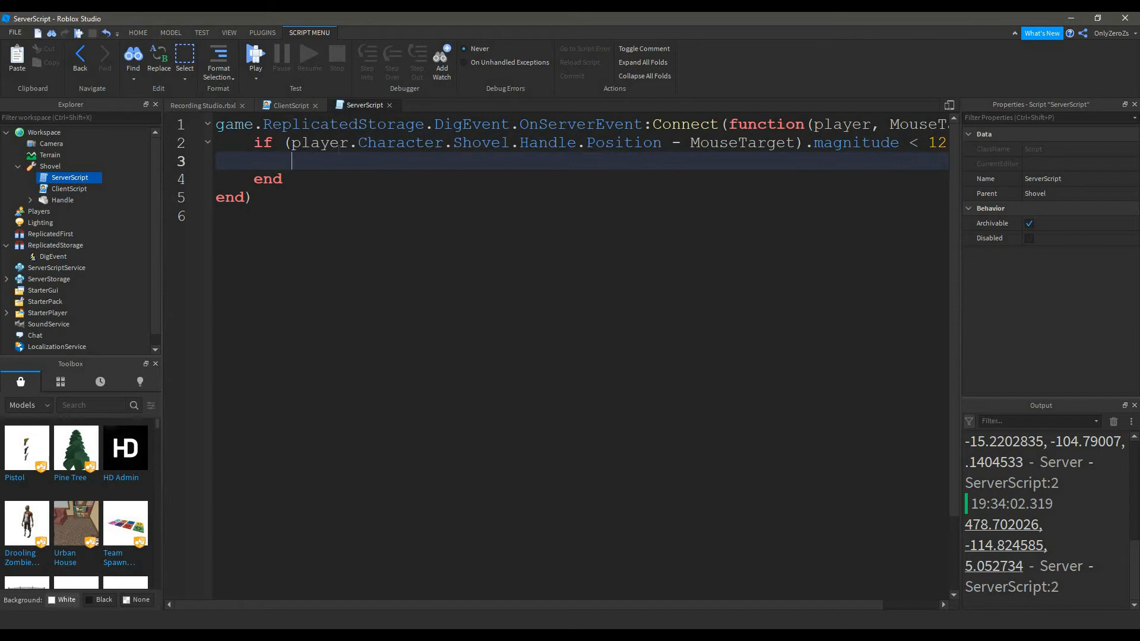
Create a new Explosion instance in ServerScript and parent it into the workspace
type("local Explosion =")
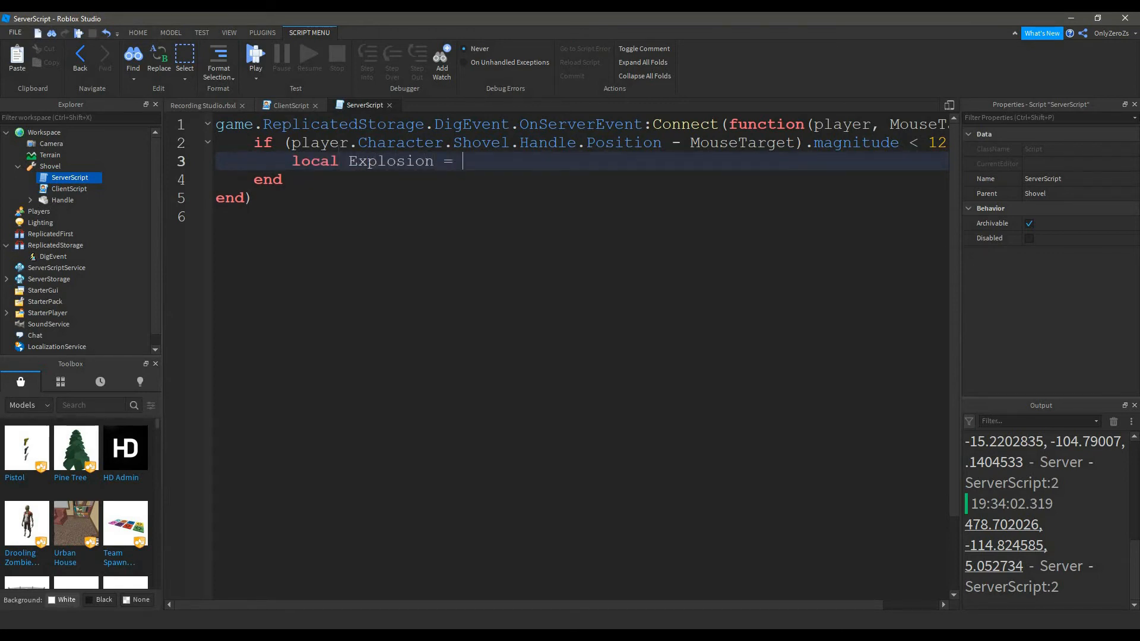
type("Instance.new()")
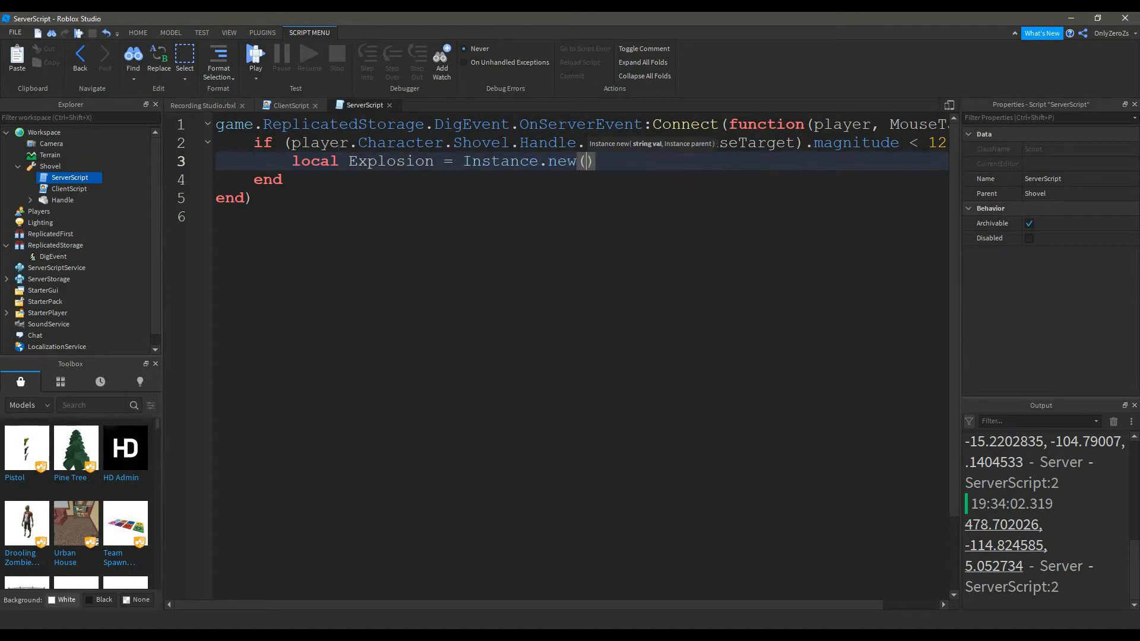
type("\"Explosion\"")
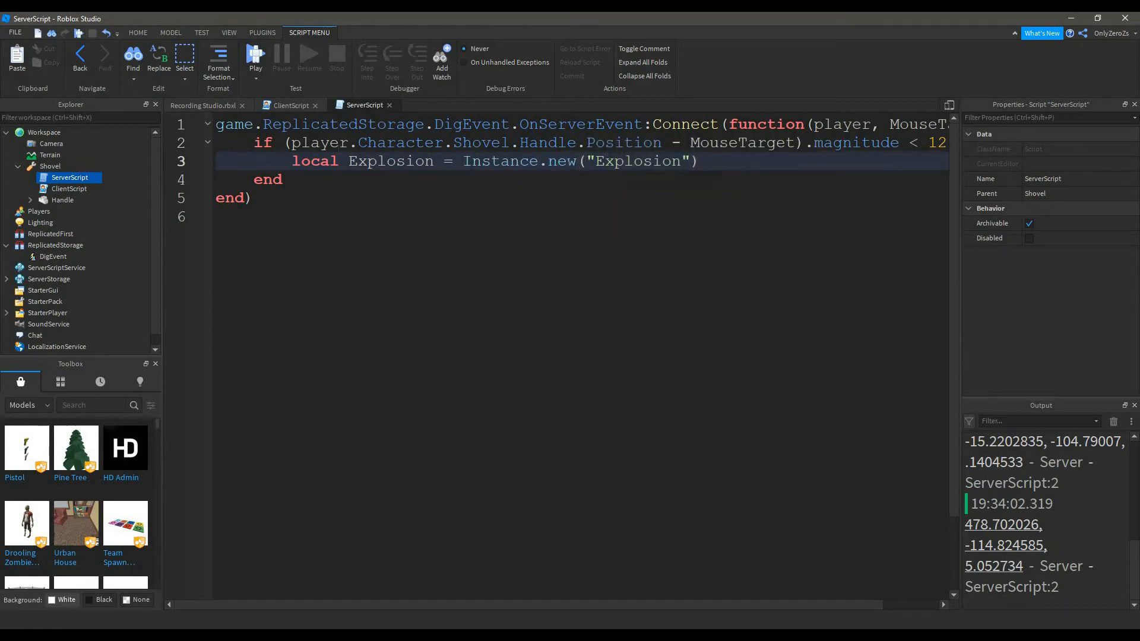
type("Explo")
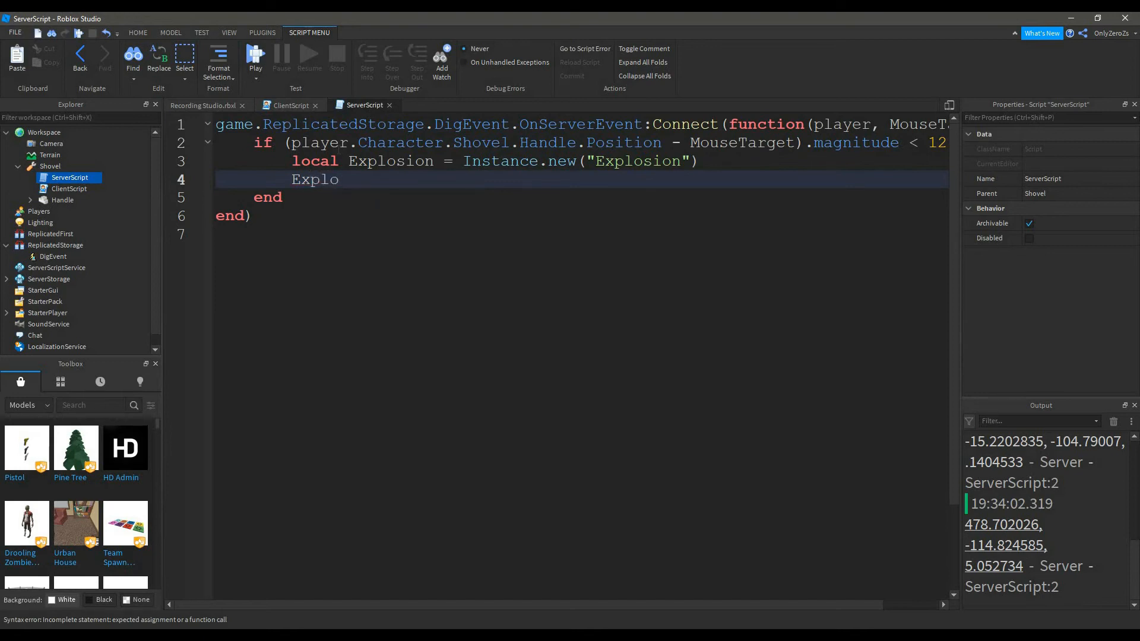
type("sion.Pareb")
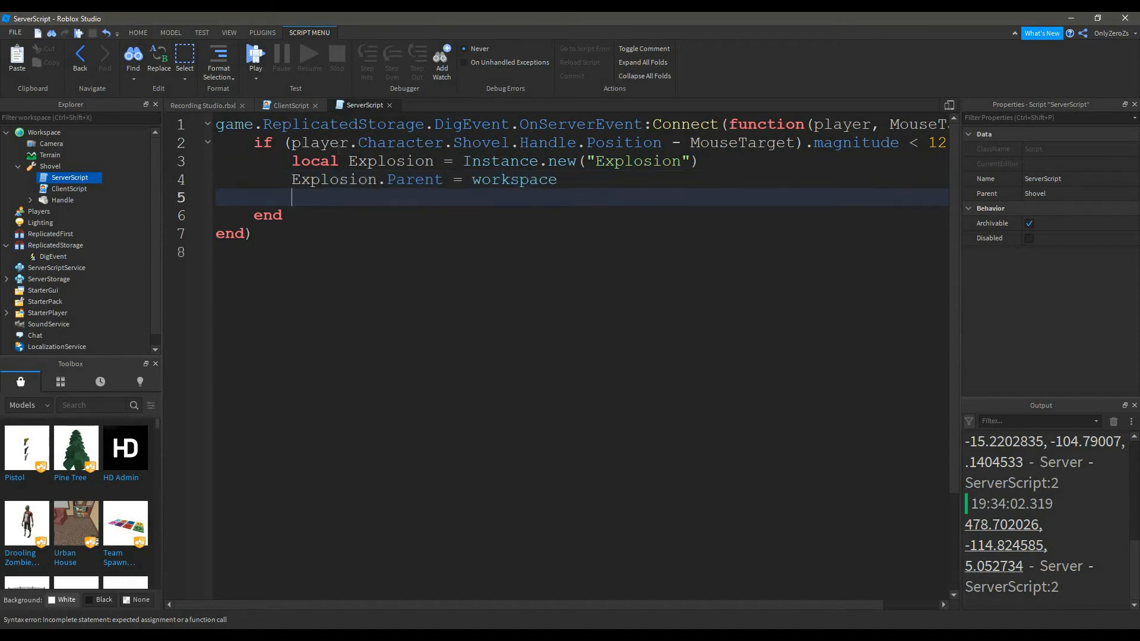
Give the explosion BlastPressure 15, radius 12, zero joint destruction, Visible false and Position MouseTarget
type("Explosion.BlastPressure")
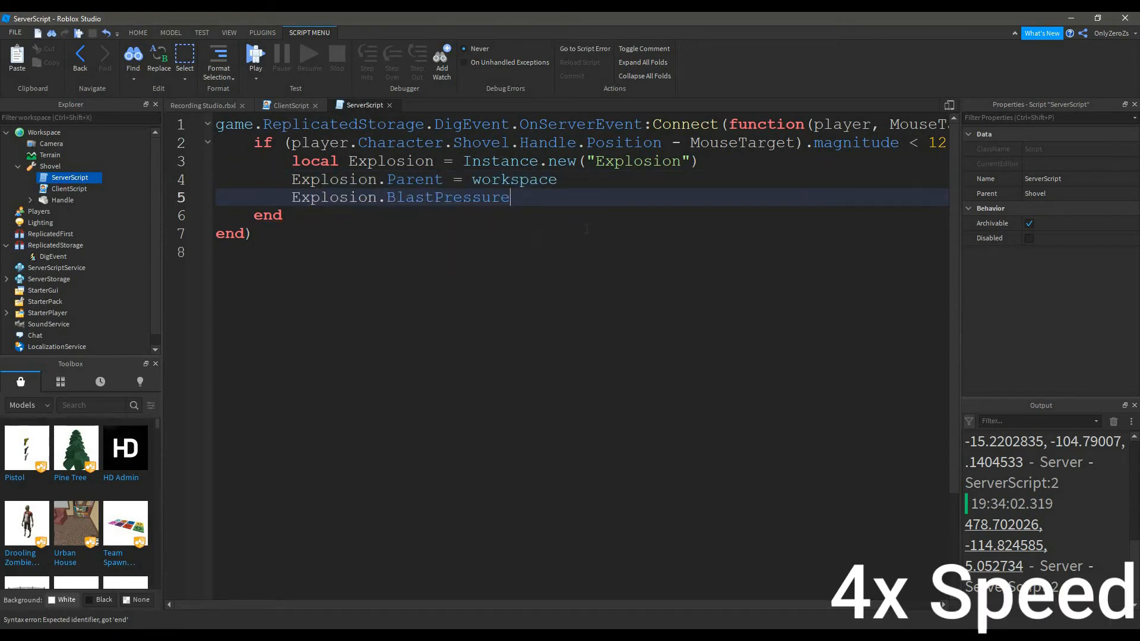
type("= 15")
type("Explosion")
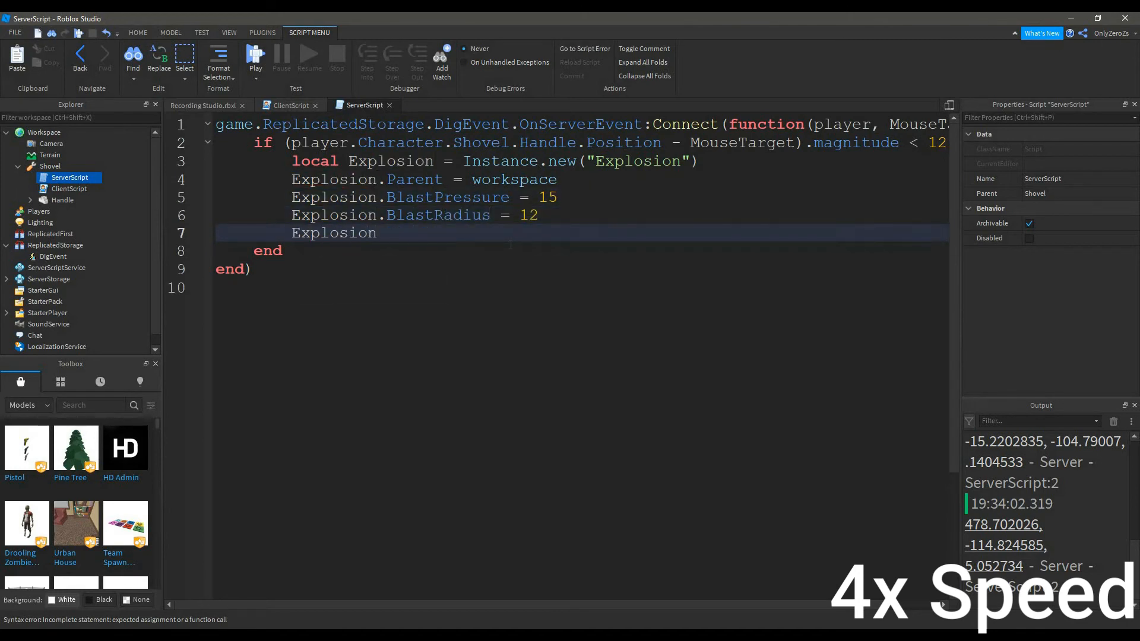
type(".DestroyJointRadiusPere")
type("Explosion.Visi")
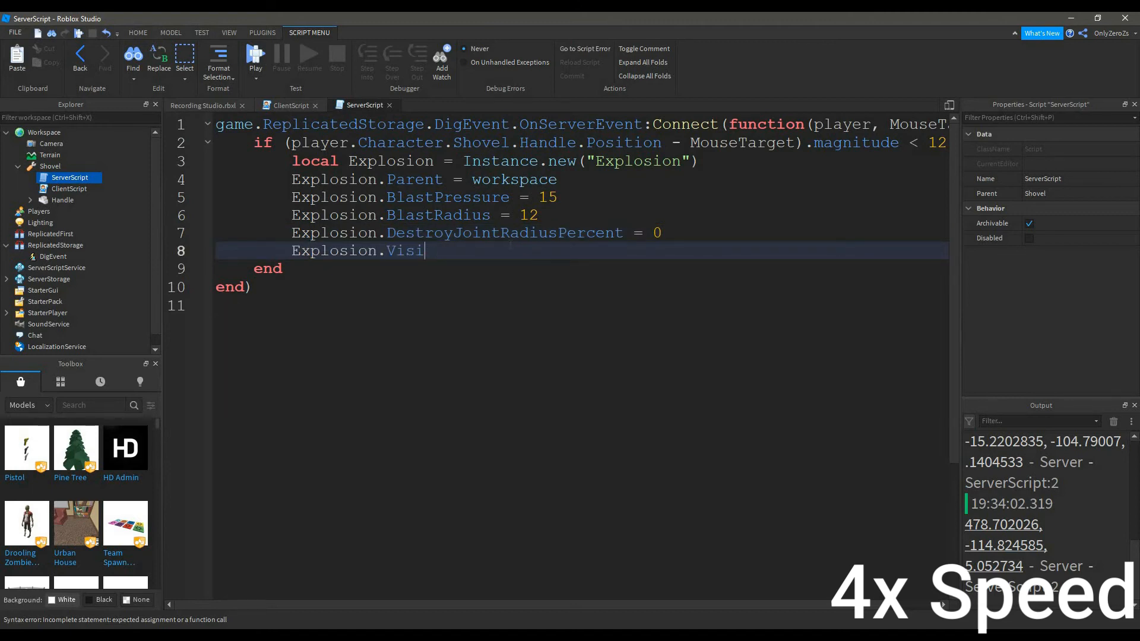
type("ble = false")
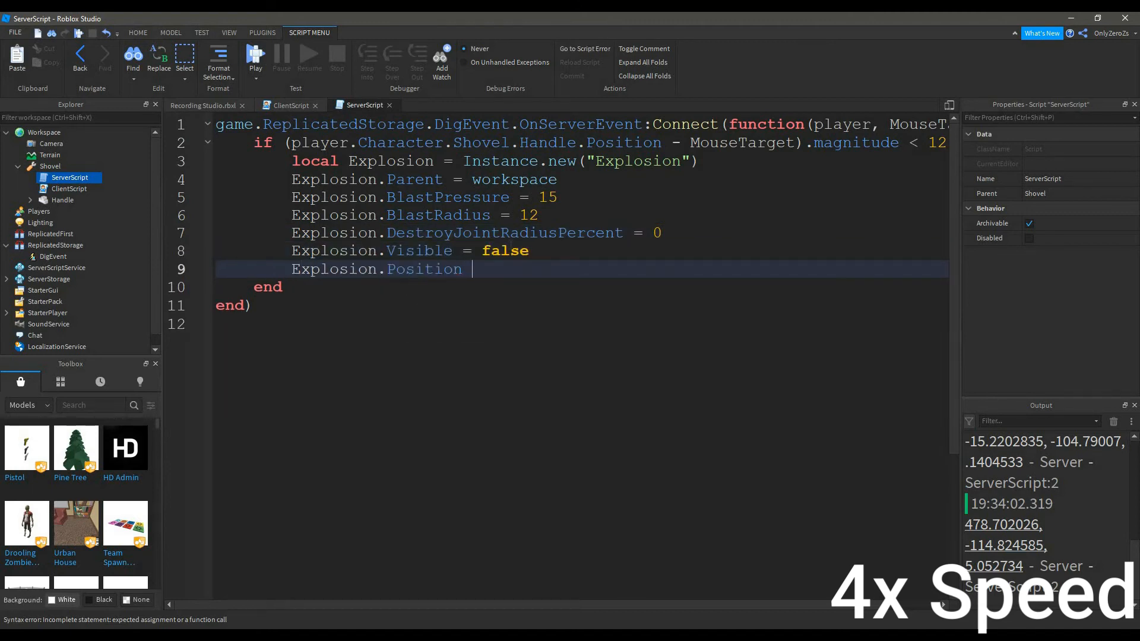
type("= MouseTarget")
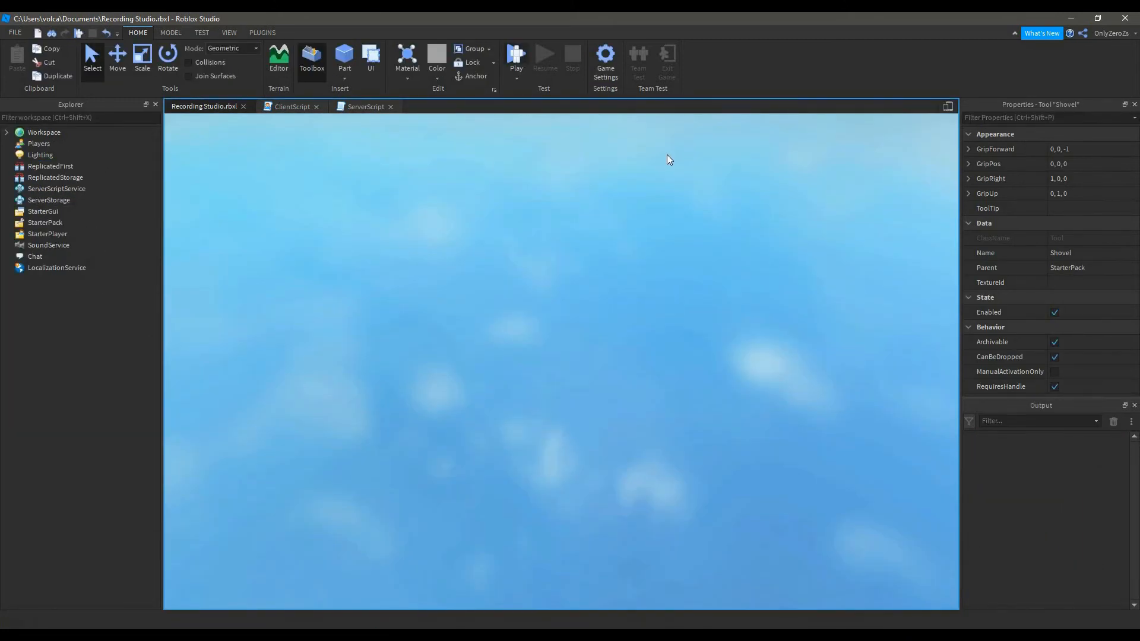
Start a playtest and dig a crater in the terrain with the Shovel
left_click(515, 58)
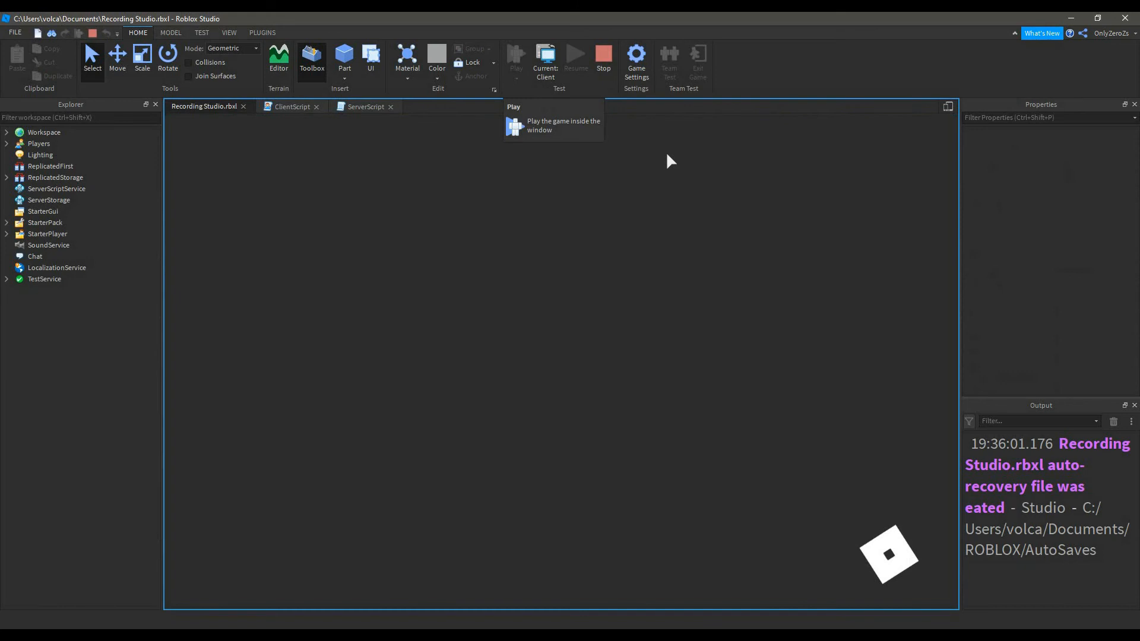
left_click(514, 58)
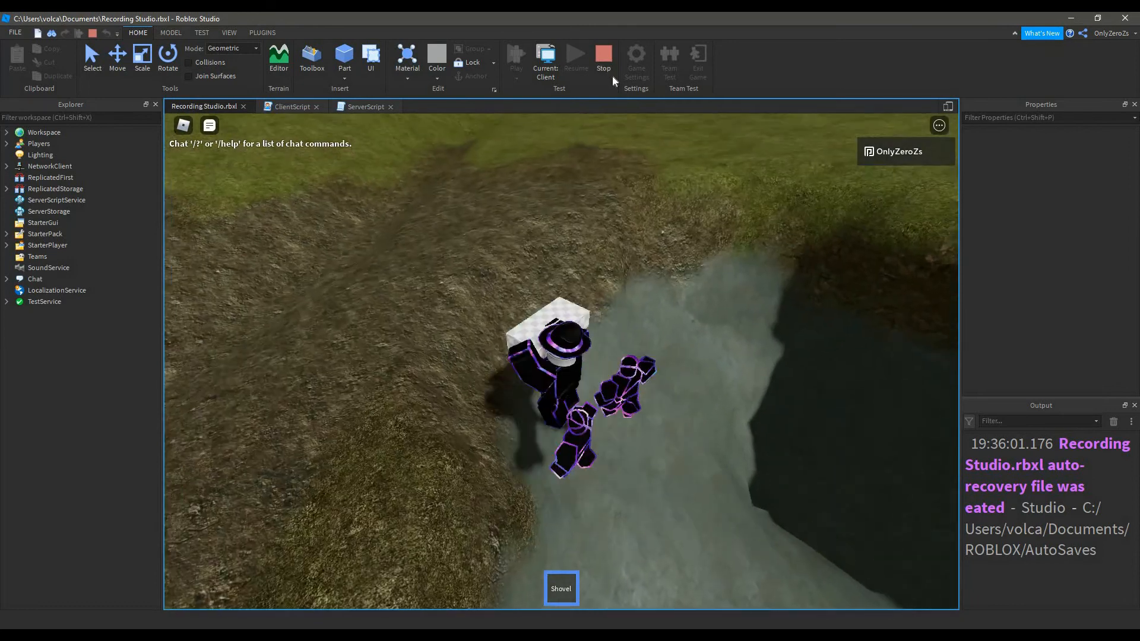
Stop the playtest and search the Toolbox Meshes category for "Shovel"
left_click(603, 59)
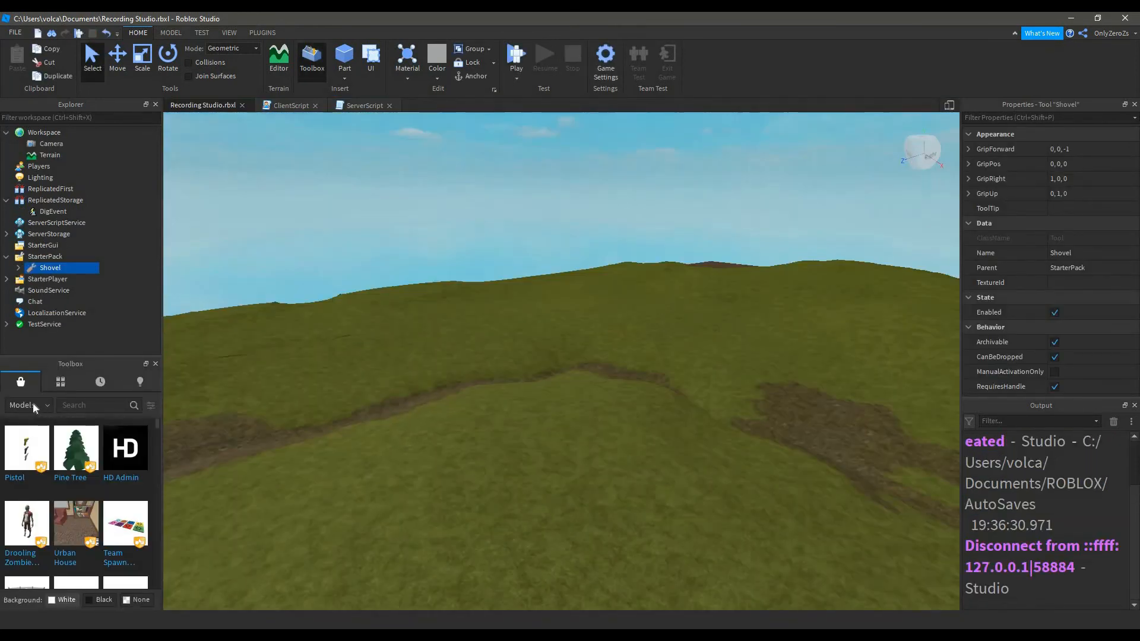
left_click(27, 404)
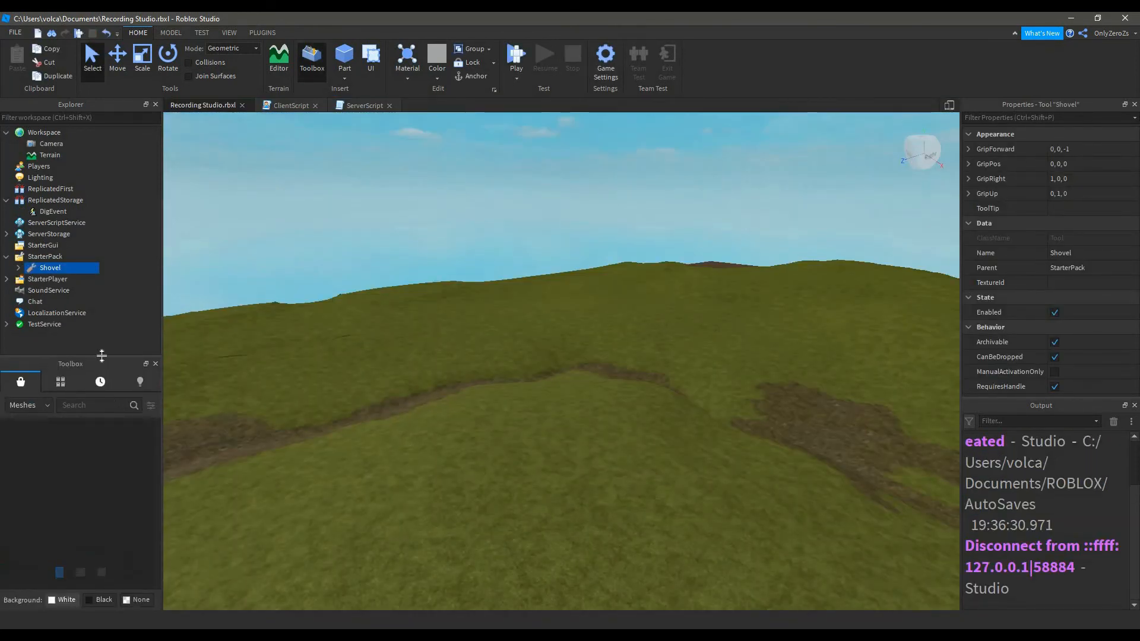
left_click(20, 303)
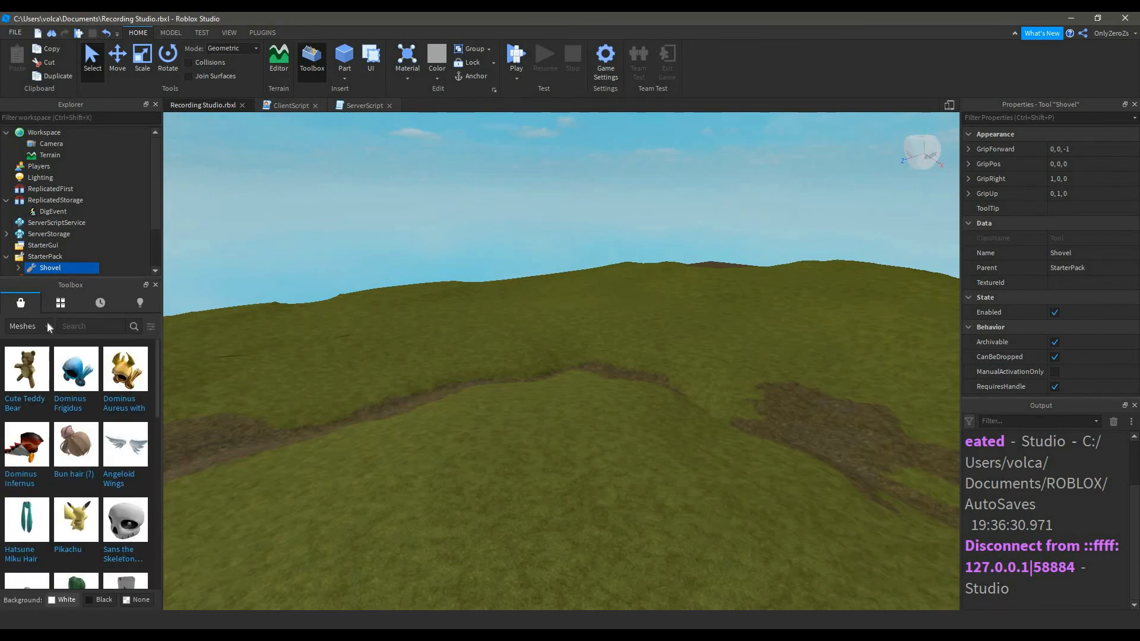
left_click(95, 326)
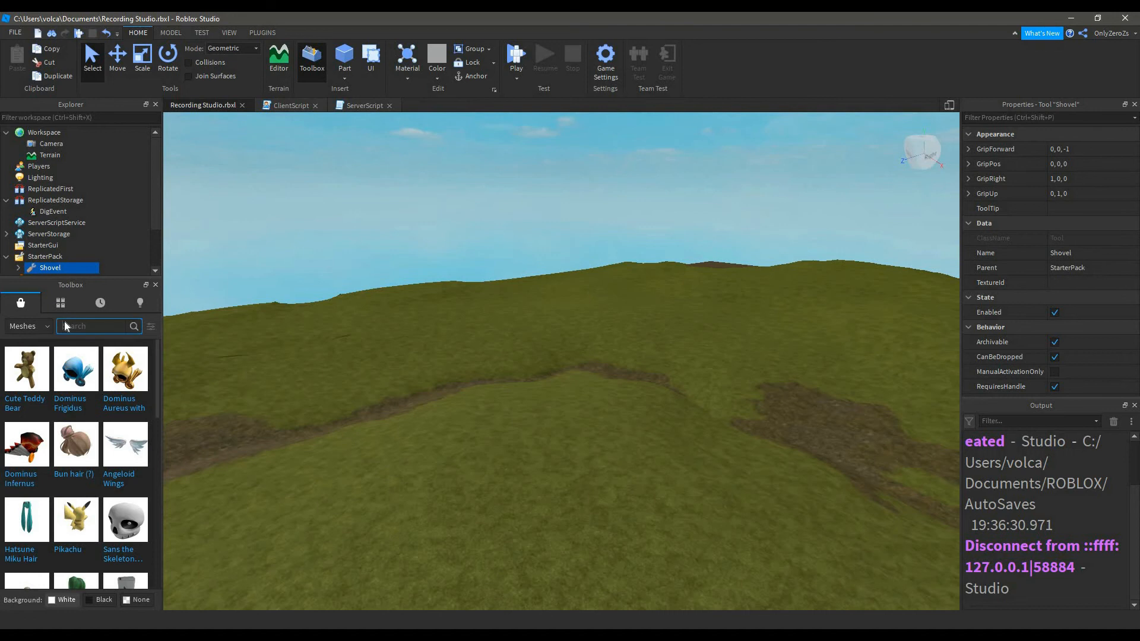
type("Shovel")
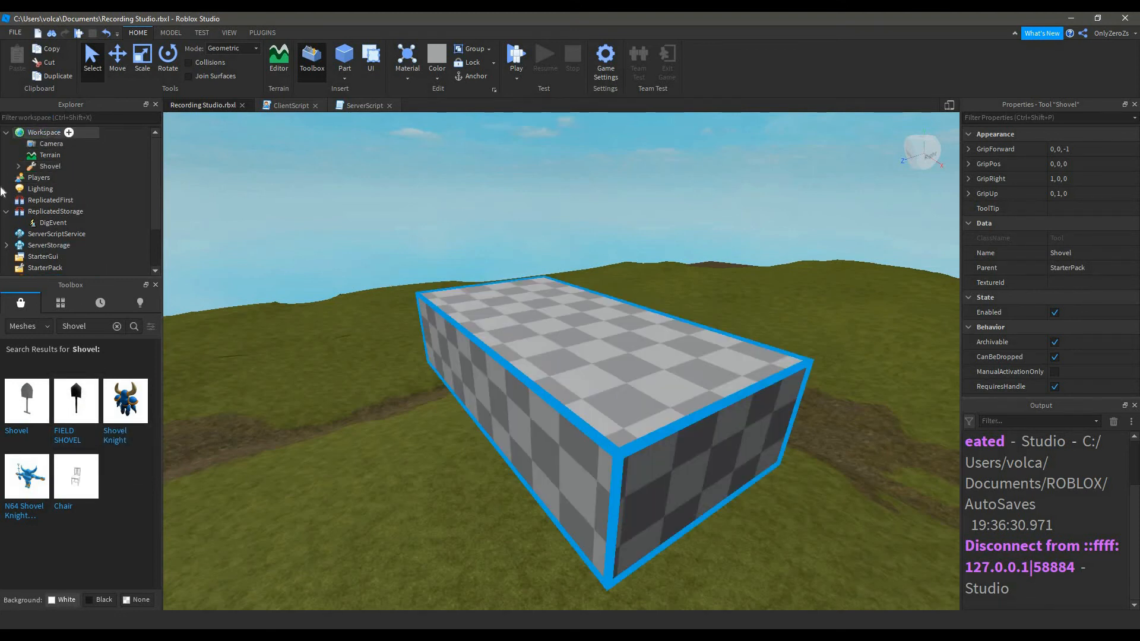
left_click(50, 154)
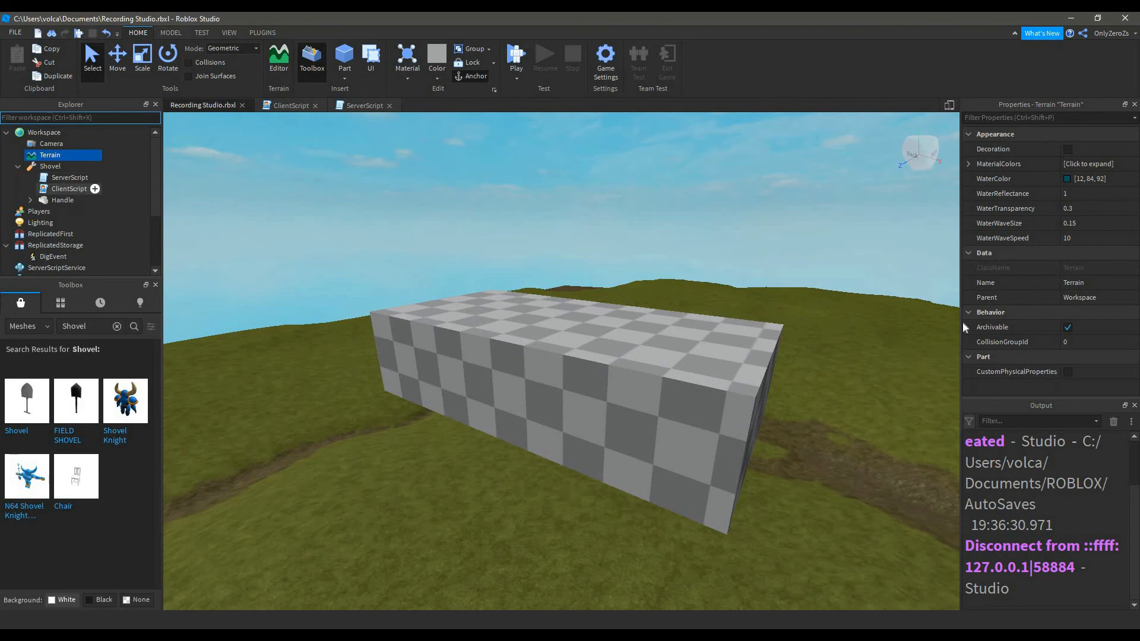
left_click(63, 200)
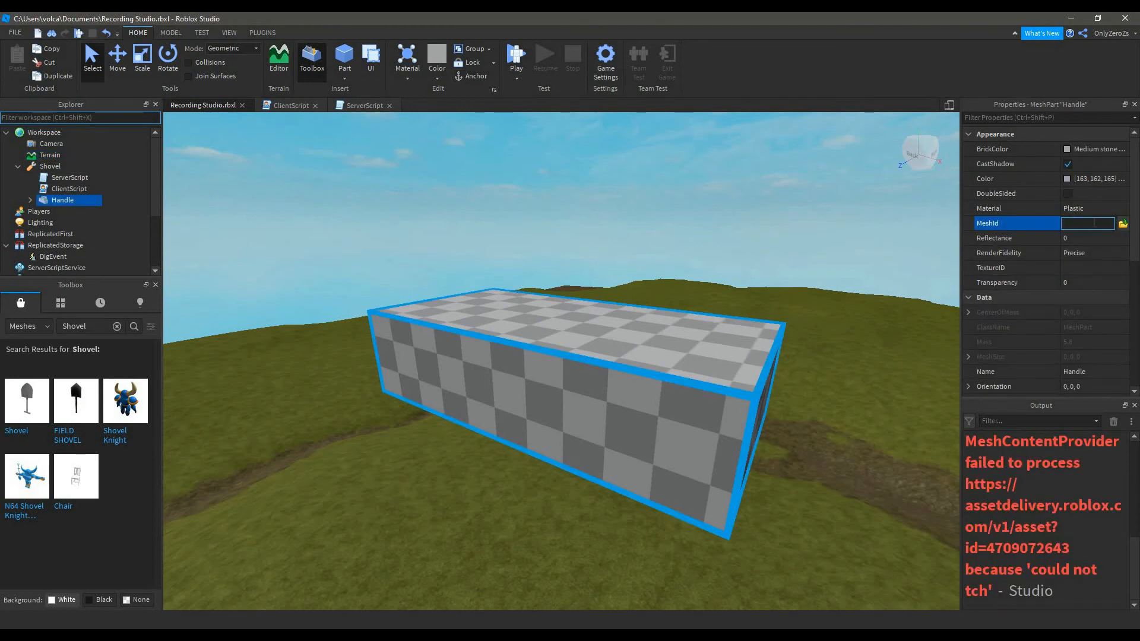
type("rbxasset")
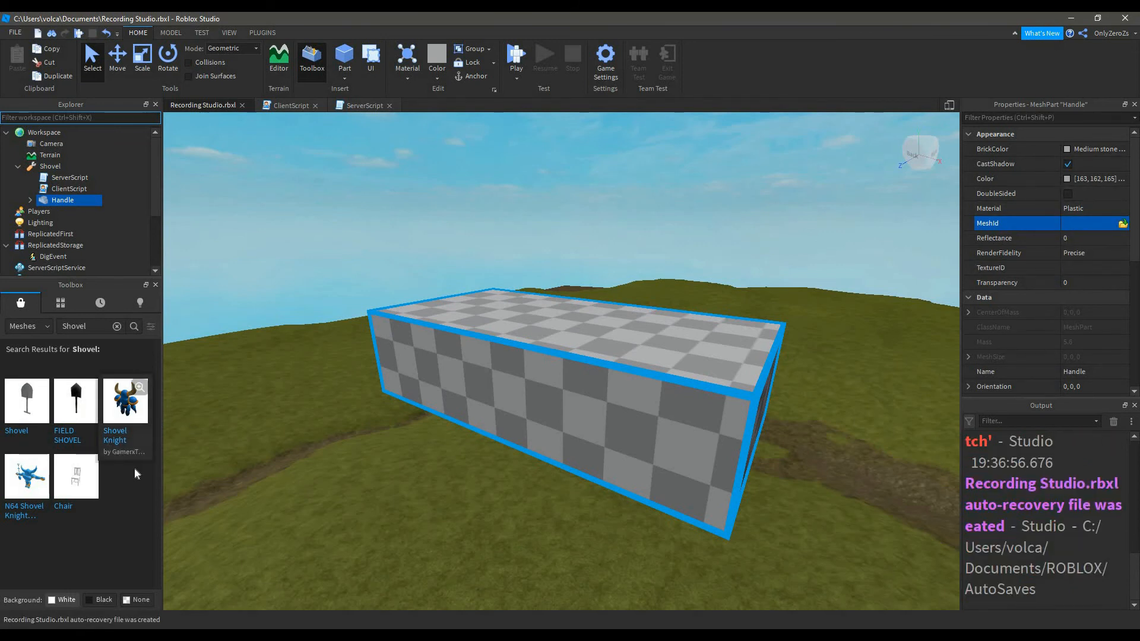
right_click(124, 399)
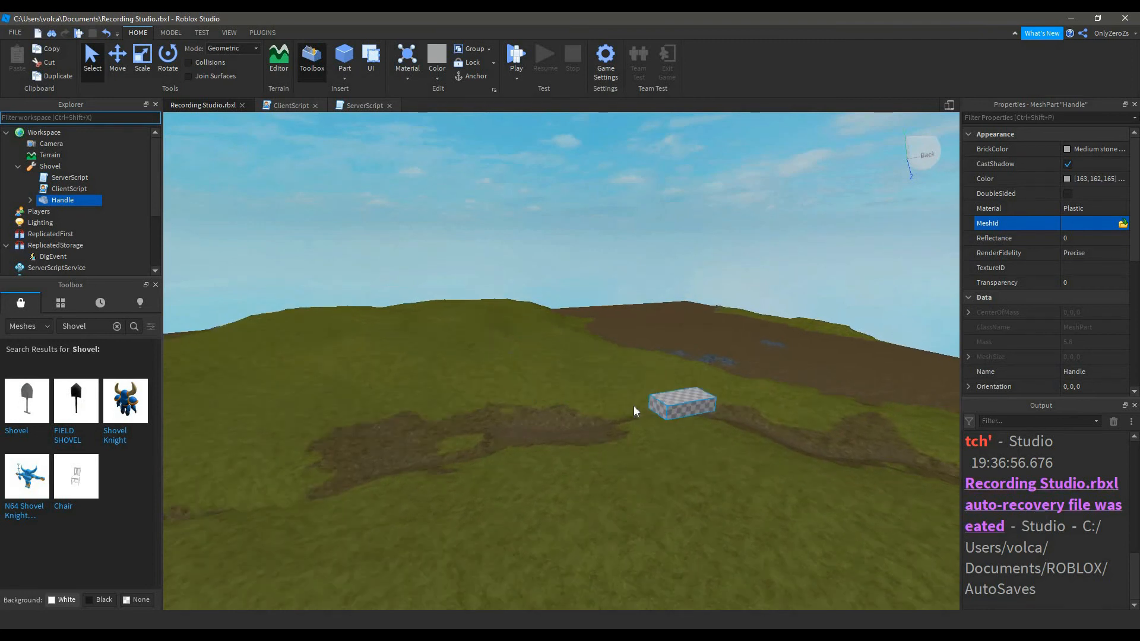
left_click(69, 177)
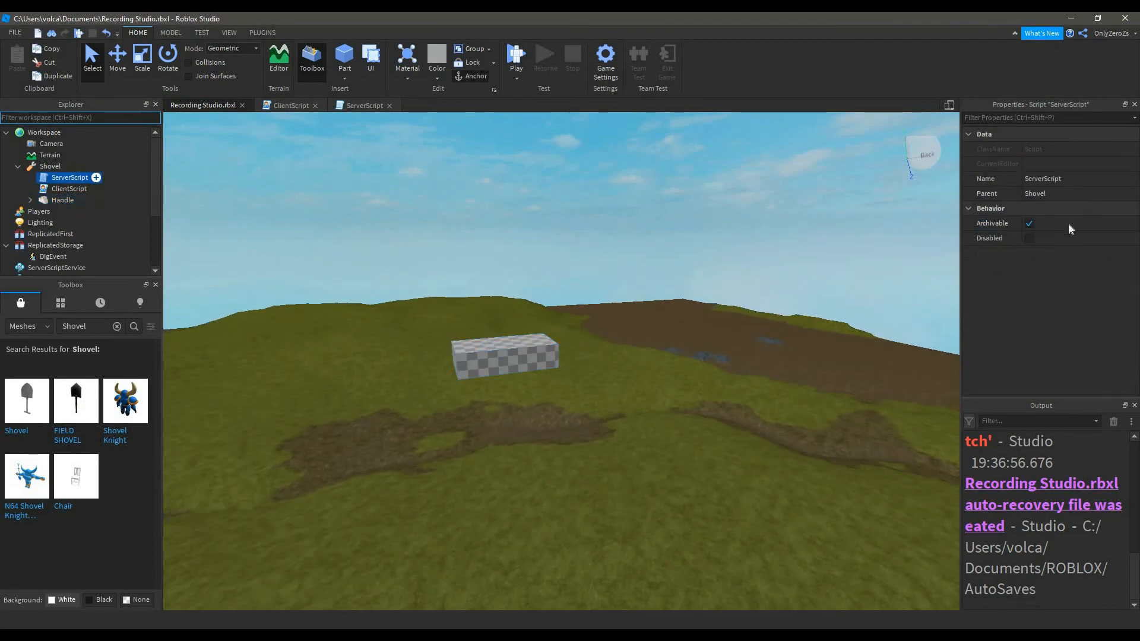
left_click(63, 200)
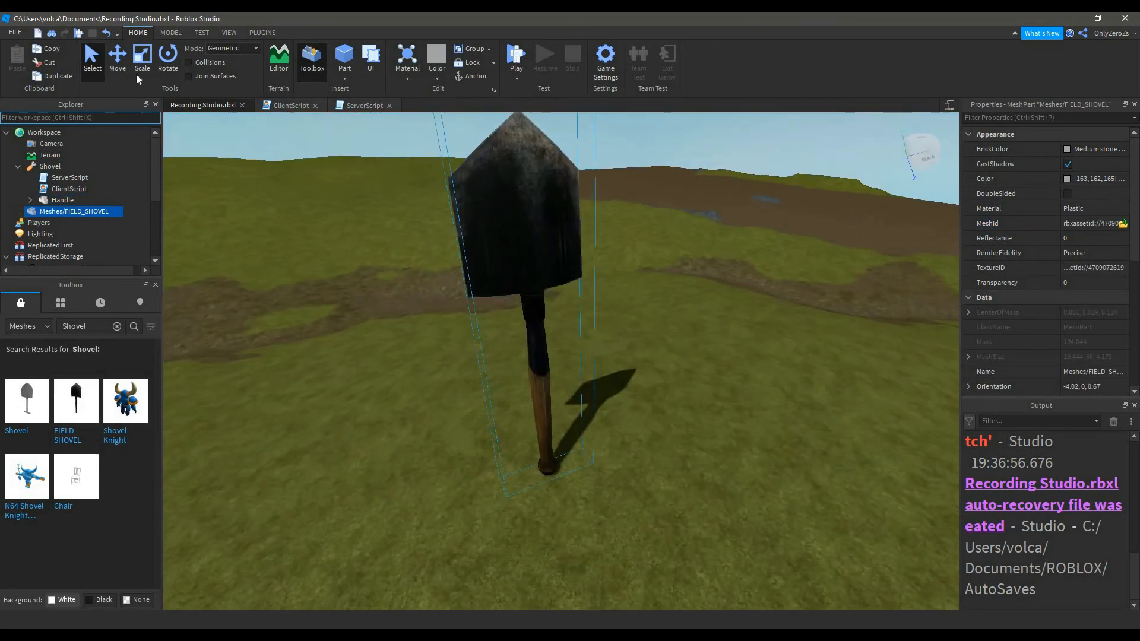
Scale down the FIELD SHOVEL mesh, remove the old block Handle and keep Shovel in StarterPack
left_click(118, 58)
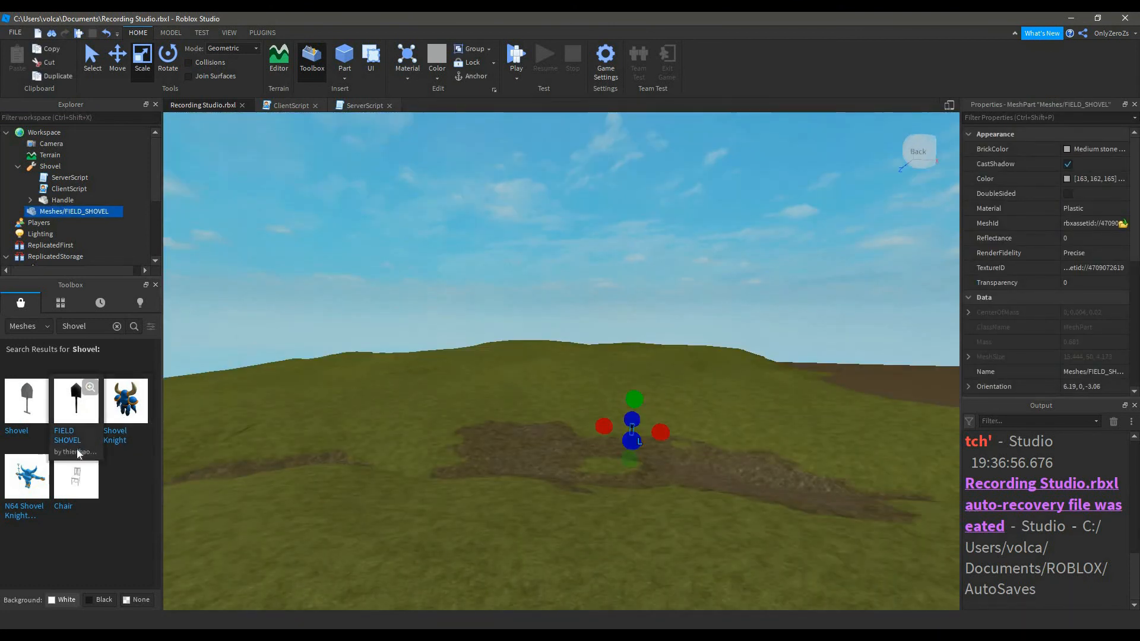
mouse_move(233, 473)
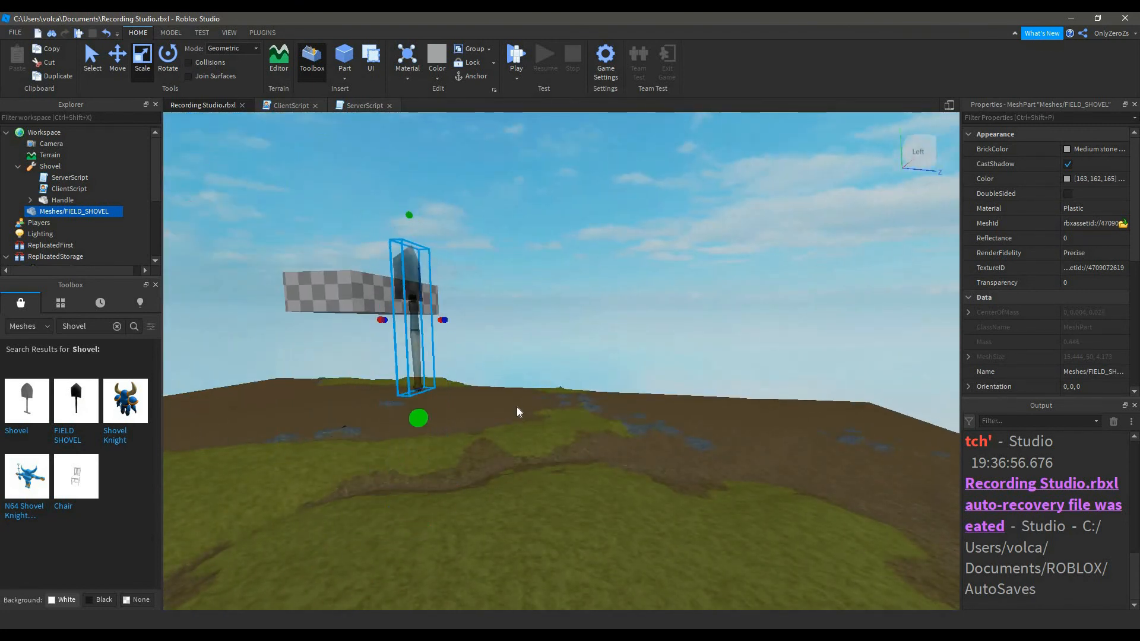
left_click(50, 166)
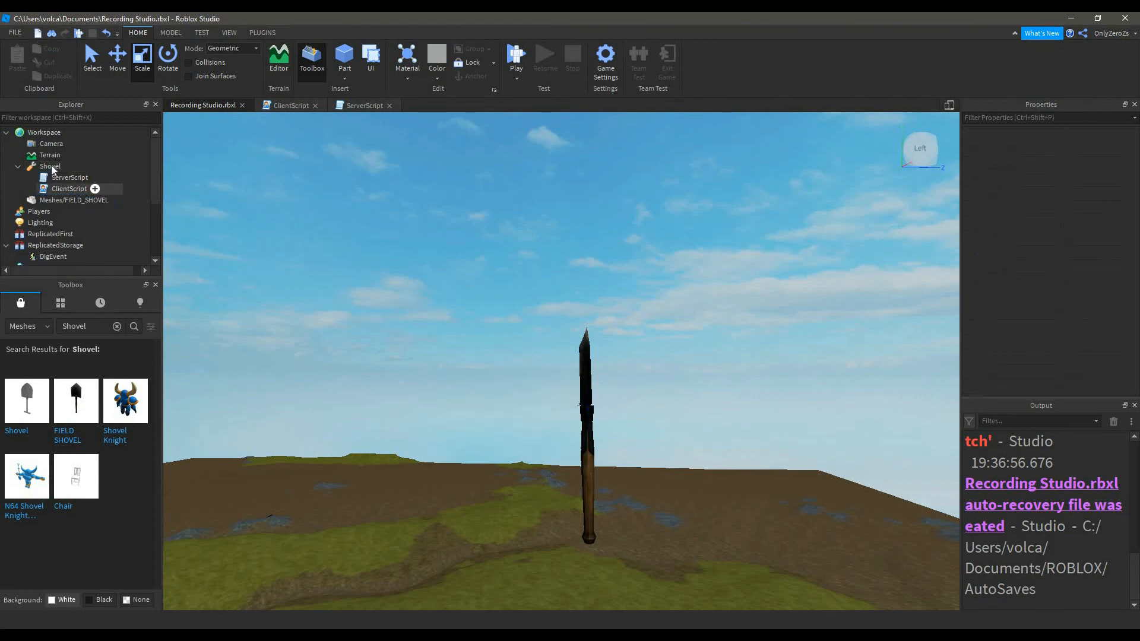
left_click(85, 200)
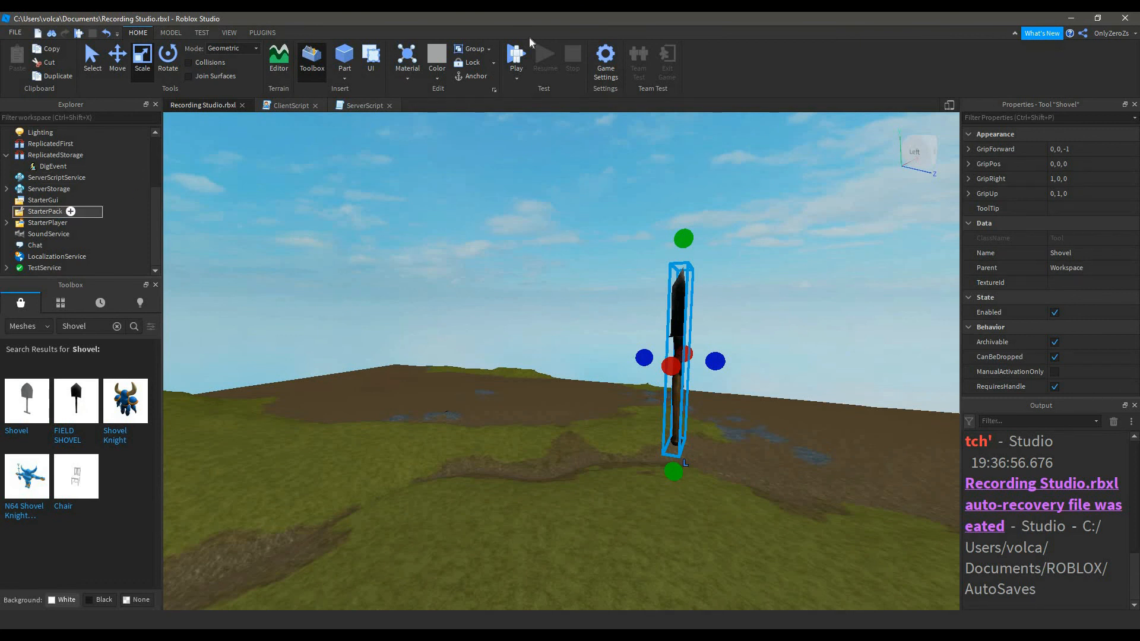
left_click(515, 57)
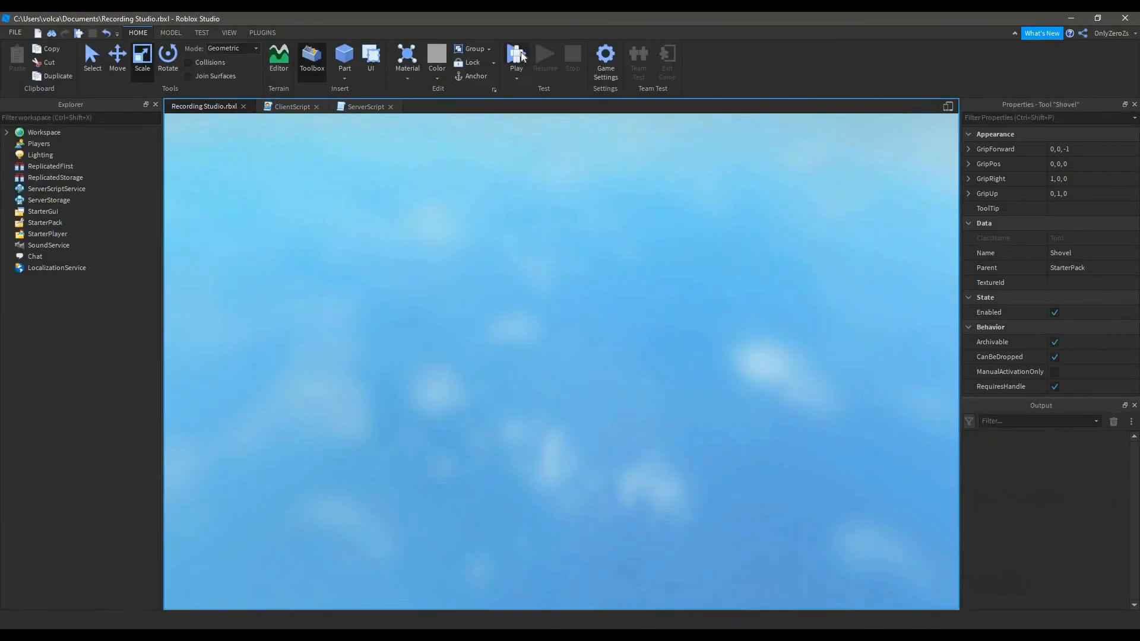
left_click(516, 59)
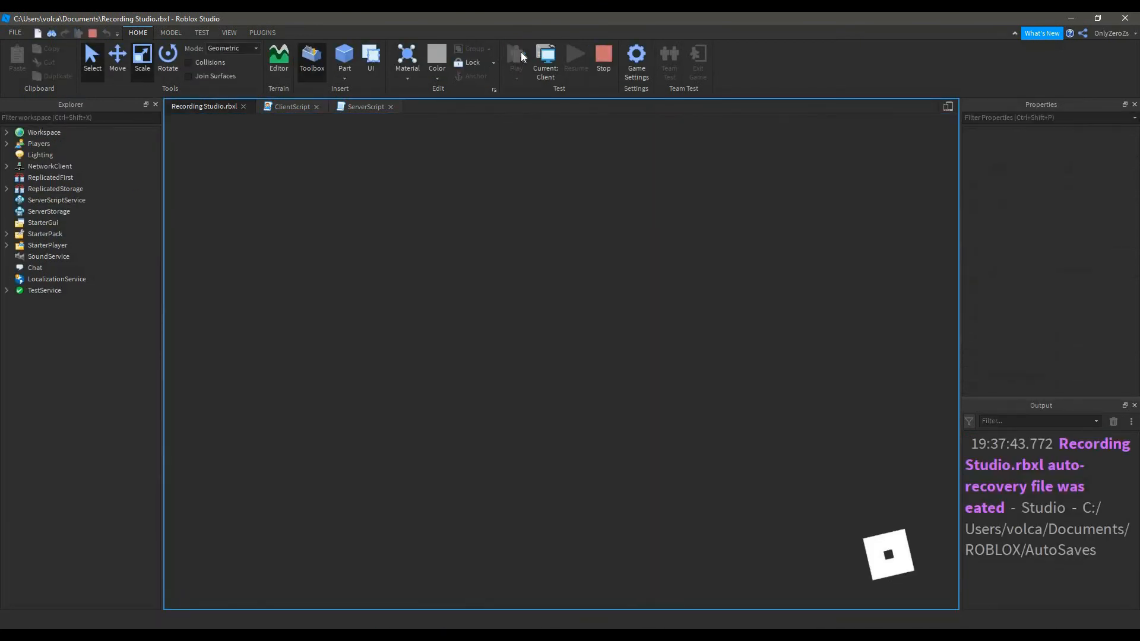
left_click(514, 59)
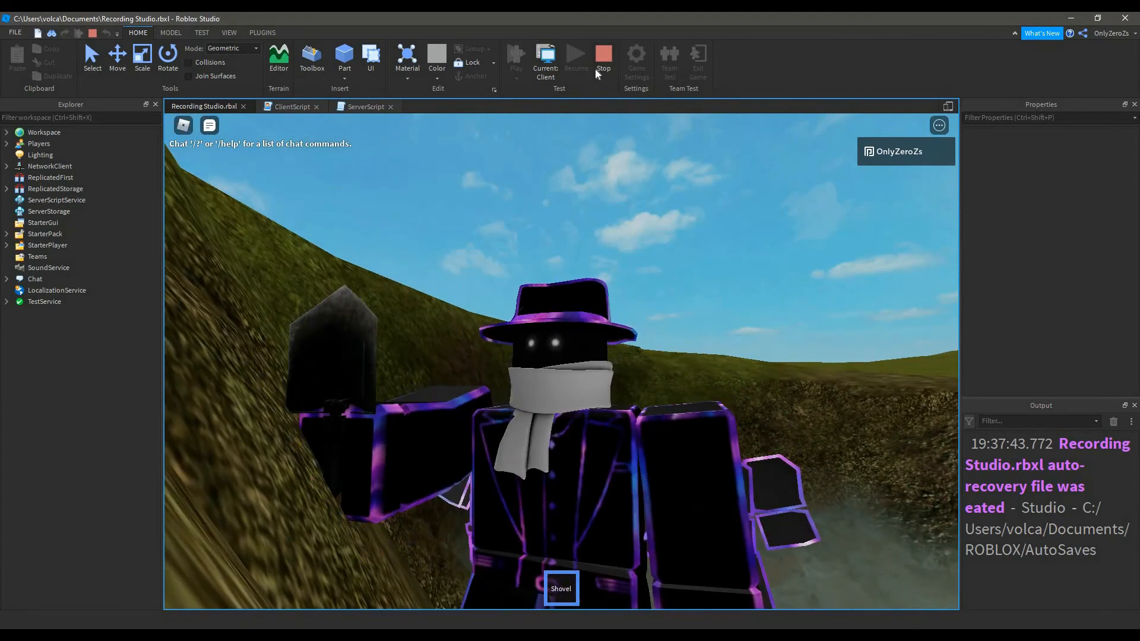
left_click(603, 57)
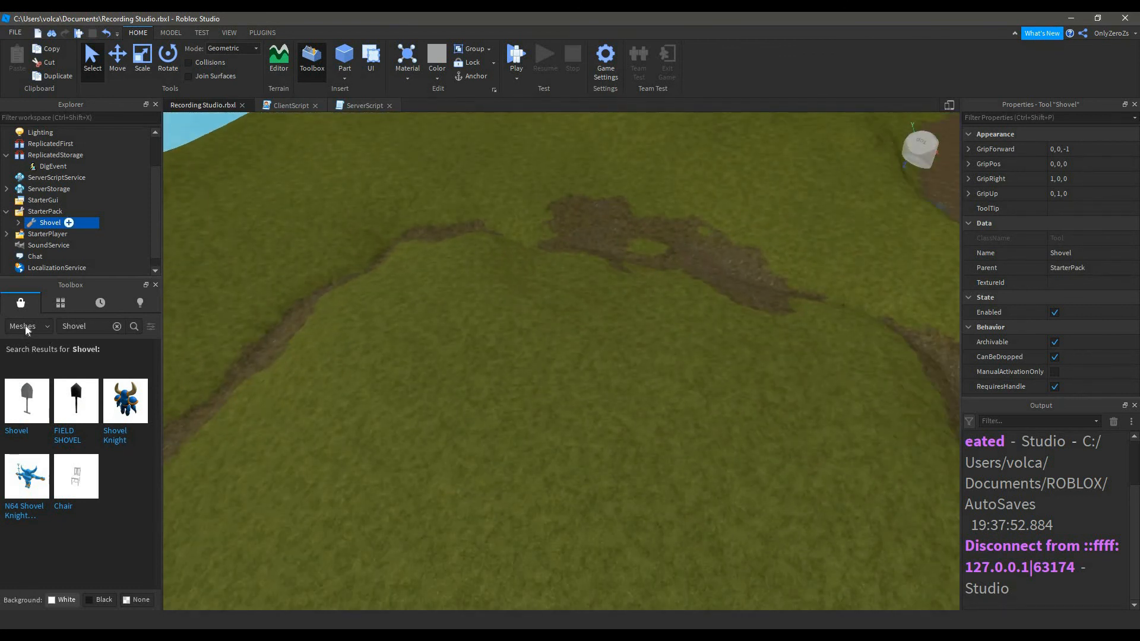
Add local sound = Instance.new("Sound") after FireServer in ClientScript and look up Dig audio
left_click(289, 105)
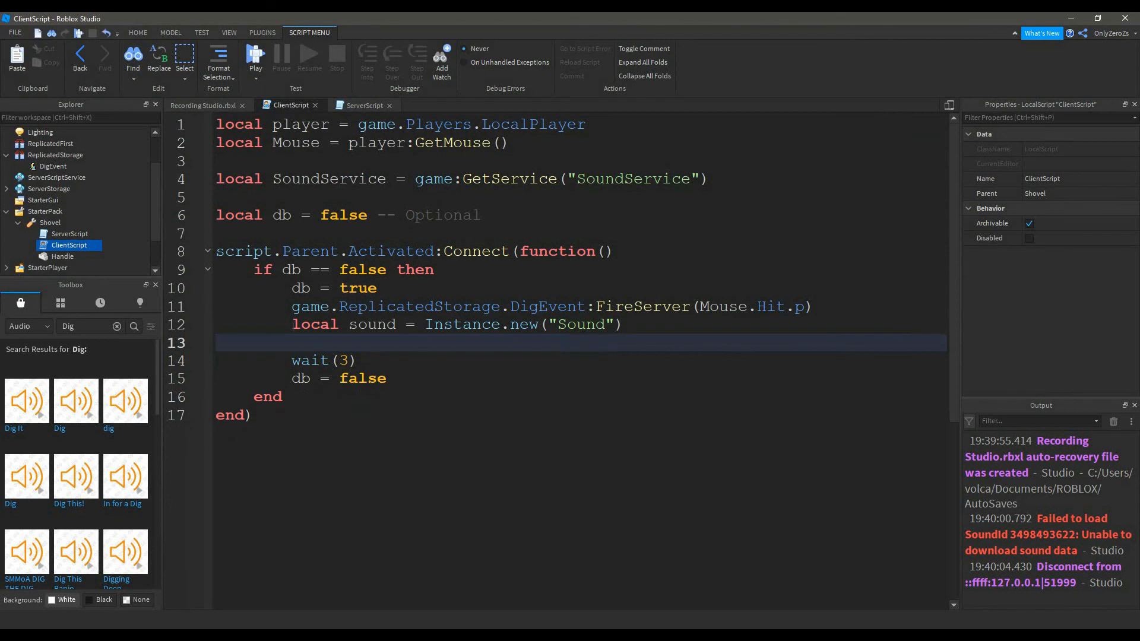
key("Backspace")
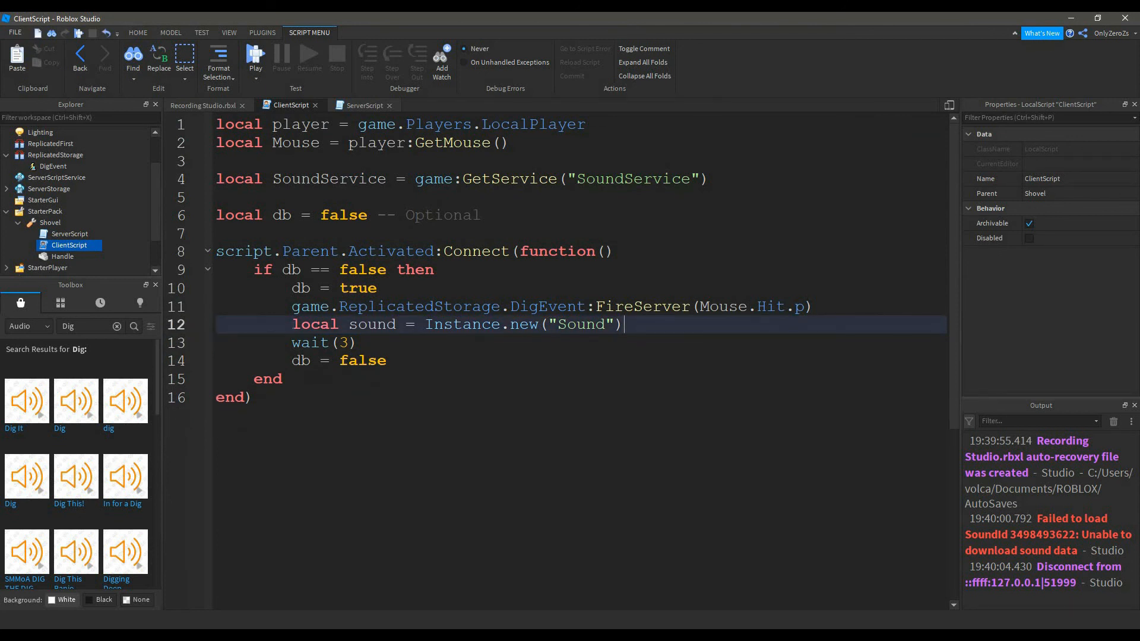